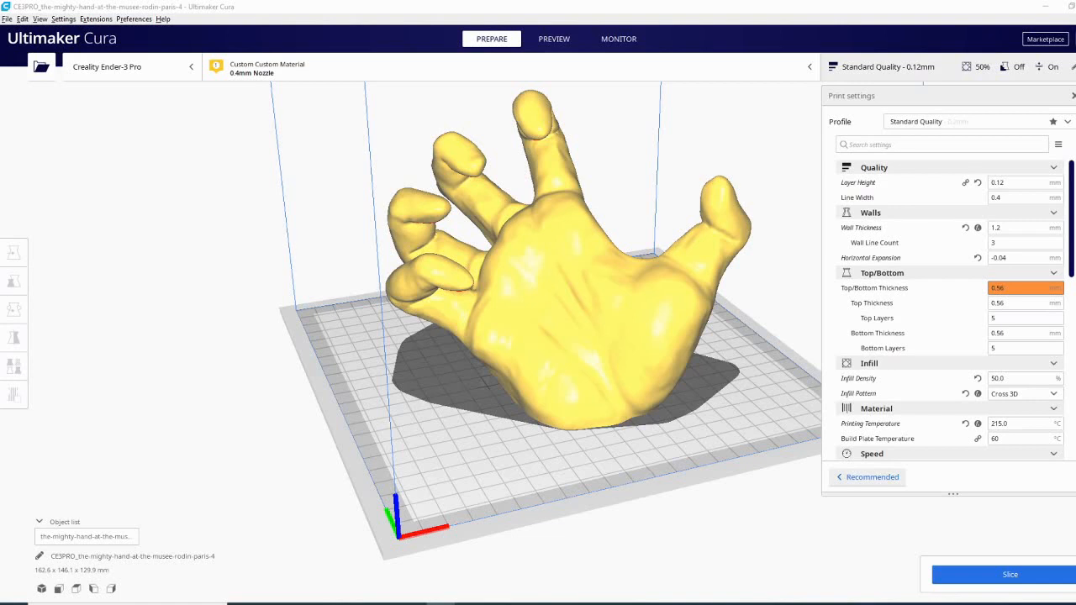
{"action": "mouse_move", "coordinate": [473, 524]}
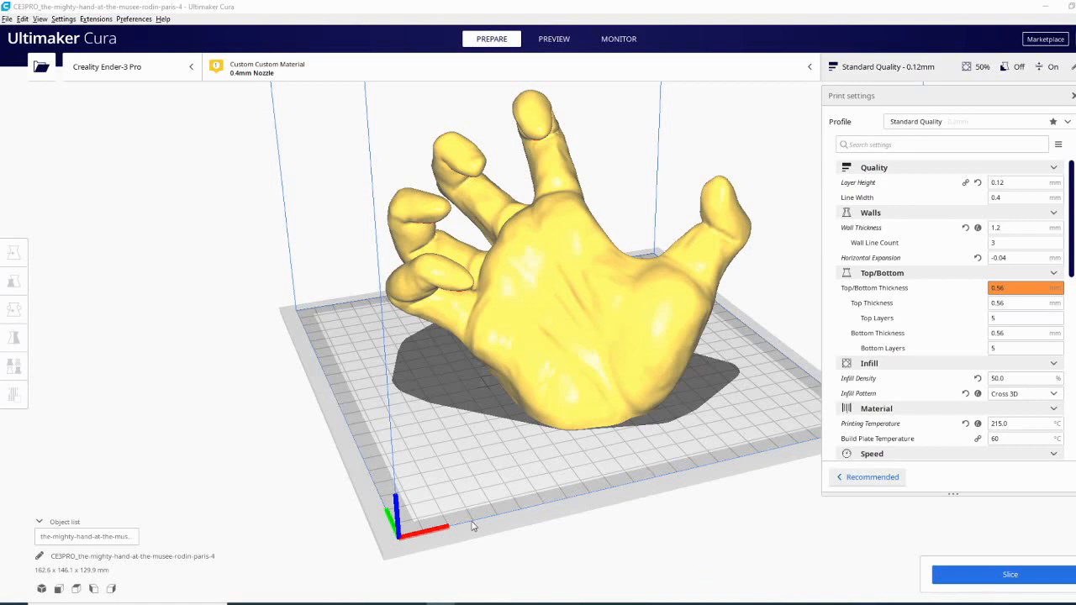
{"action": "mouse_move", "coordinate": [179, 430]}
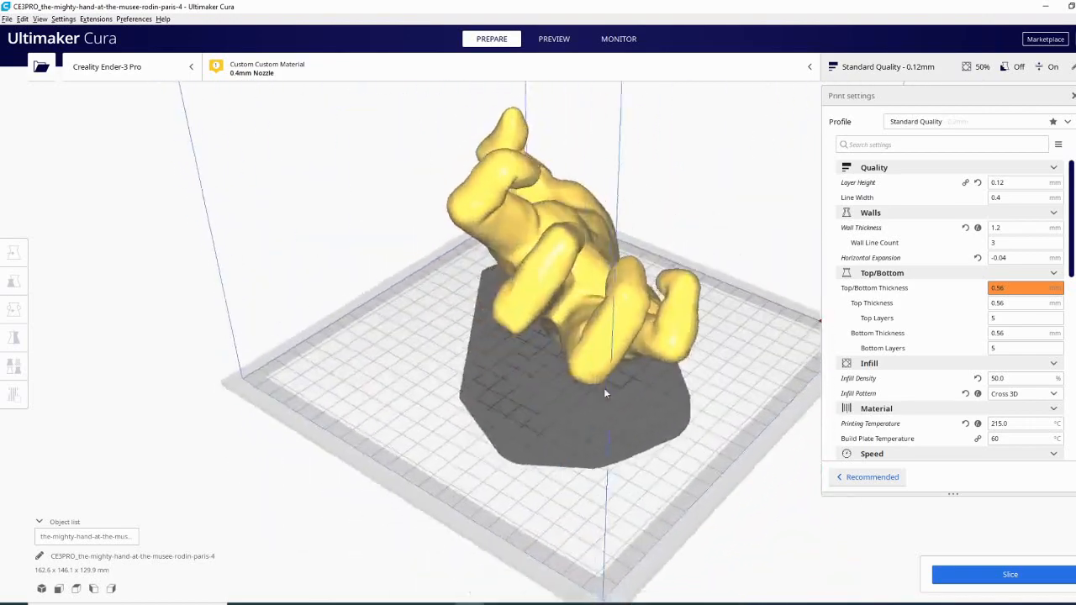
Orbit around the hand to check the red overhang regions on its underside and base
{"action": "left_click_drag", "start_coordinate": [605, 393], "coordinate": [259, 467]}
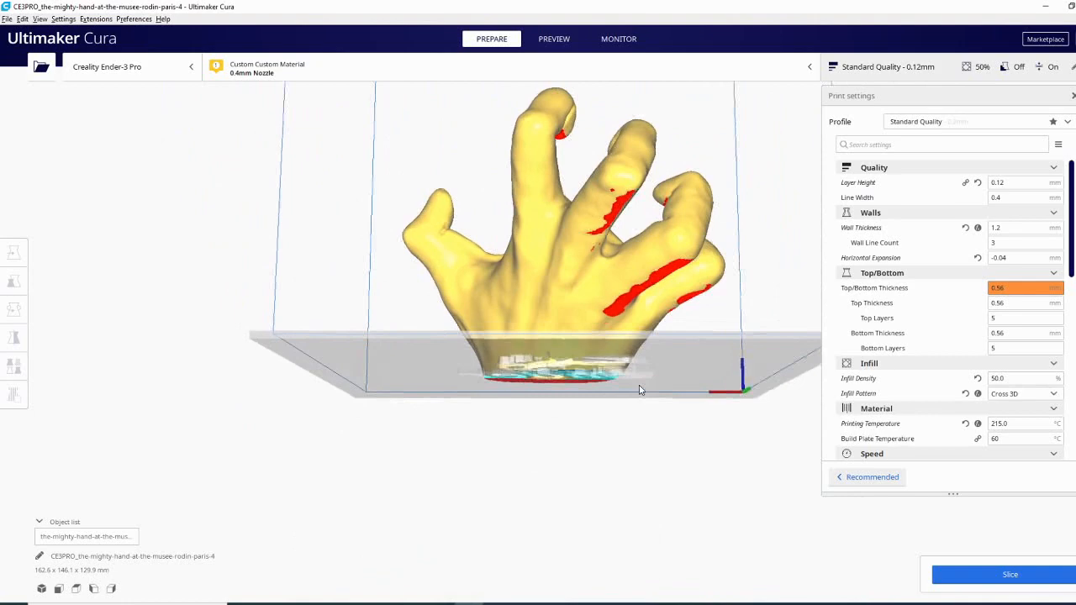
{"action": "left_click_drag", "start_coordinate": [638, 390], "coordinate": [454, 368]}
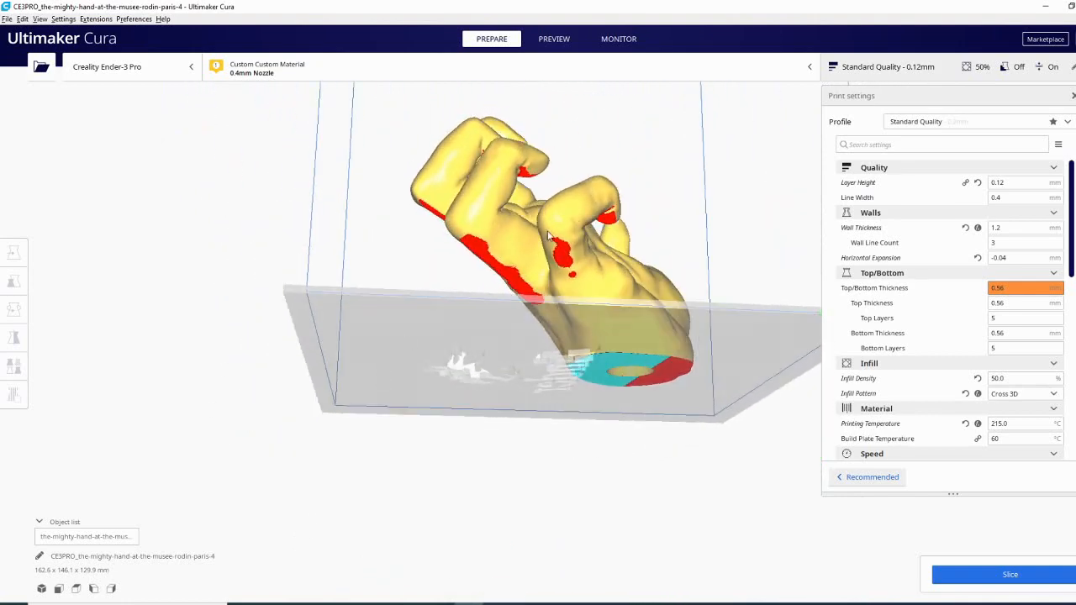
{"action": "left_click_drag", "start_coordinate": [546, 252], "coordinate": [635, 348]}
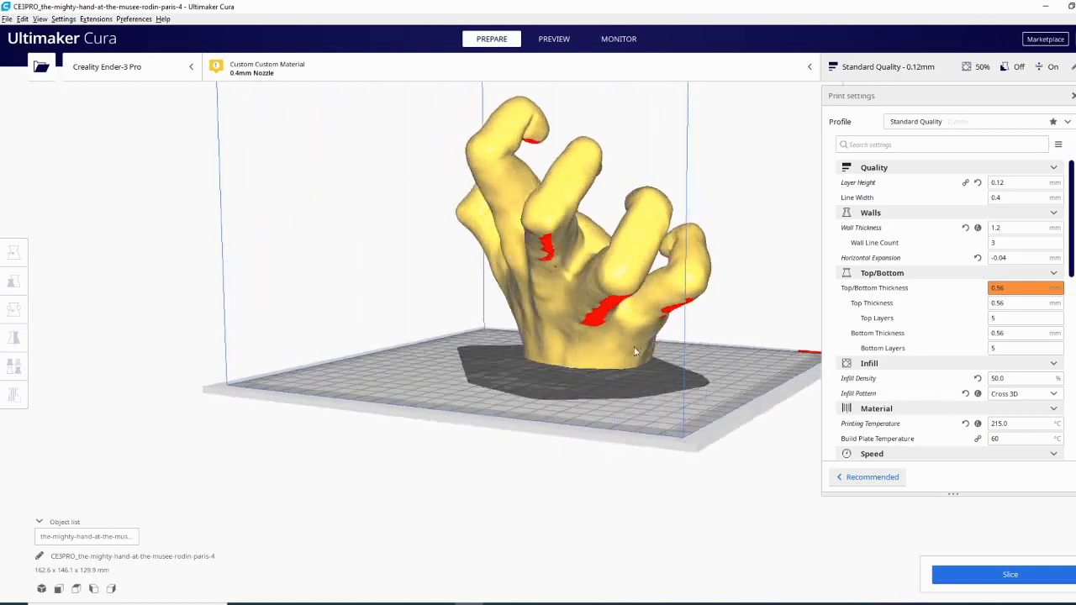
{"action": "left_click_drag", "start_coordinate": [636, 352], "coordinate": [592, 296]}
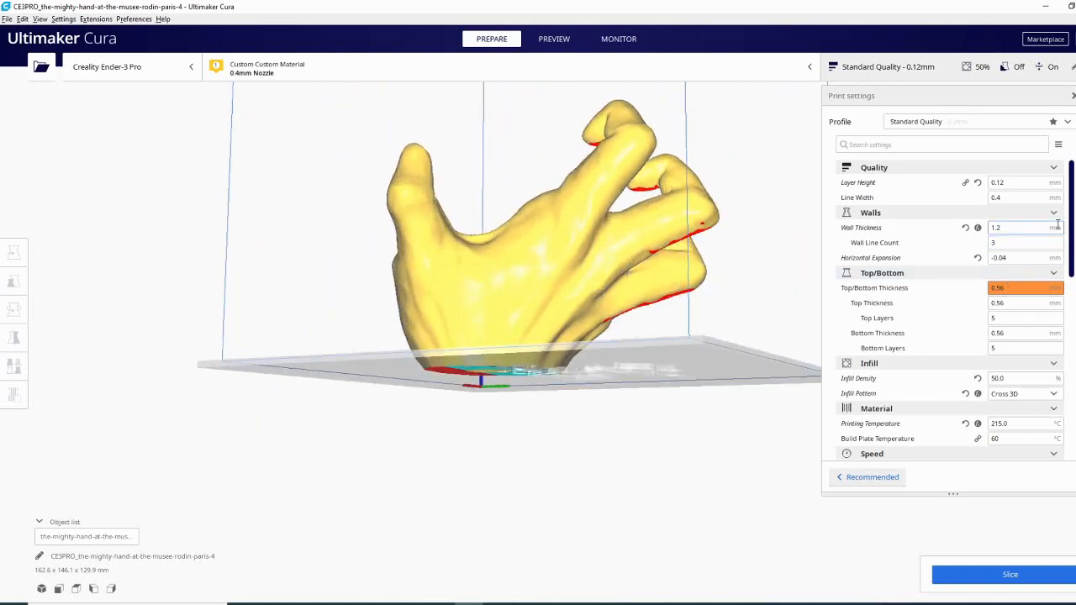
Enable Generate Support and raise the Support Overhang Angle from 39 to 59 degrees
{"action": "scroll", "scroll_direction": "down", "scroll_amount": 3}
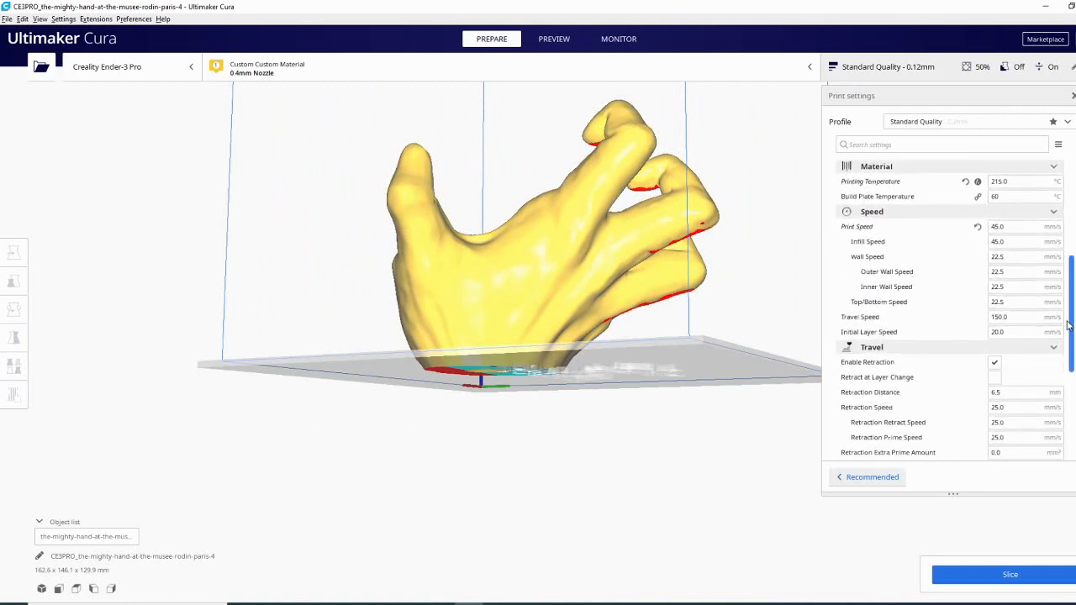
{"action": "scroll", "scroll_direction": "down", "scroll_amount": 3}
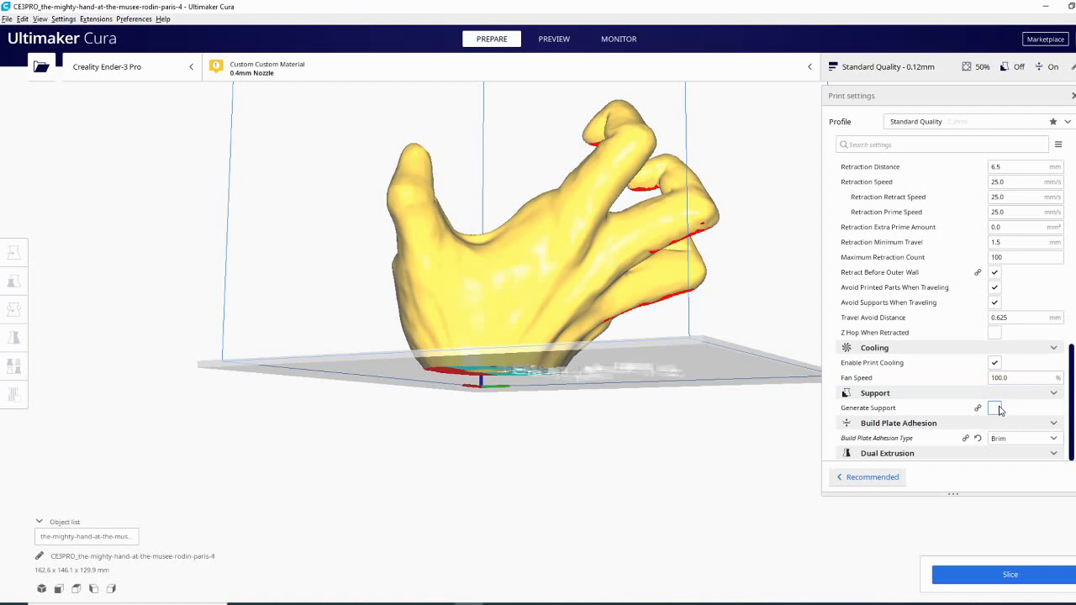
{"action": "left_click", "coordinate": [995, 409]}
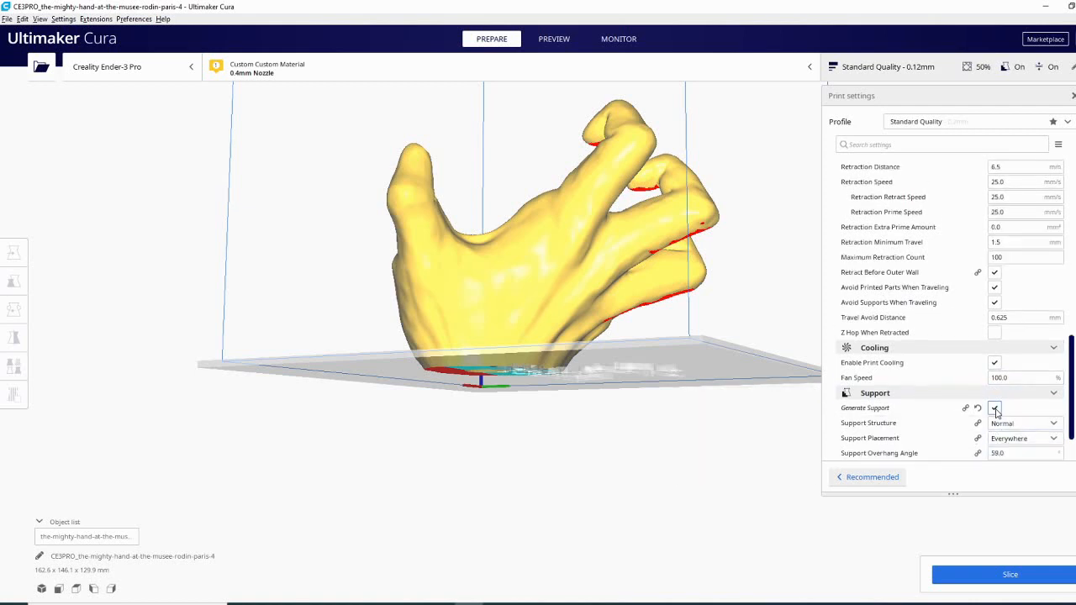
{"action": "scroll", "scroll_direction": "down", "scroll_amount": 3}
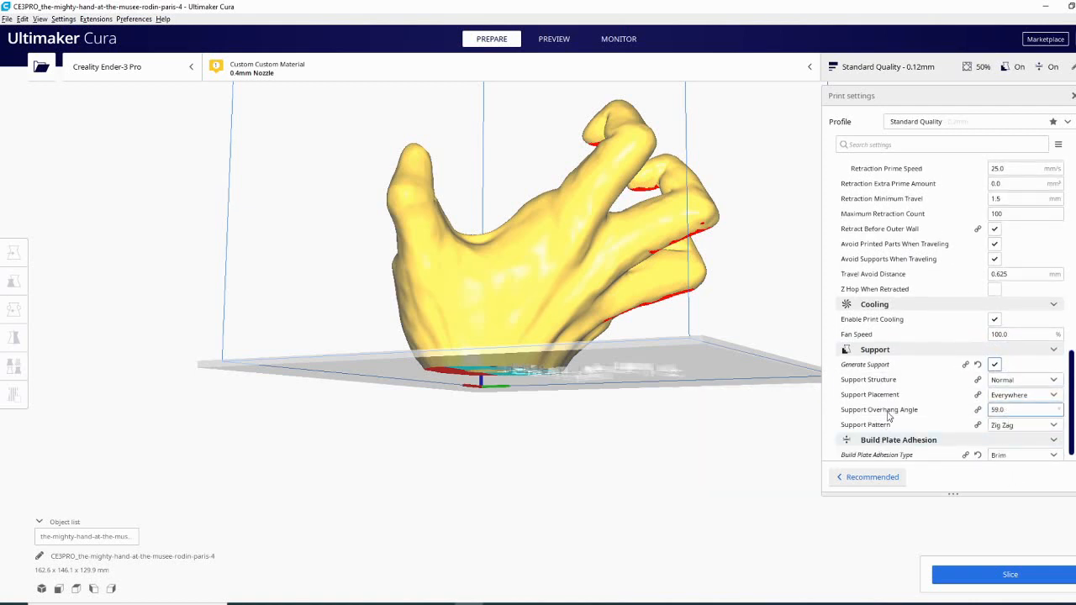
{"action": "left_click", "coordinate": [1023, 410]}
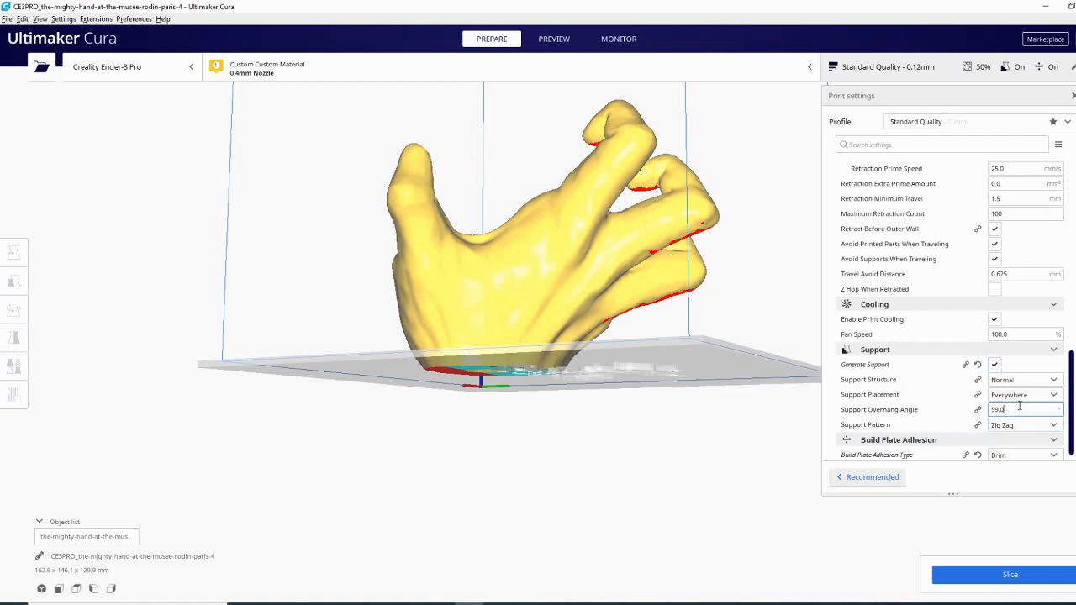
{"action": "mouse_move", "coordinate": [878, 410]}
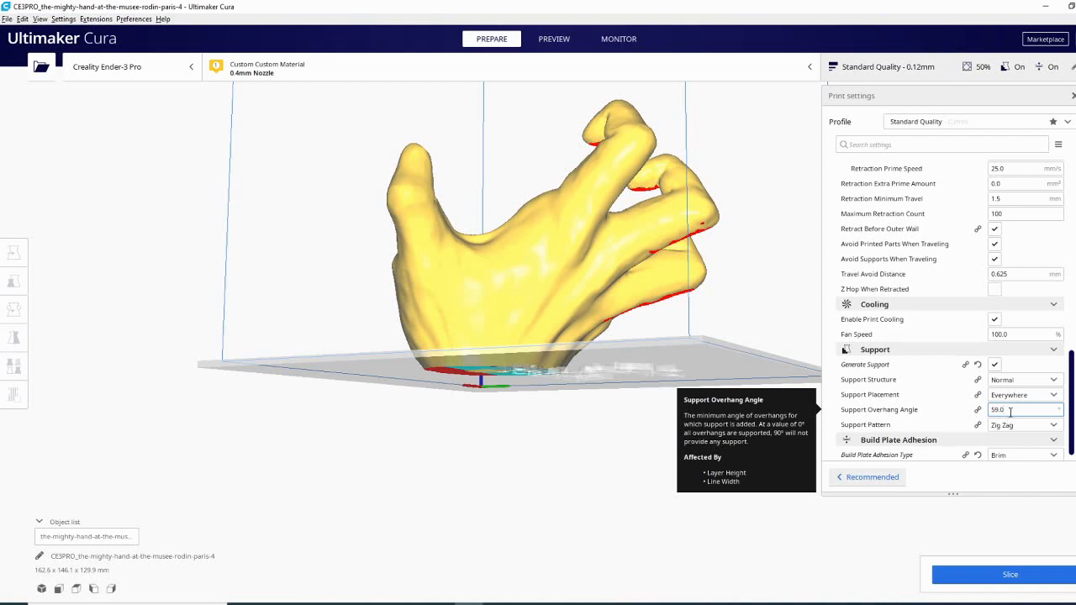
{"action": "triple_click", "coordinate": [1022, 410]}
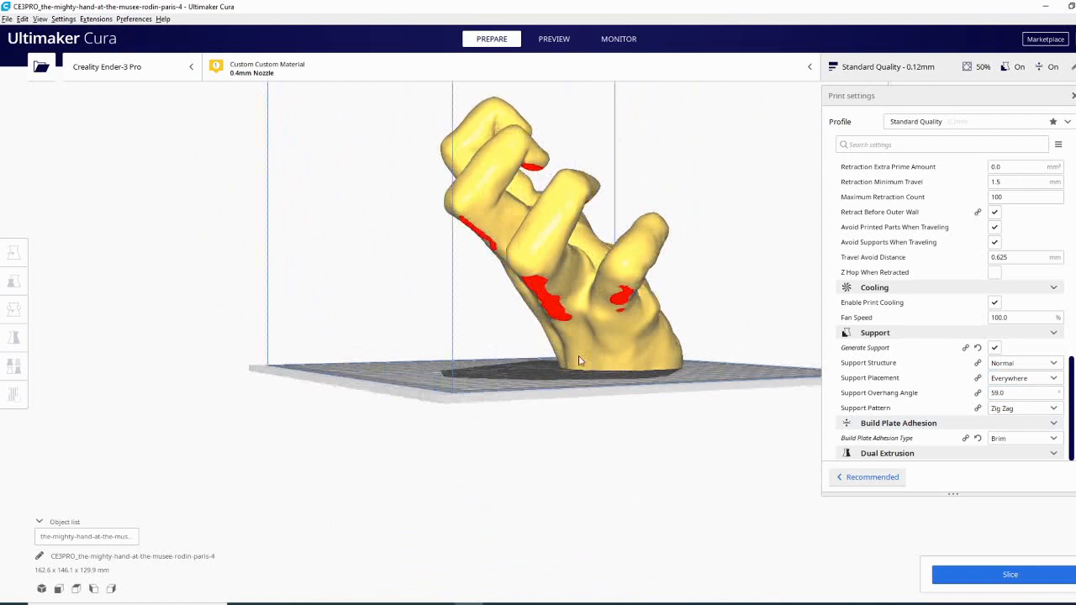
{"action": "left_click_drag", "start_coordinate": [578, 361], "coordinate": [424, 413]}
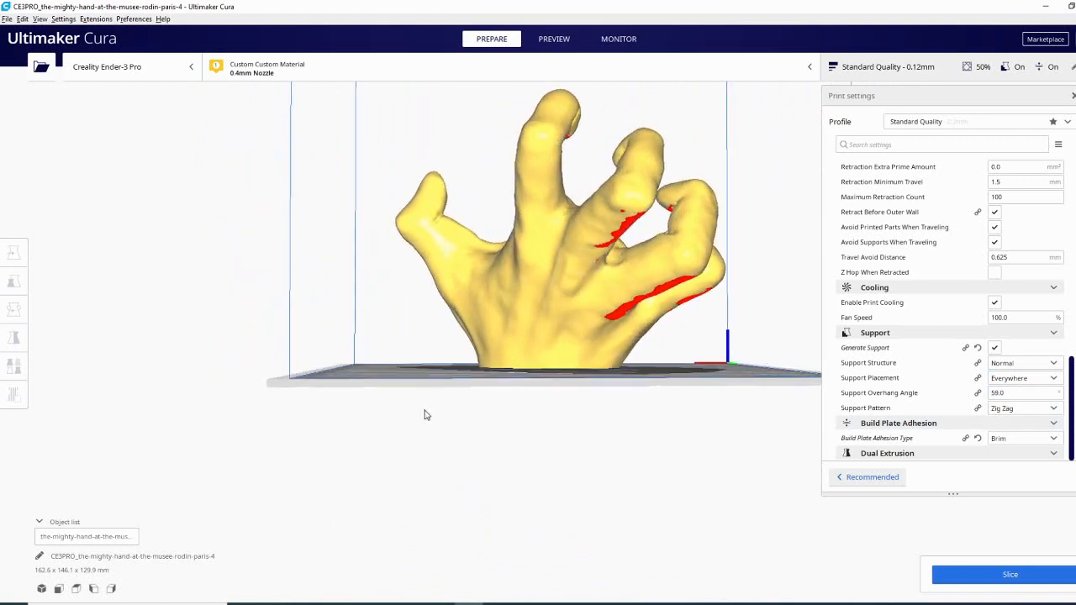
{"action": "left_click_drag", "start_coordinate": [424, 414], "coordinate": [568, 361]}
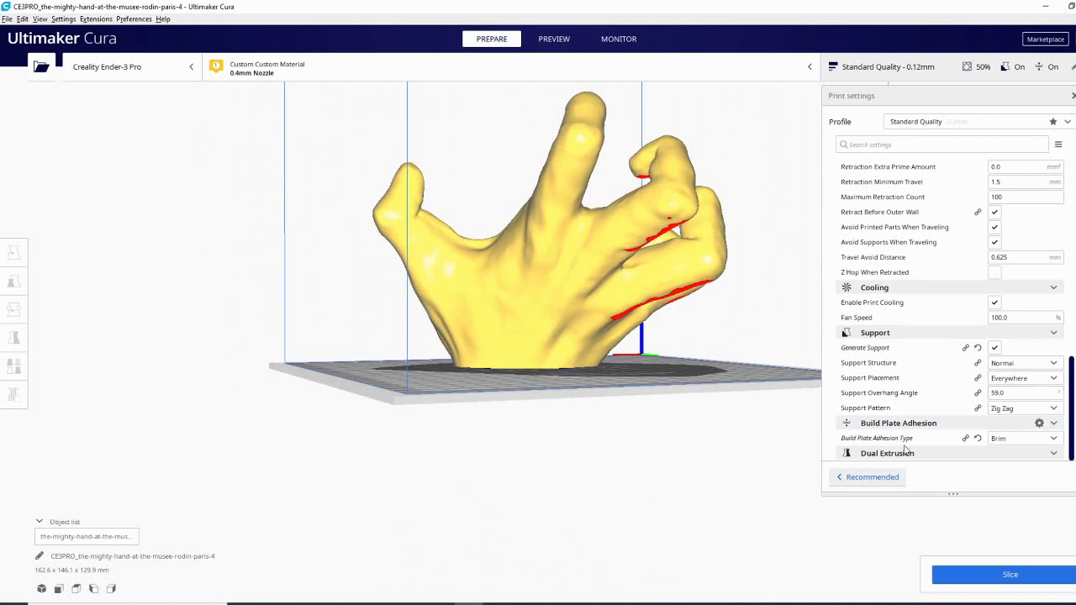
{"action": "mouse_move", "coordinate": [1022, 363]}
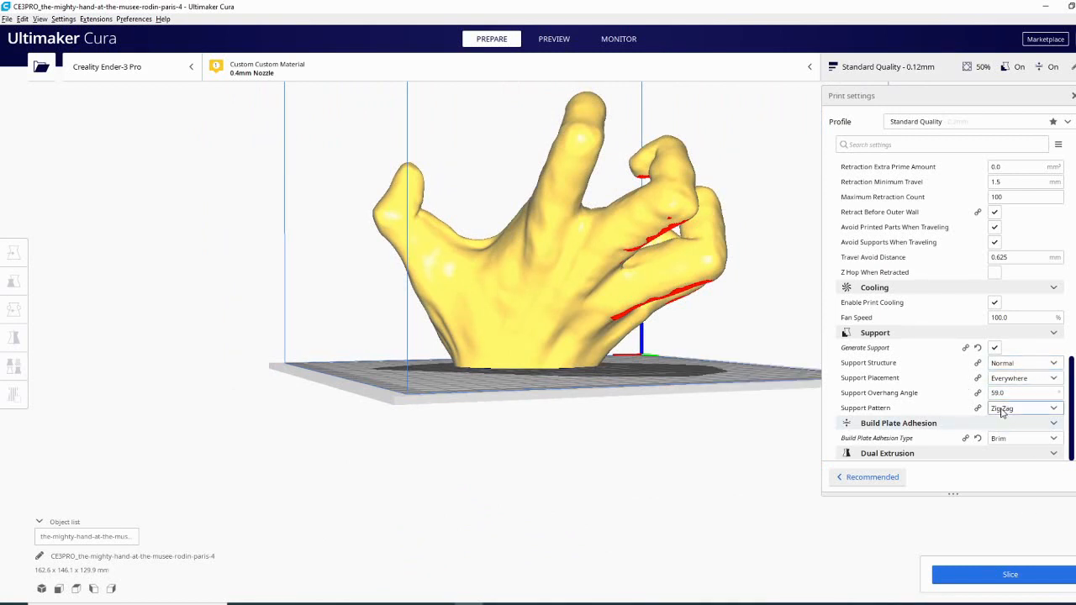
Set the Support Pattern to Lines and start slicing the hand
{"action": "left_click", "coordinate": [1023, 409]}
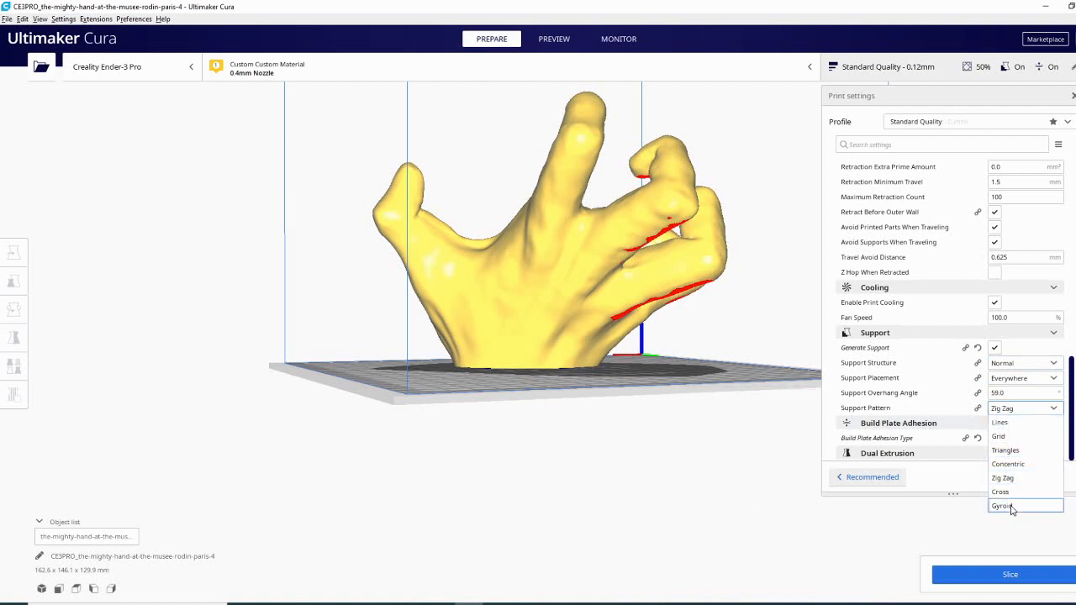
{"action": "mouse_move", "coordinate": [1009, 464]}
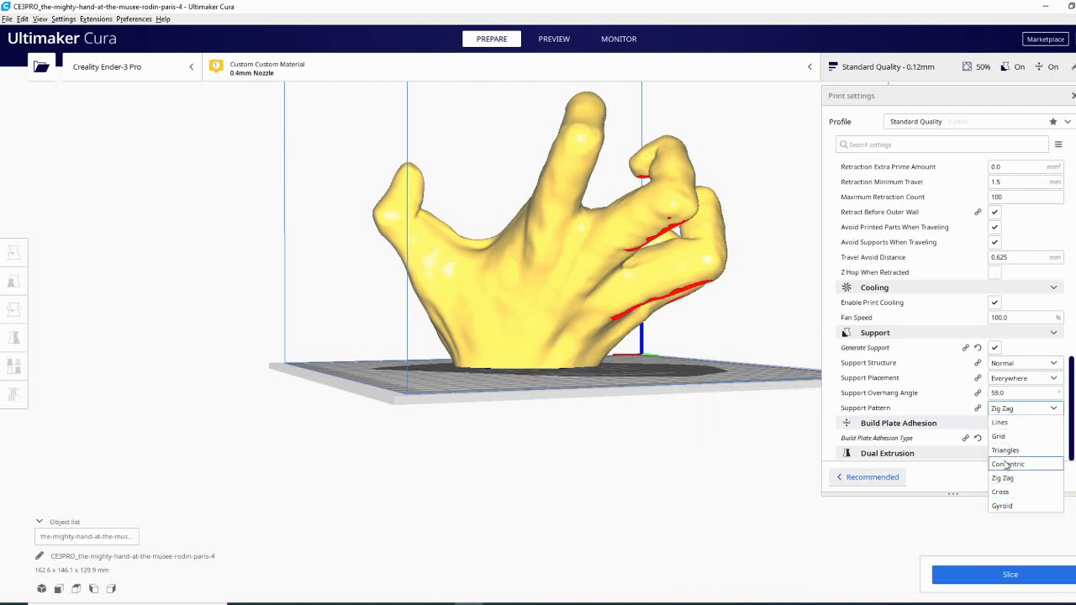
{"action": "mouse_move", "coordinate": [1005, 450]}
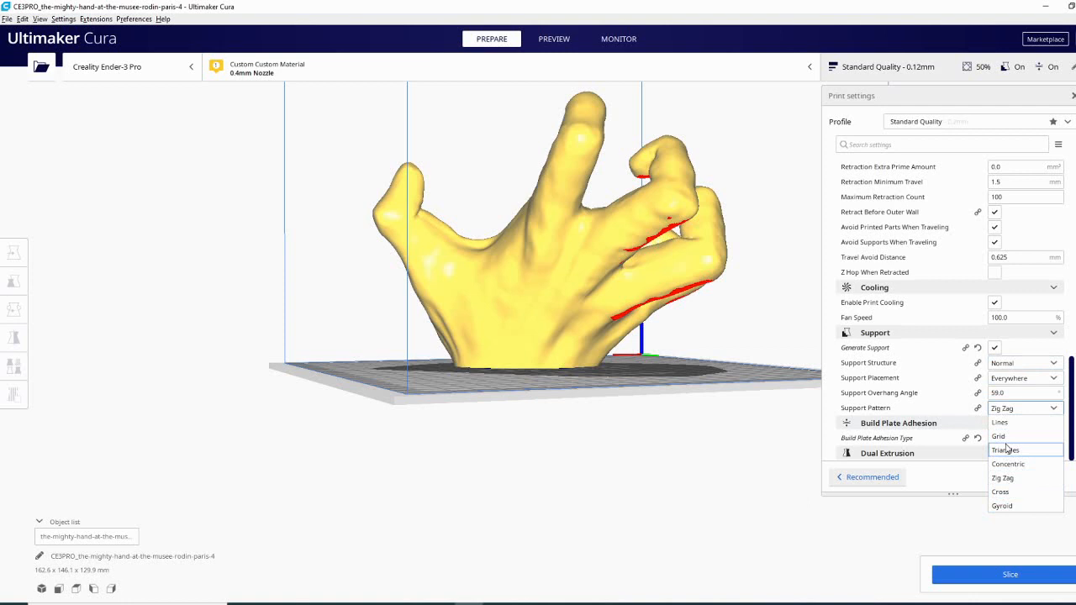
{"action": "mouse_move", "coordinate": [1000, 491]}
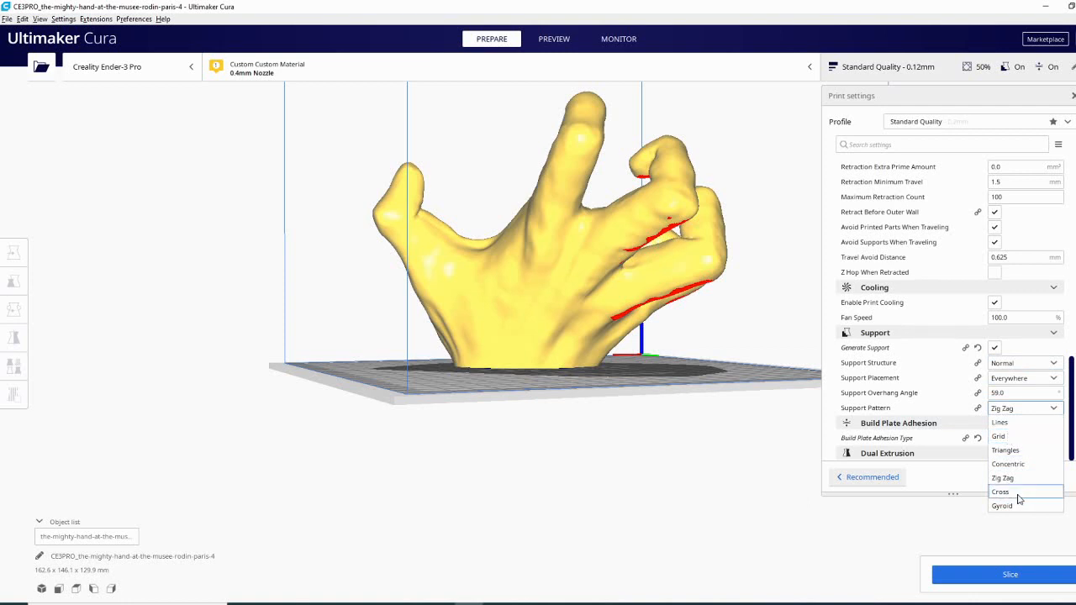
{"action": "mouse_move", "coordinate": [1034, 437]}
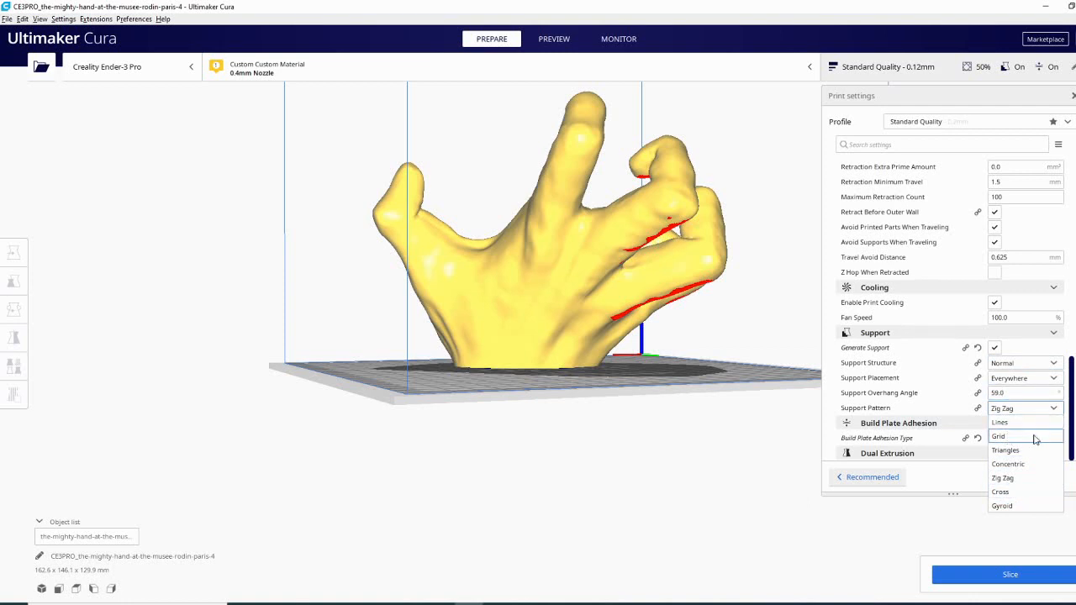
{"action": "mouse_move", "coordinate": [1005, 422]}
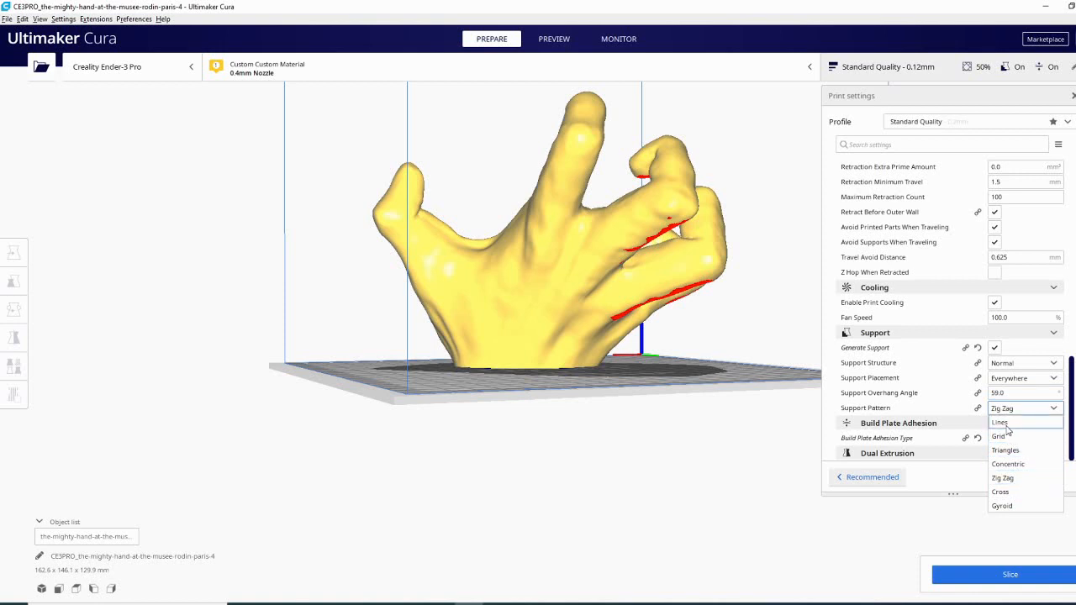
{"action": "mouse_move", "coordinate": [1008, 450]}
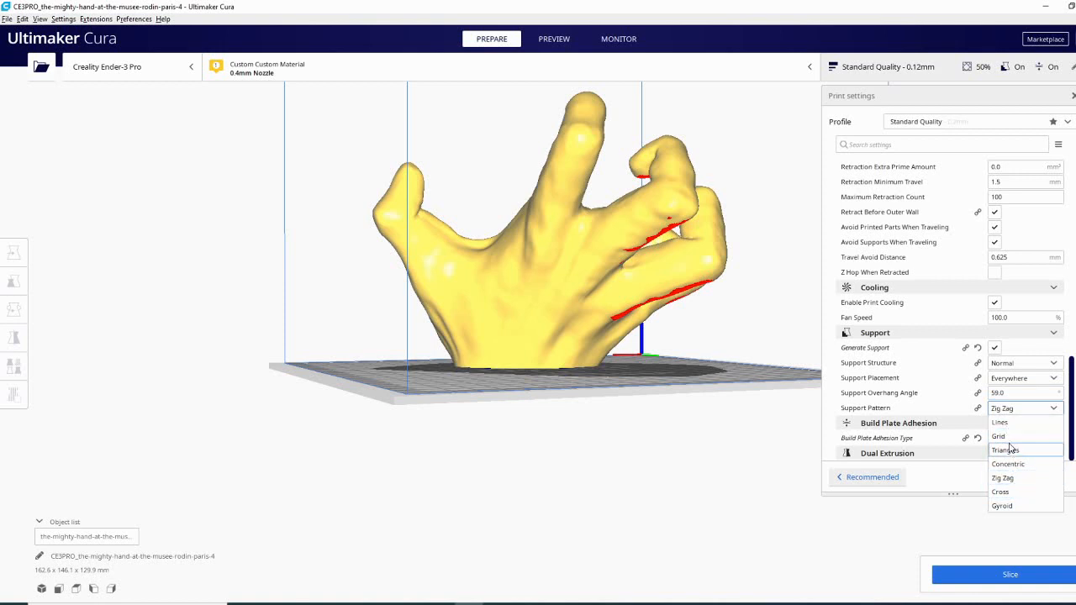
{"action": "left_click", "coordinate": [998, 422]}
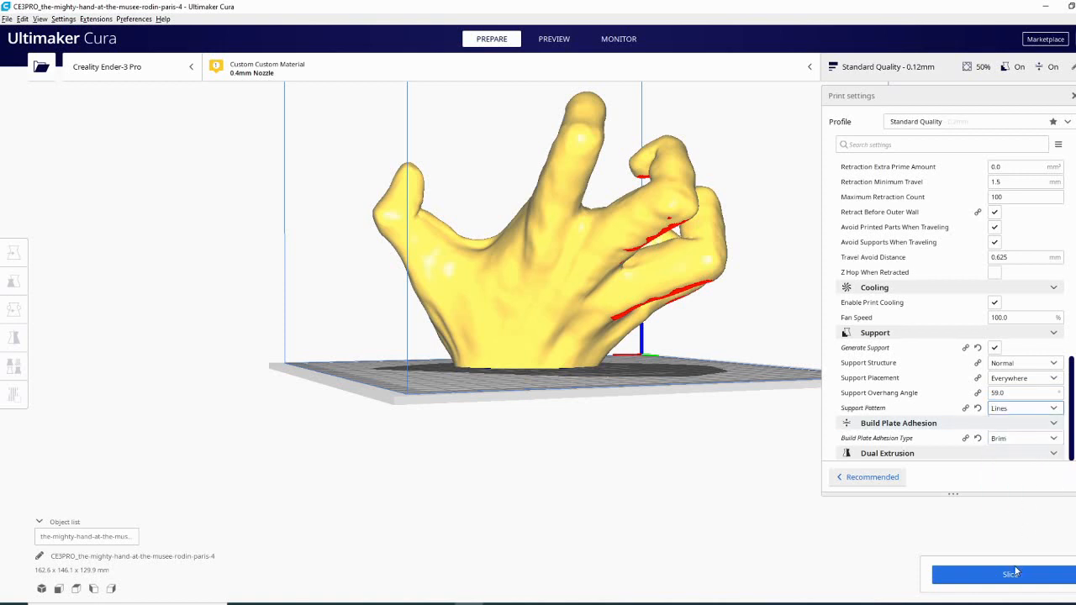
{"action": "left_click", "coordinate": [1008, 575]}
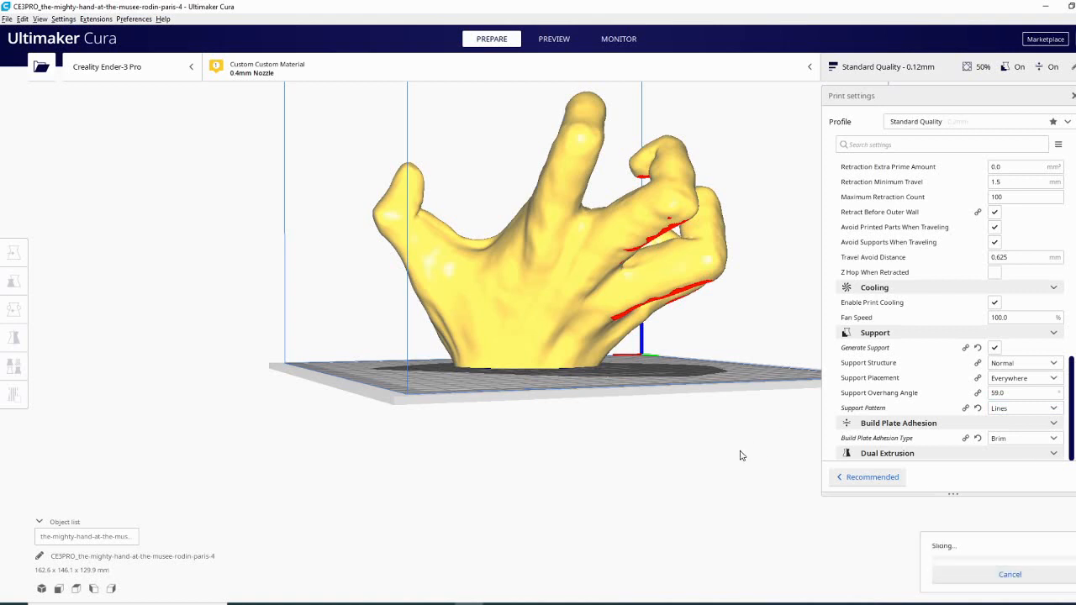
{"action": "left_click", "coordinate": [555, 39]}
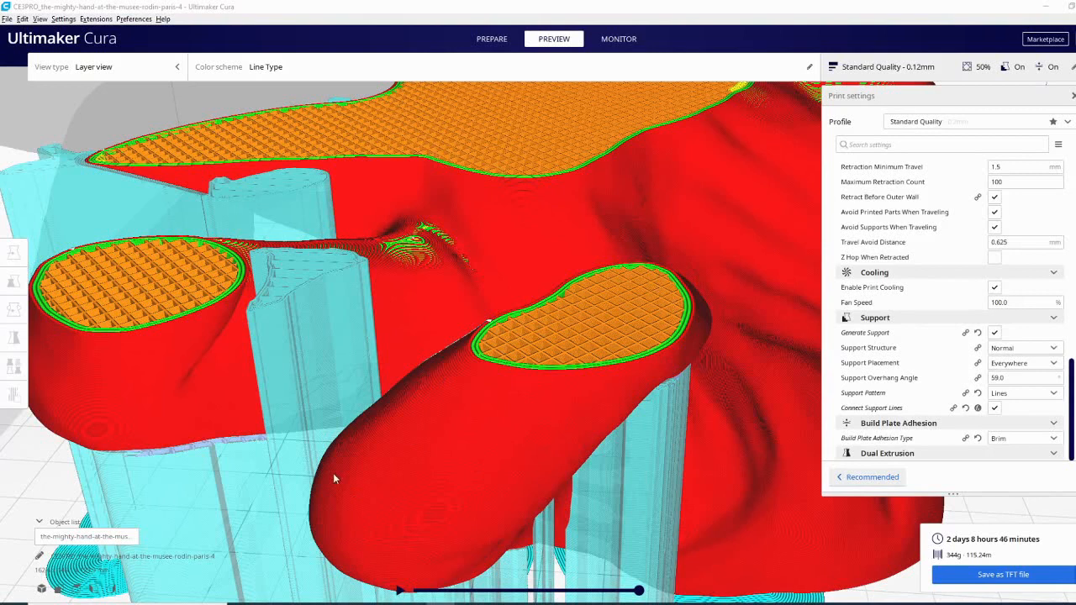
{"action": "mouse_move", "coordinate": [306, 326]}
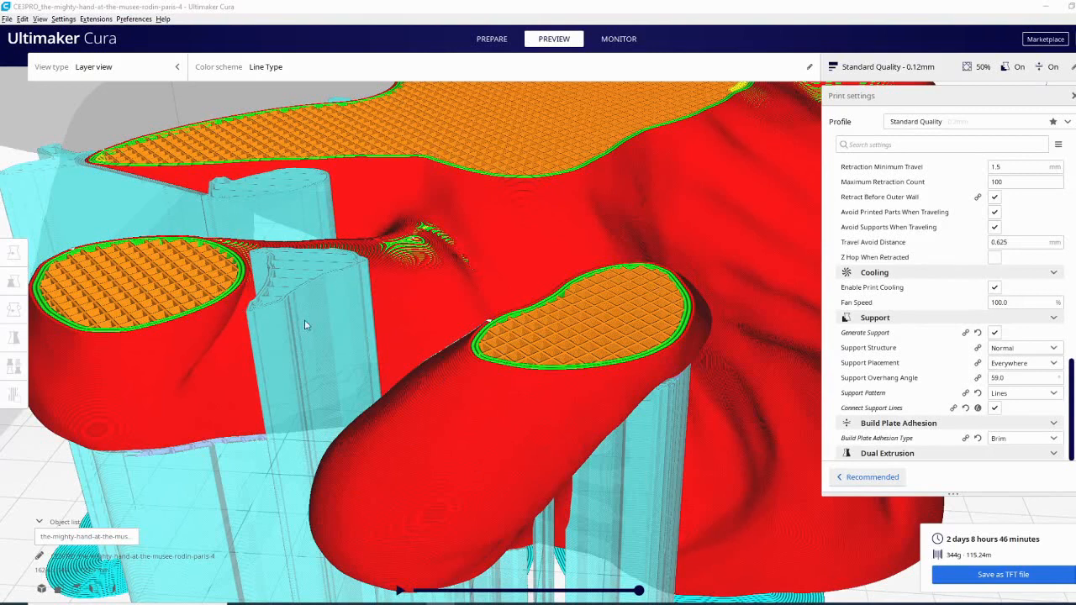
{"action": "mouse_move", "coordinate": [309, 409]}
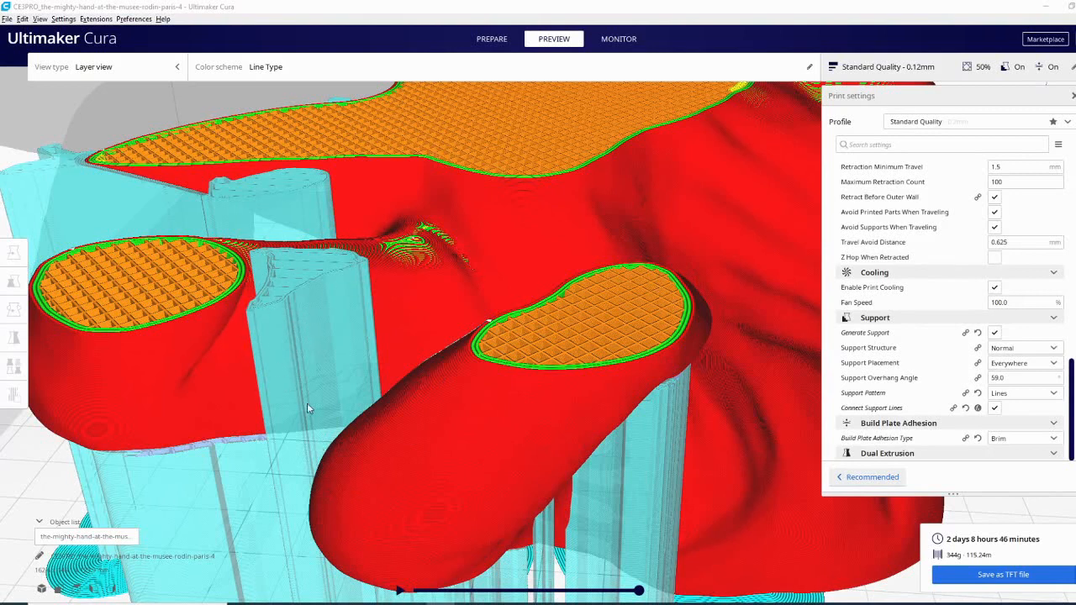
{"action": "mouse_move", "coordinate": [504, 384]}
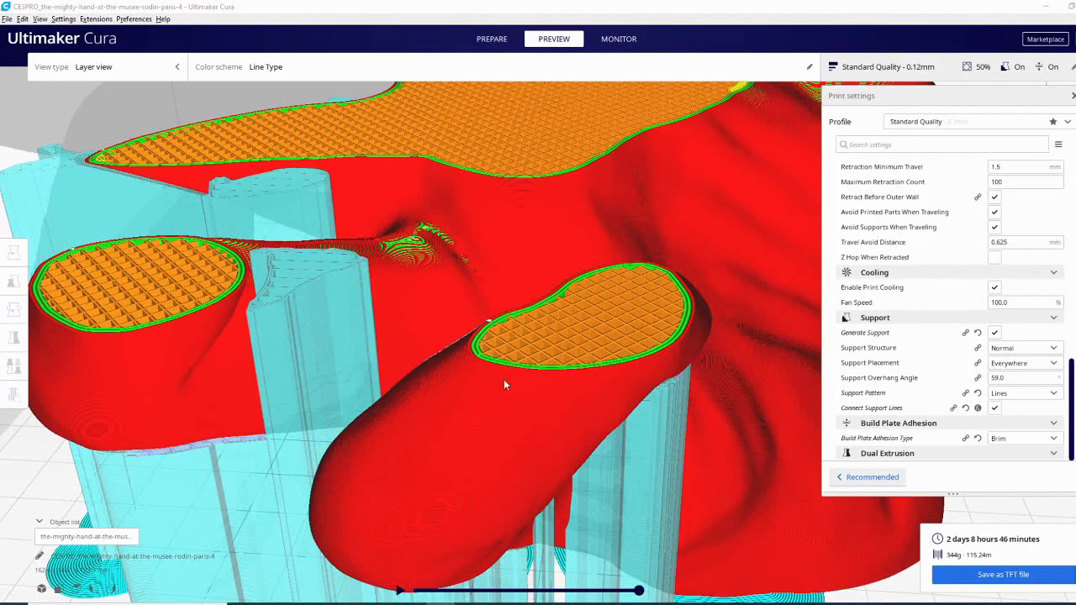
{"action": "mouse_move", "coordinate": [871, 409]}
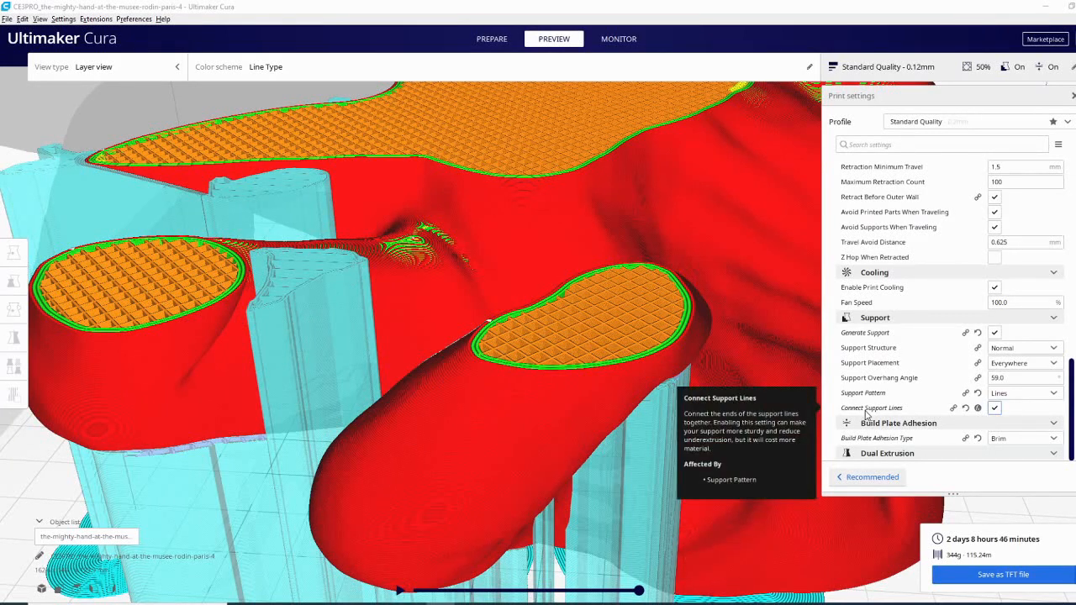
{"action": "mouse_move", "coordinate": [269, 243]}
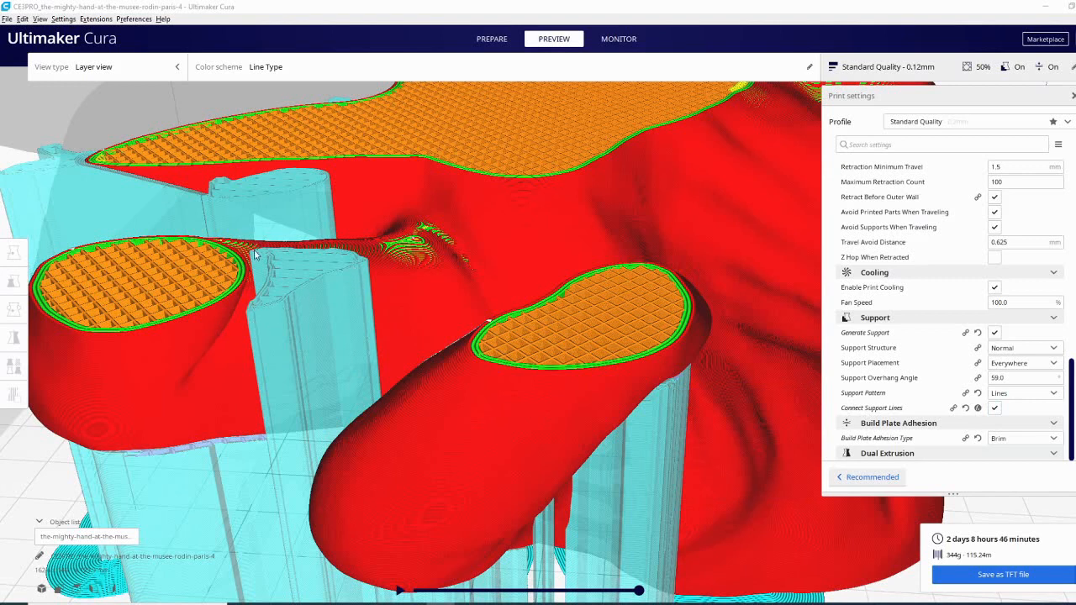
{"action": "mouse_move", "coordinate": [273, 315]}
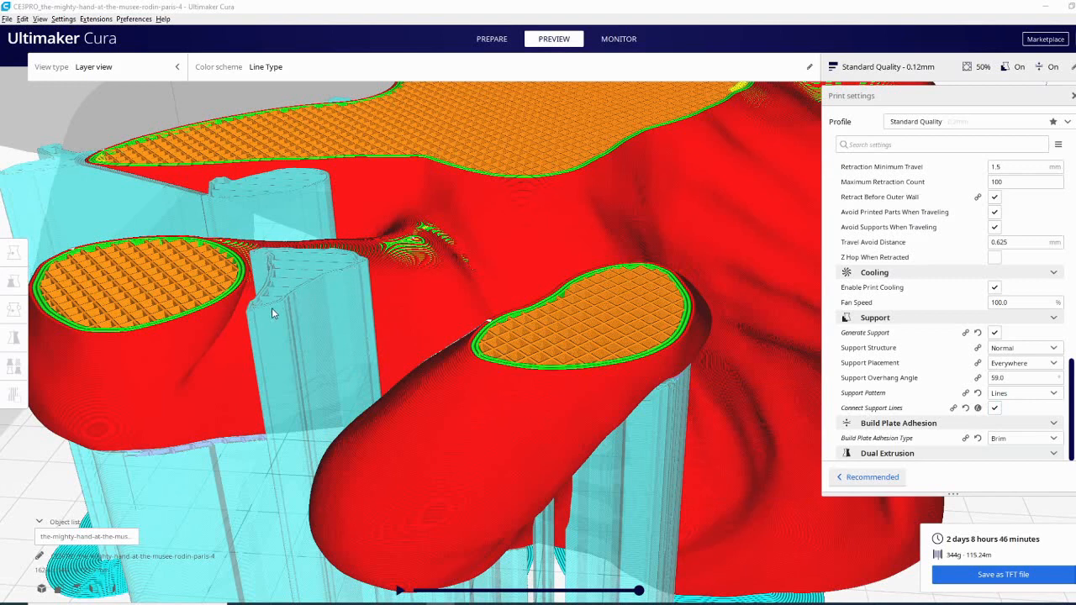
{"action": "mouse_move", "coordinate": [333, 268]}
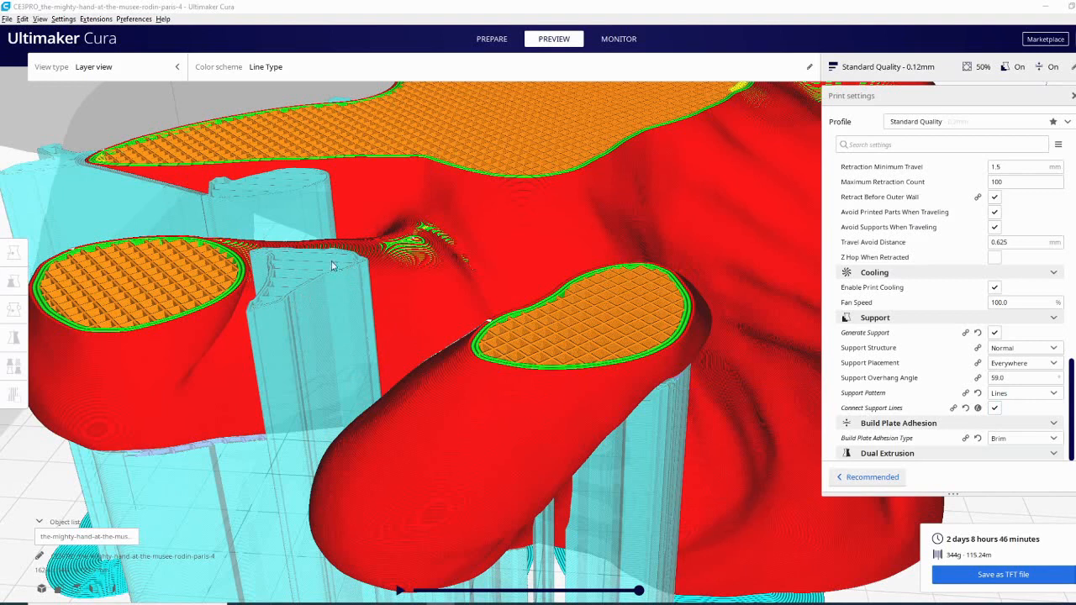
{"action": "mouse_move", "coordinate": [383, 303]}
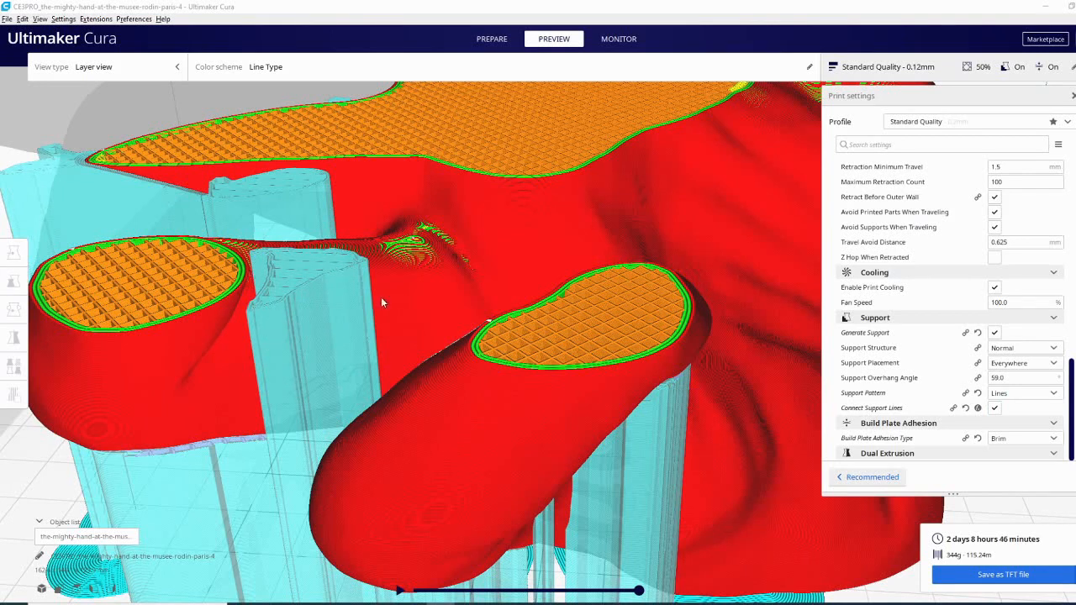
{"action": "mouse_move", "coordinate": [302, 302]}
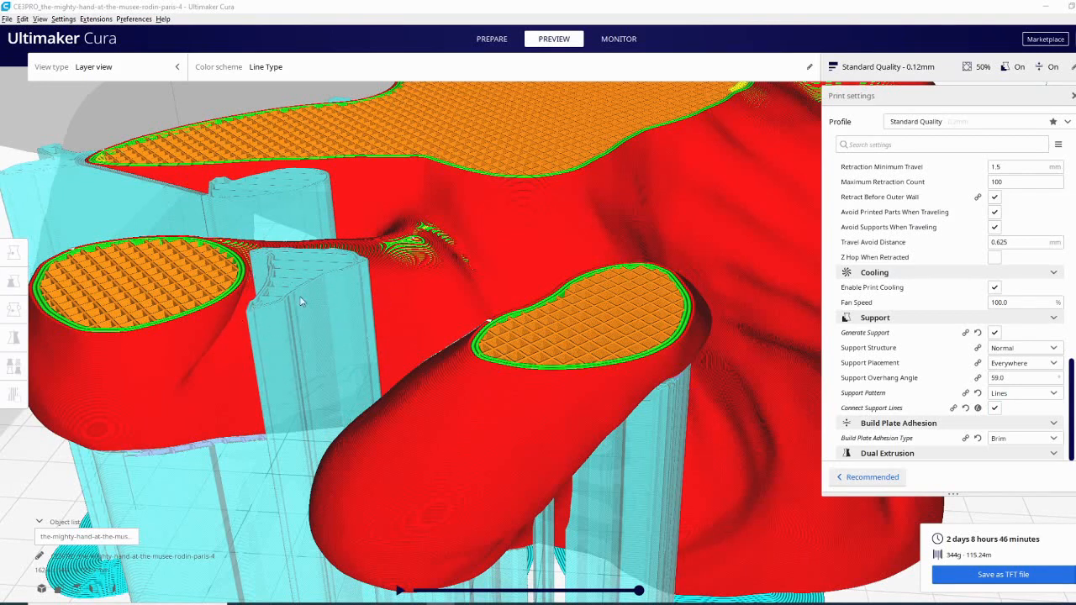
{"action": "mouse_move", "coordinate": [244, 282]}
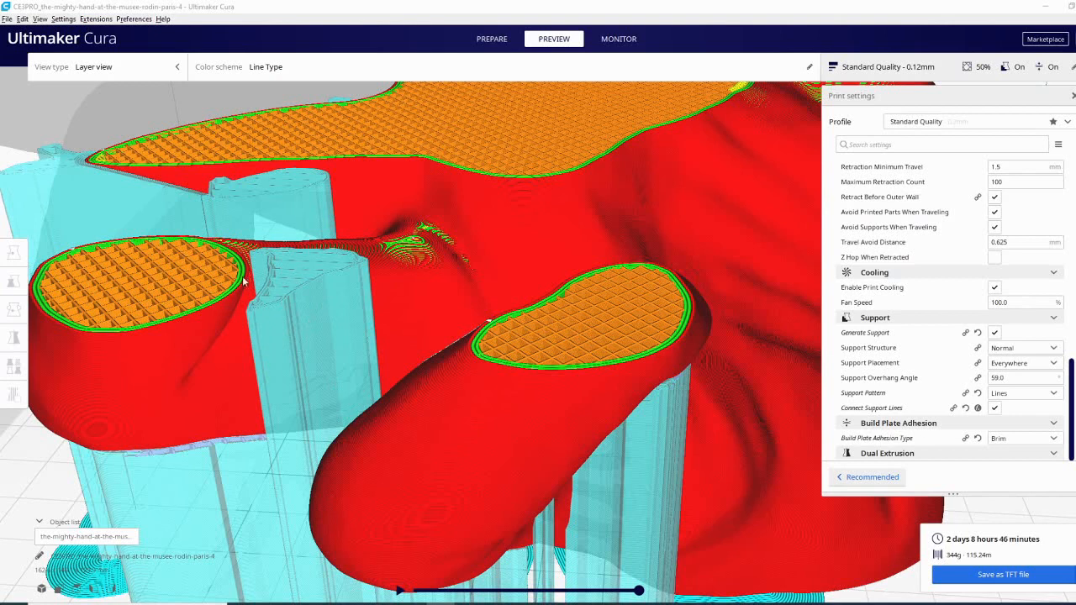
{"action": "mouse_move", "coordinate": [385, 340]}
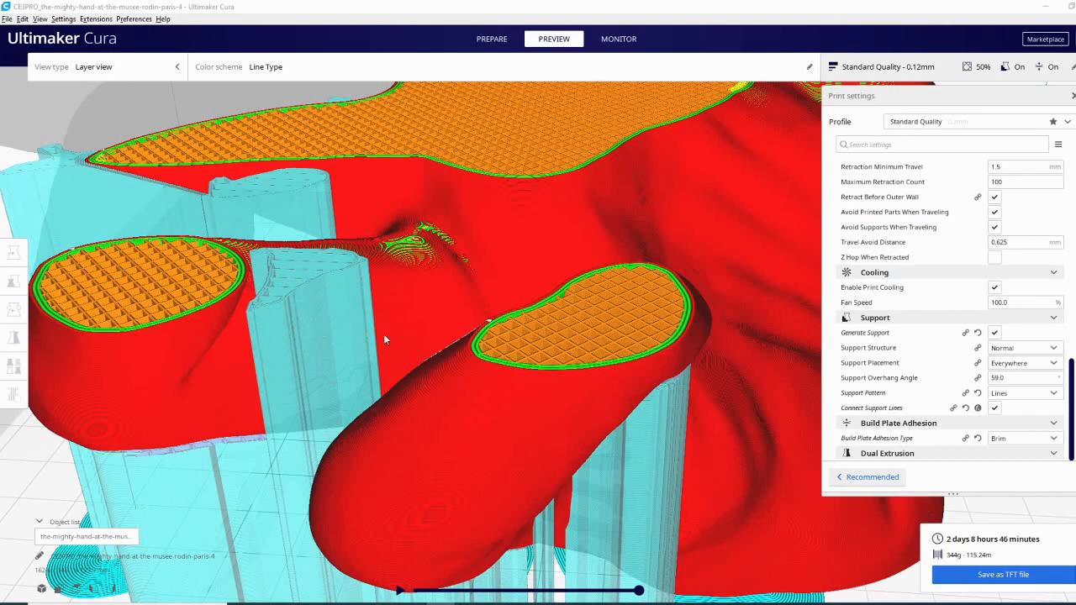
{"action": "mouse_move", "coordinate": [362, 356]}
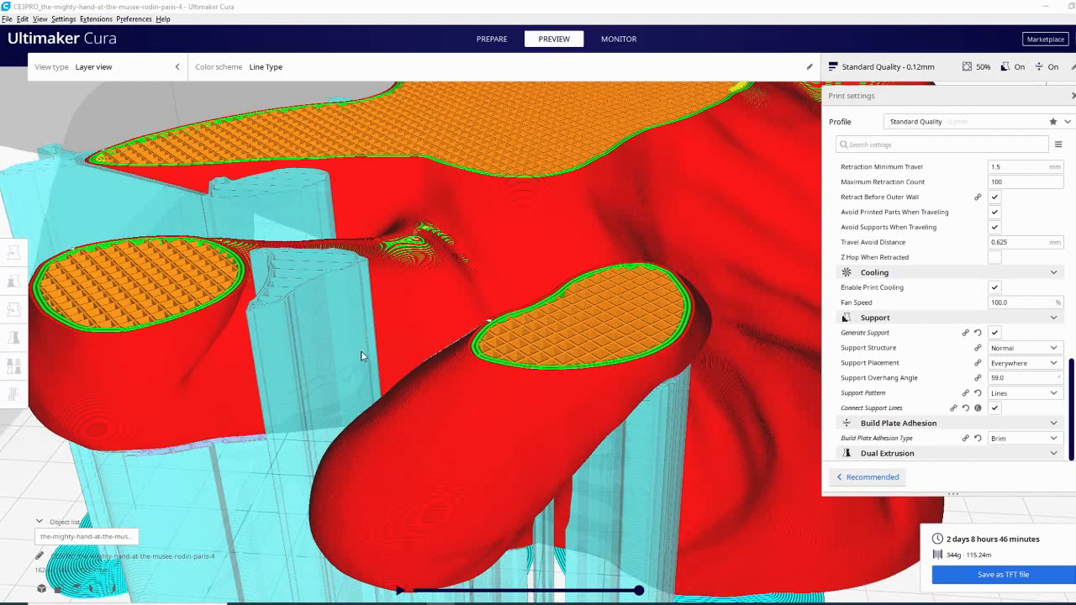
{"action": "mouse_move", "coordinate": [994, 408]}
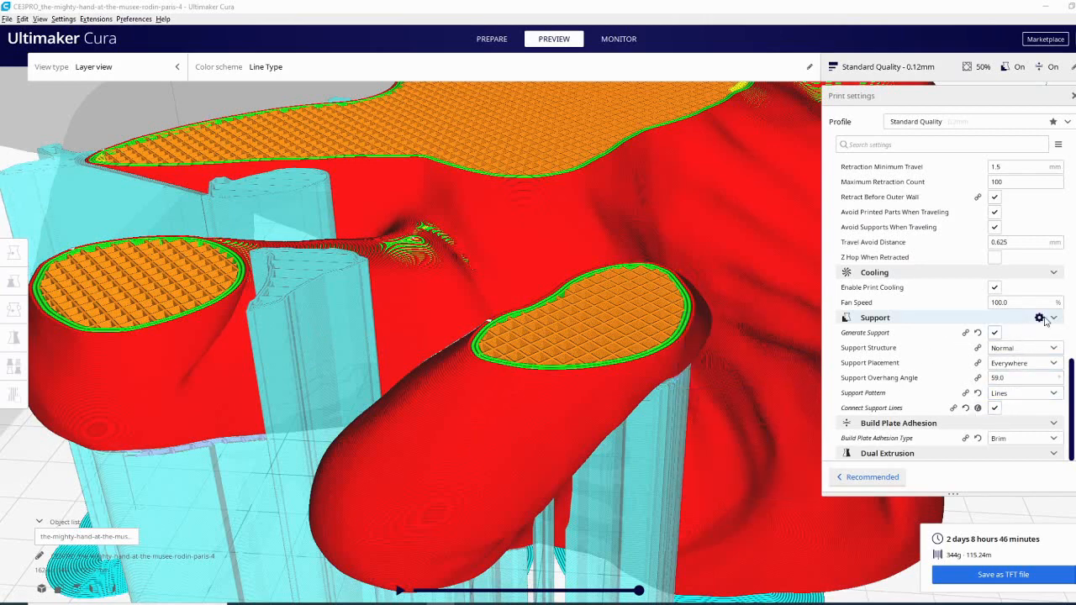
Filter Setting Visibility by 'supp' and toggle support-related settings such as Connect Support Lines
{"action": "left_click", "coordinate": [1038, 318]}
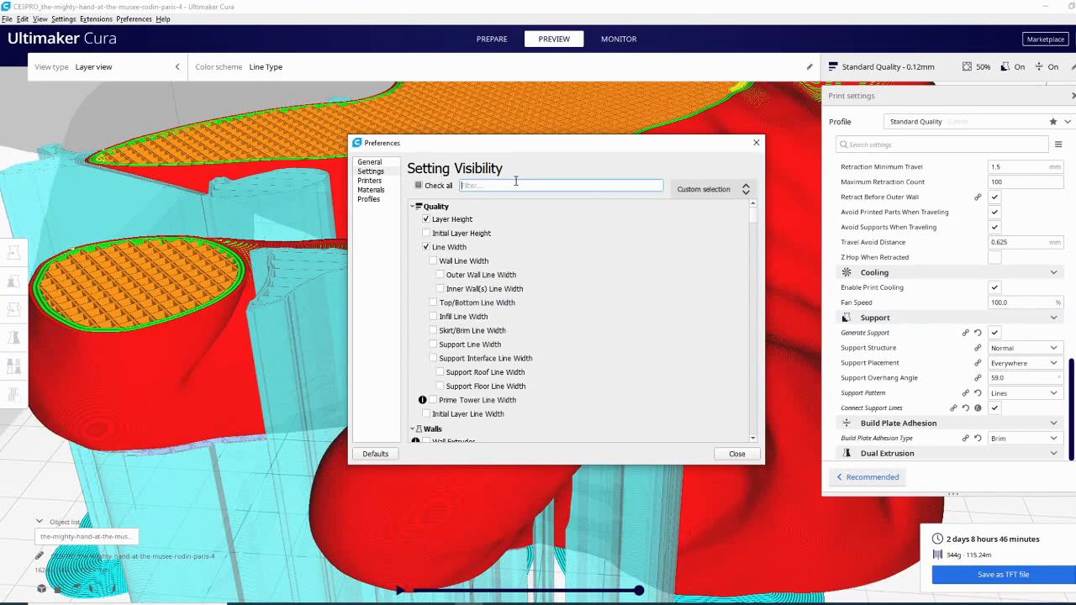
{"action": "type", "text": "supp"}
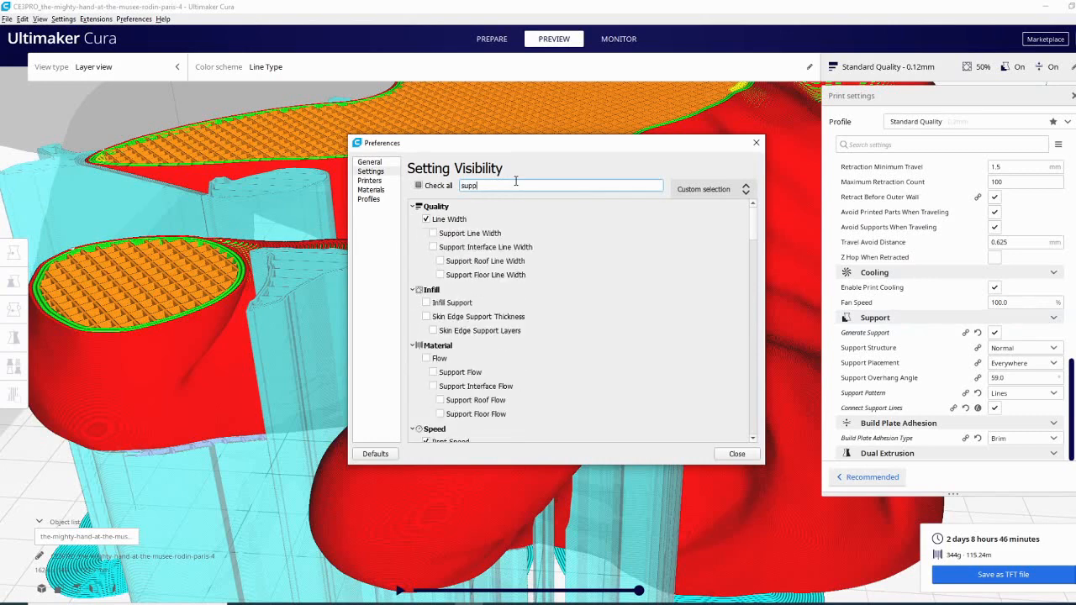
{"action": "scroll", "scroll_direction": "down", "scroll_amount": 3}
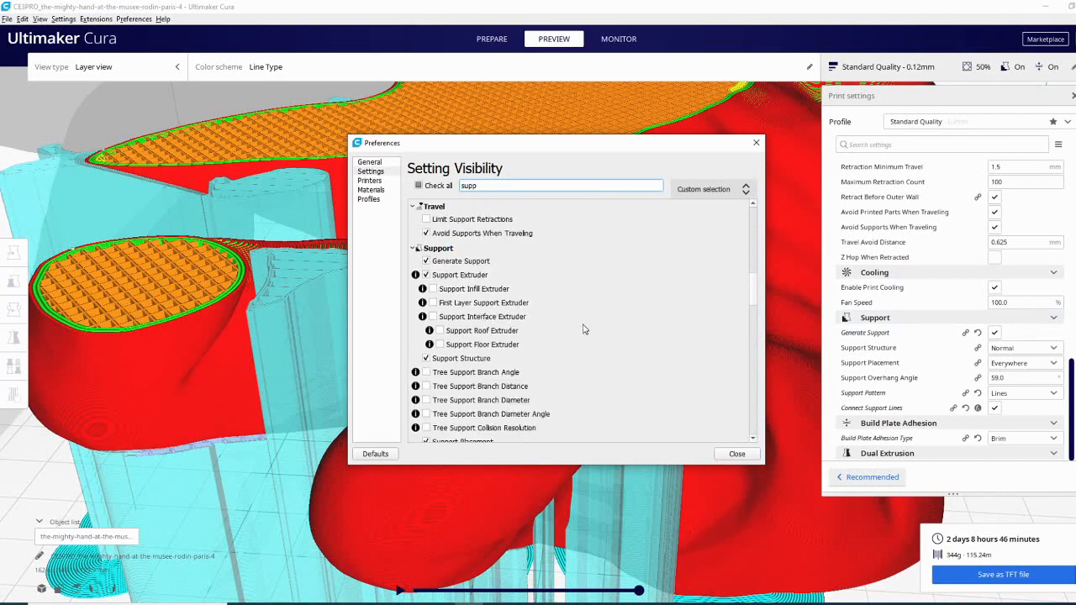
{"action": "left_click", "coordinate": [437, 249]}
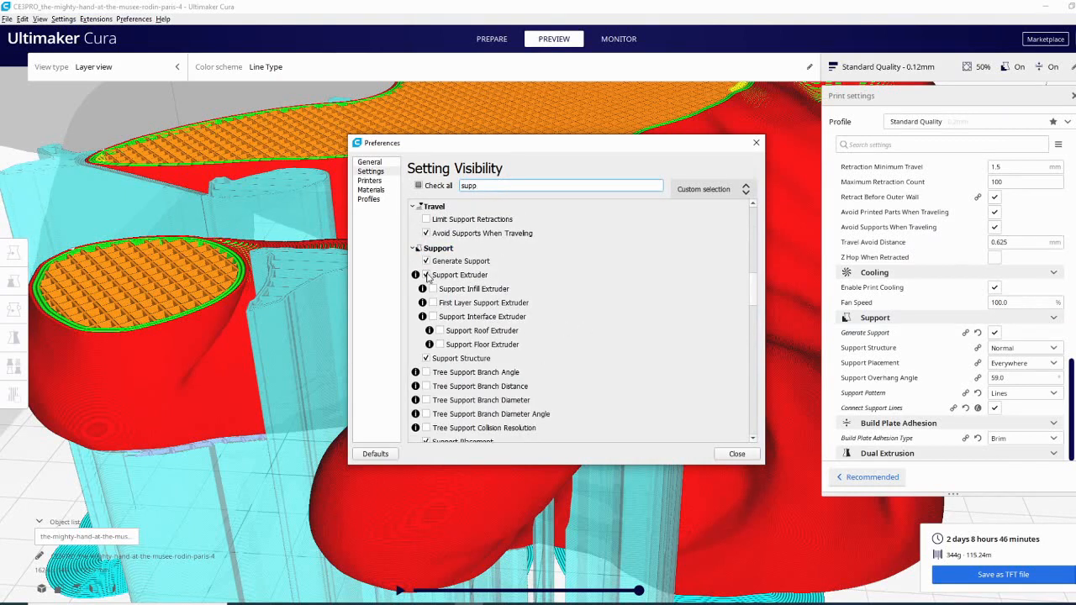
{"action": "scroll", "scroll_direction": "down", "scroll_amount": 3}
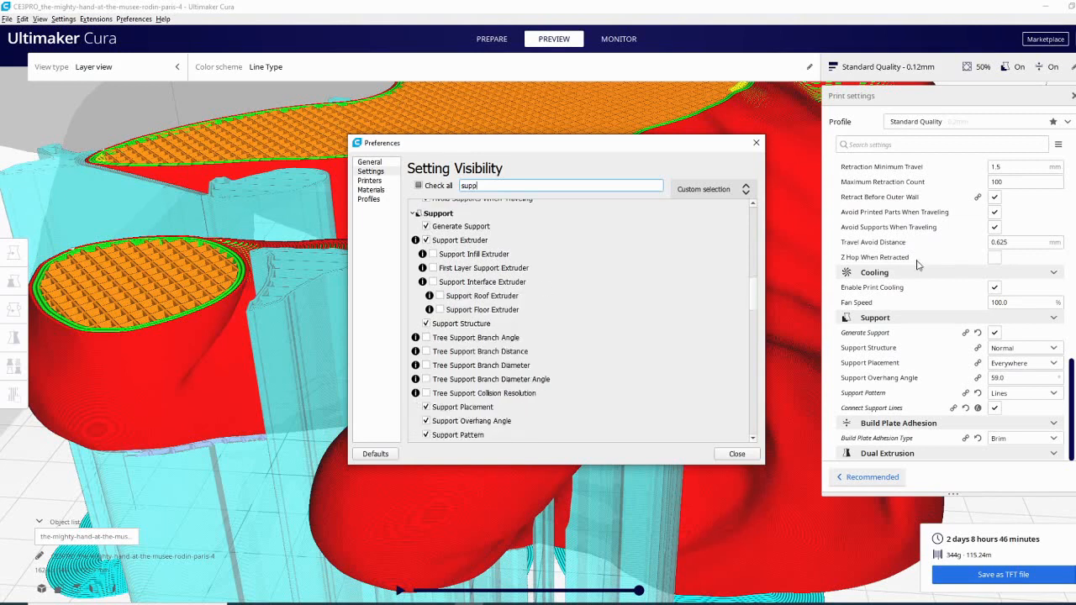
{"action": "mouse_move", "coordinate": [965, 380]}
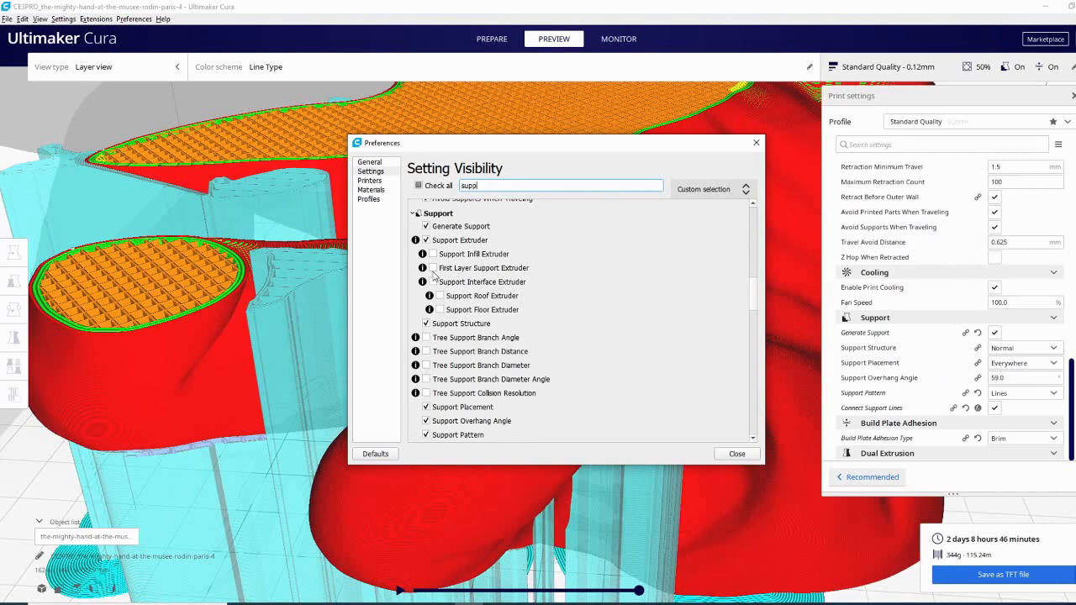
{"action": "scroll", "scroll_direction": "down", "scroll_amount": 3}
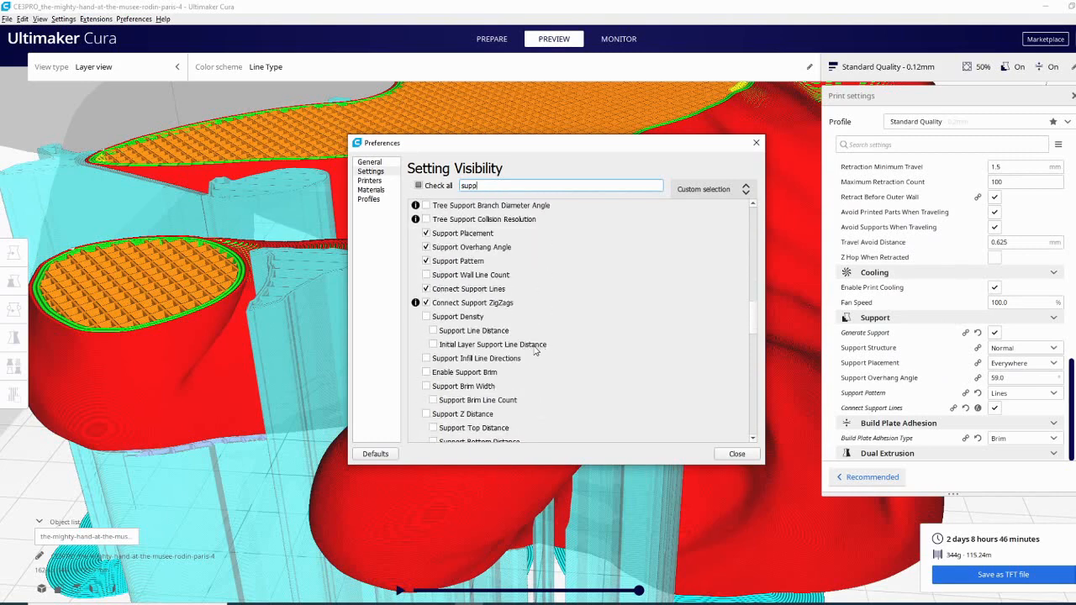
{"action": "scroll", "scroll_direction": "down", "scroll_amount": 3}
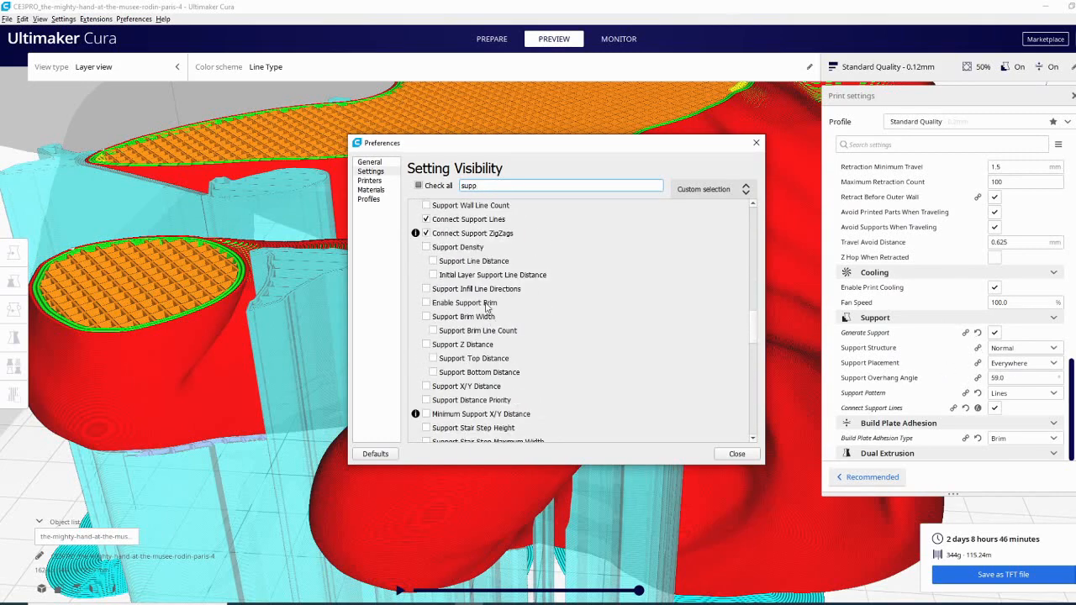
{"action": "mouse_move", "coordinate": [424, 351]}
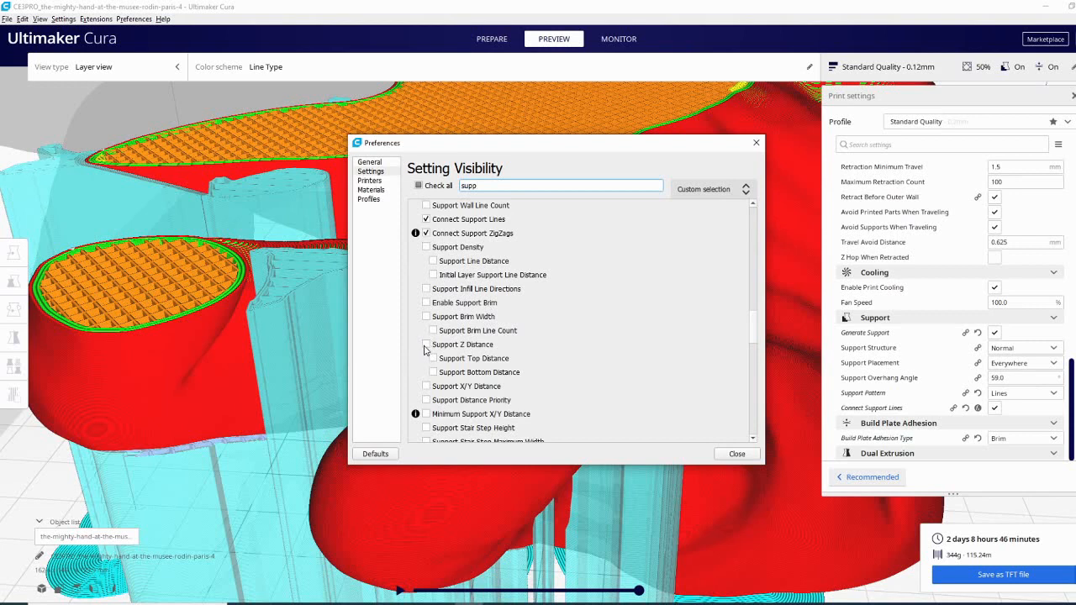
{"action": "left_click", "coordinate": [427, 344]}
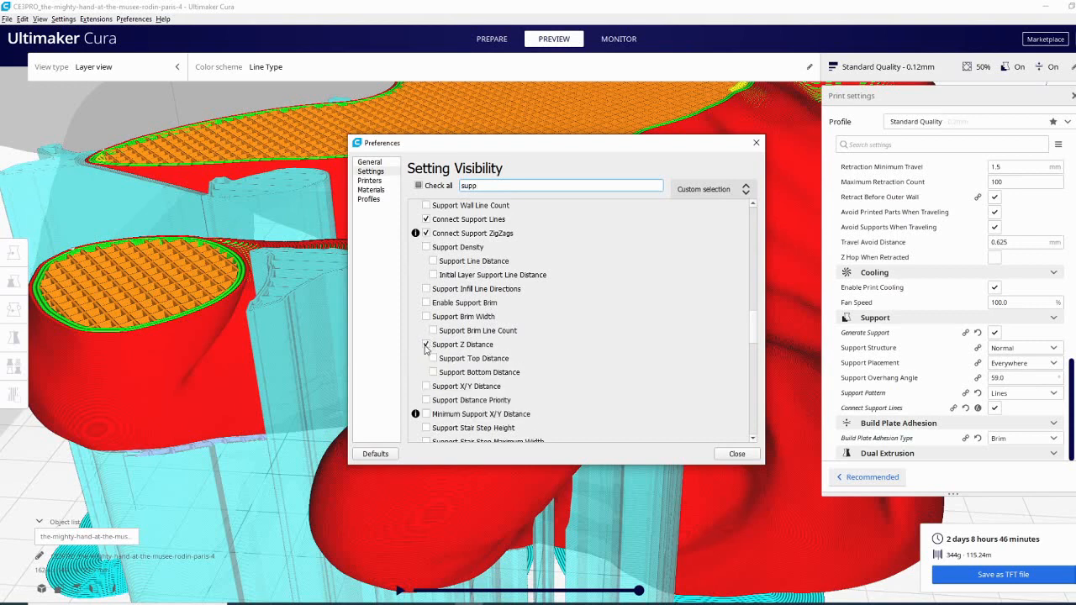
{"action": "left_click", "coordinate": [427, 344]}
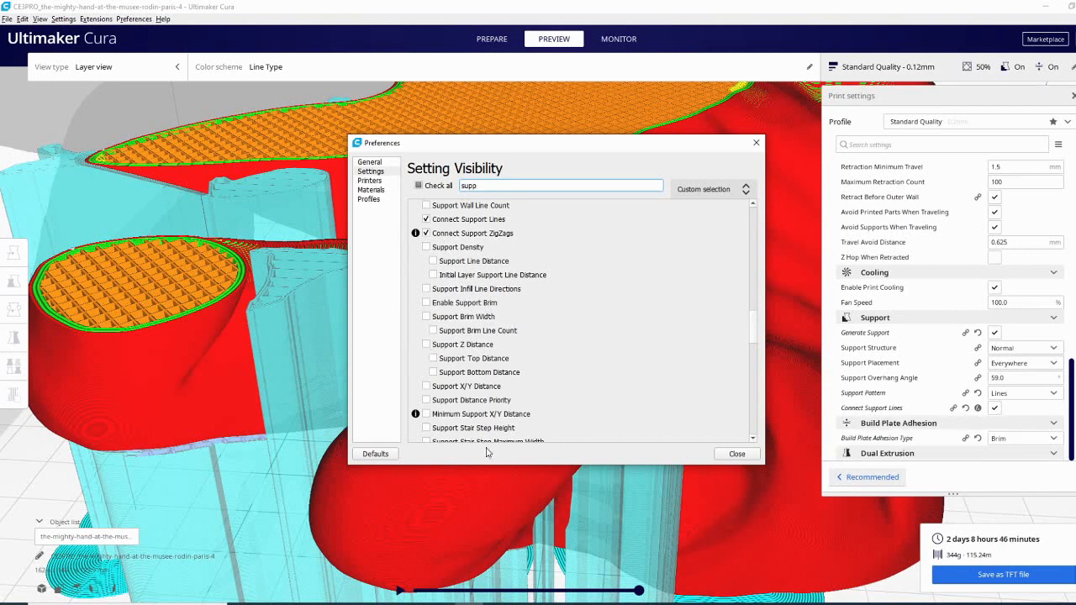
Scroll through the remaining support settings in the visibility list
{"action": "scroll", "scroll_direction": "down", "scroll_amount": 3}
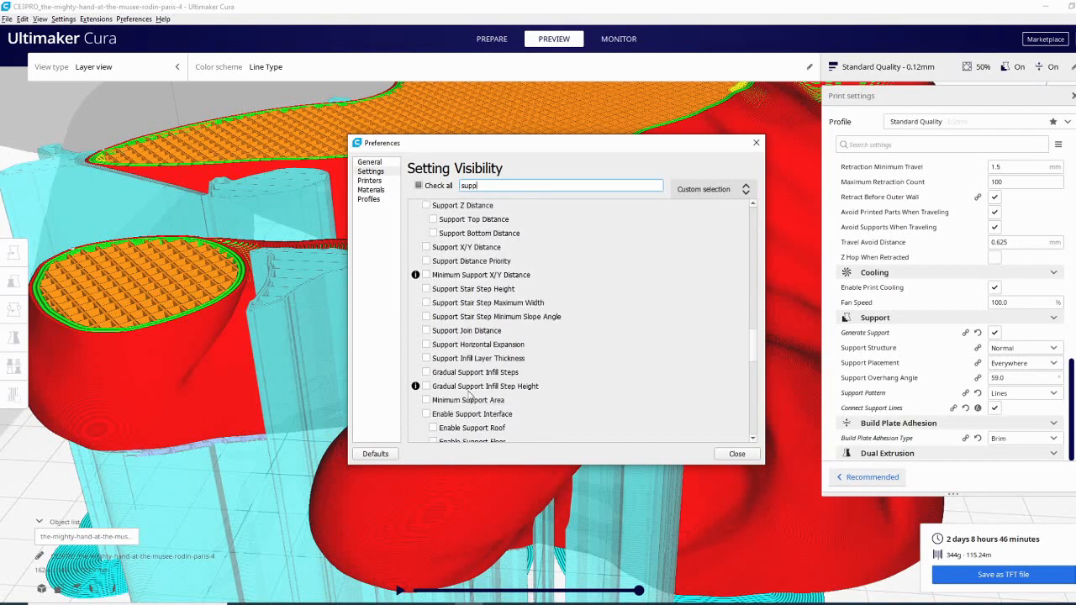
{"action": "mouse_move", "coordinate": [437, 362]}
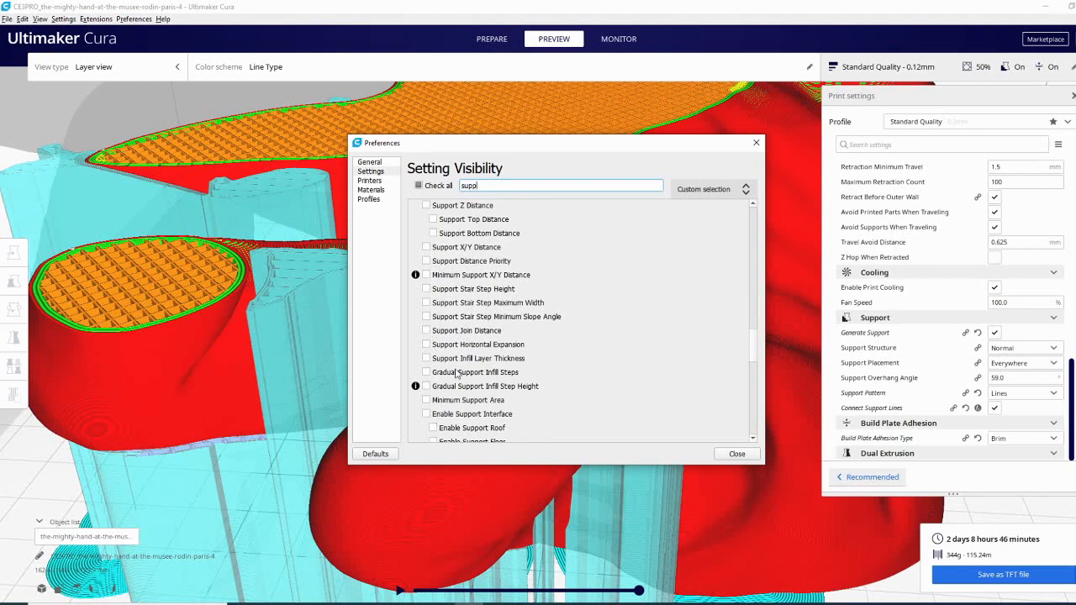
{"action": "scroll", "scroll_direction": "down", "scroll_amount": 3}
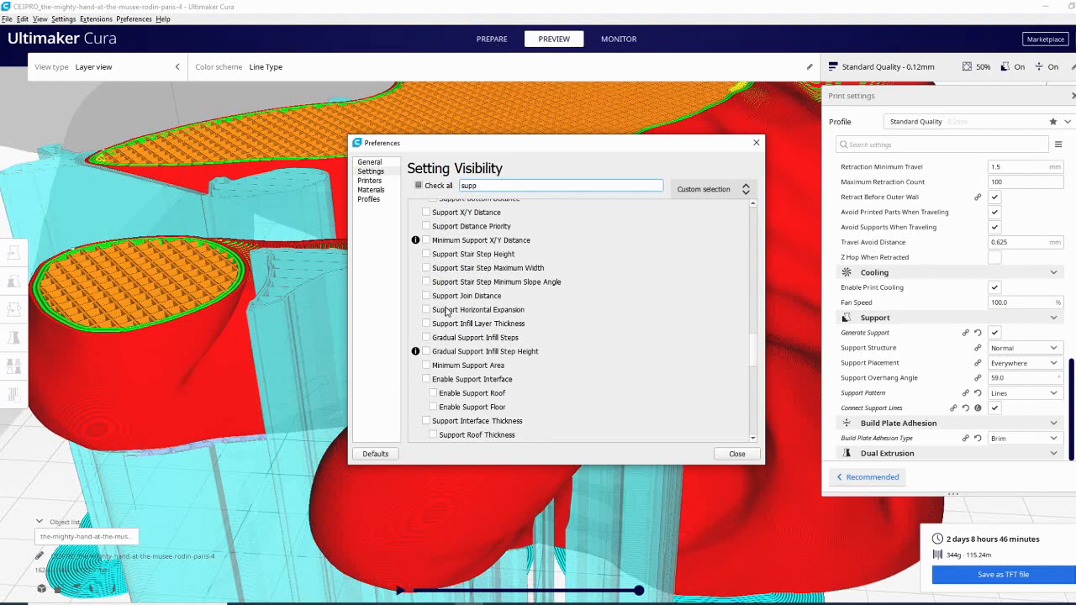
{"action": "scroll", "scroll_direction": "down", "scroll_amount": 3}
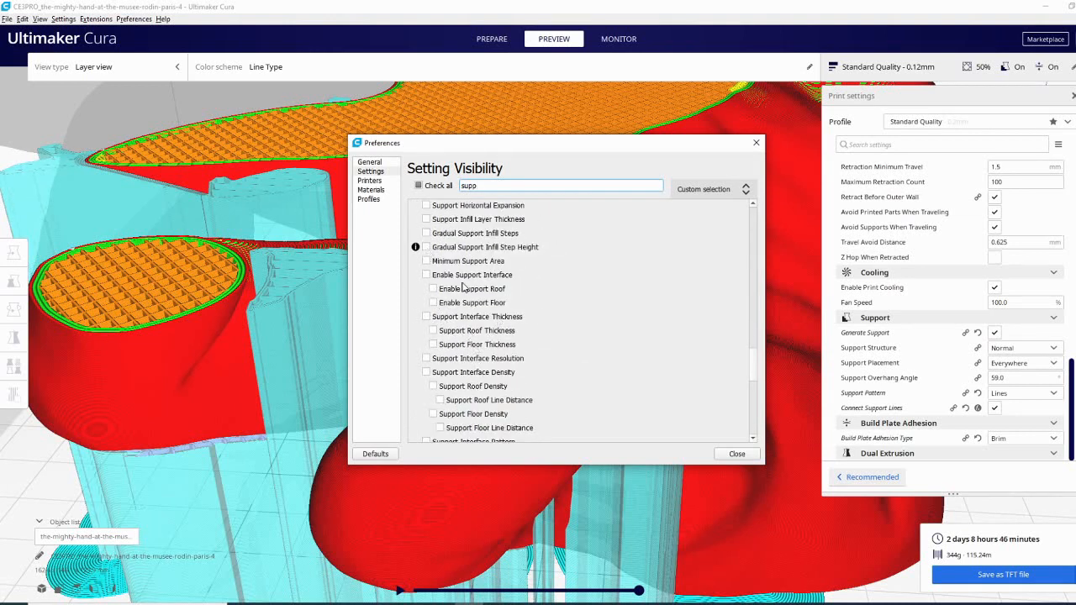
{"action": "mouse_move", "coordinate": [484, 363]}
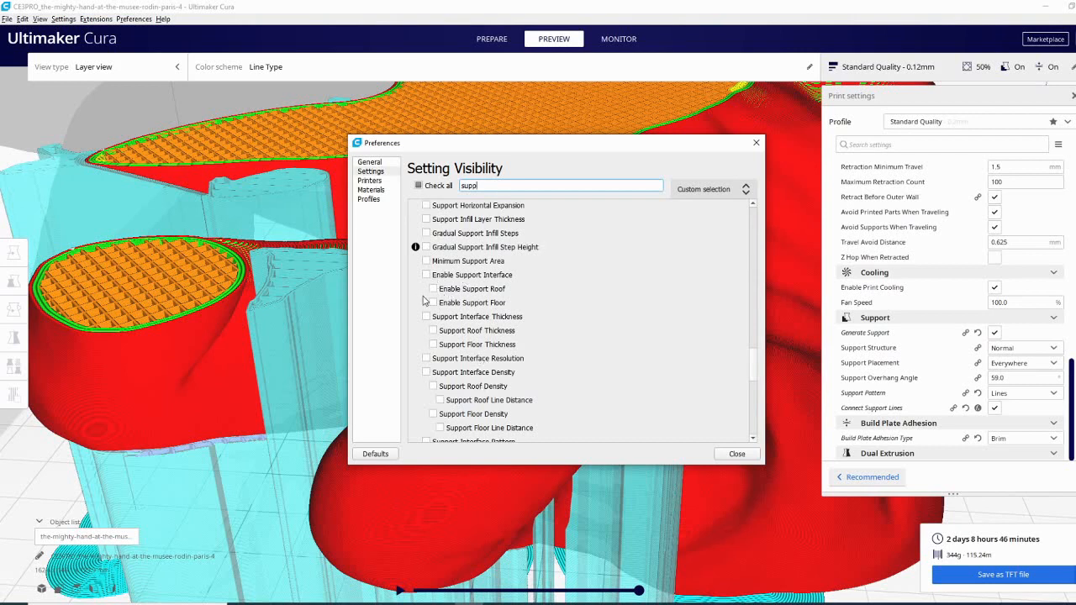
{"action": "scroll", "scroll_direction": "down", "scroll_amount": 3}
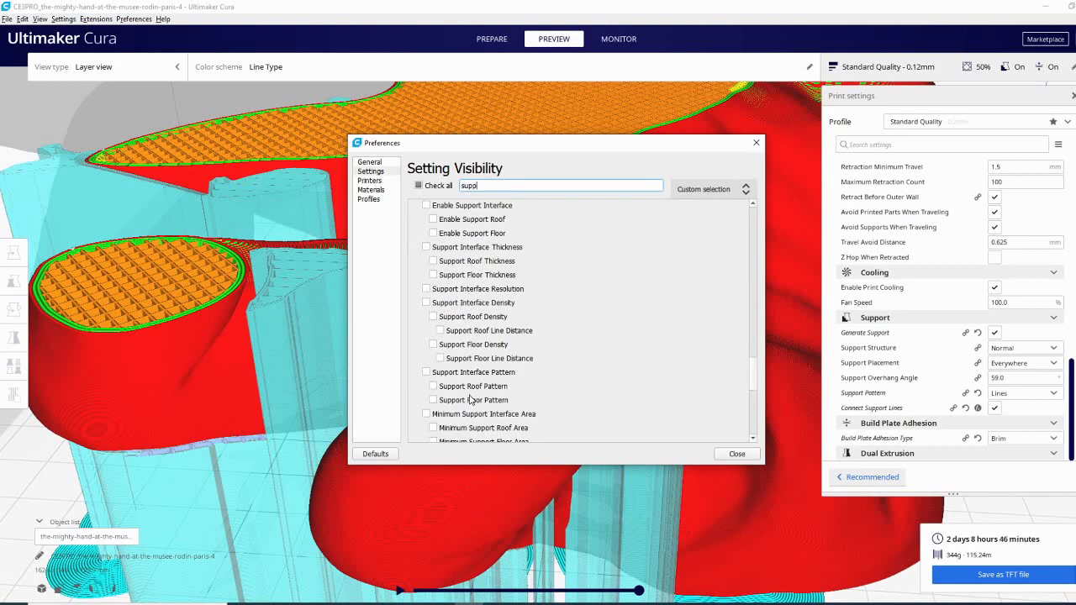
{"action": "scroll", "scroll_direction": "down", "scroll_amount": 3}
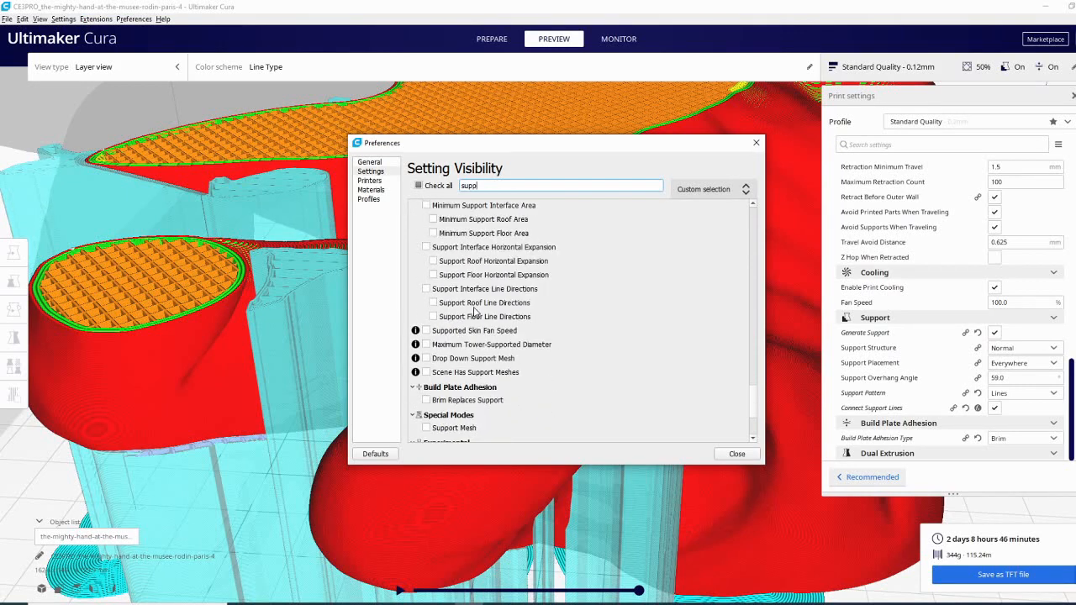
{"action": "mouse_move", "coordinate": [461, 345]}
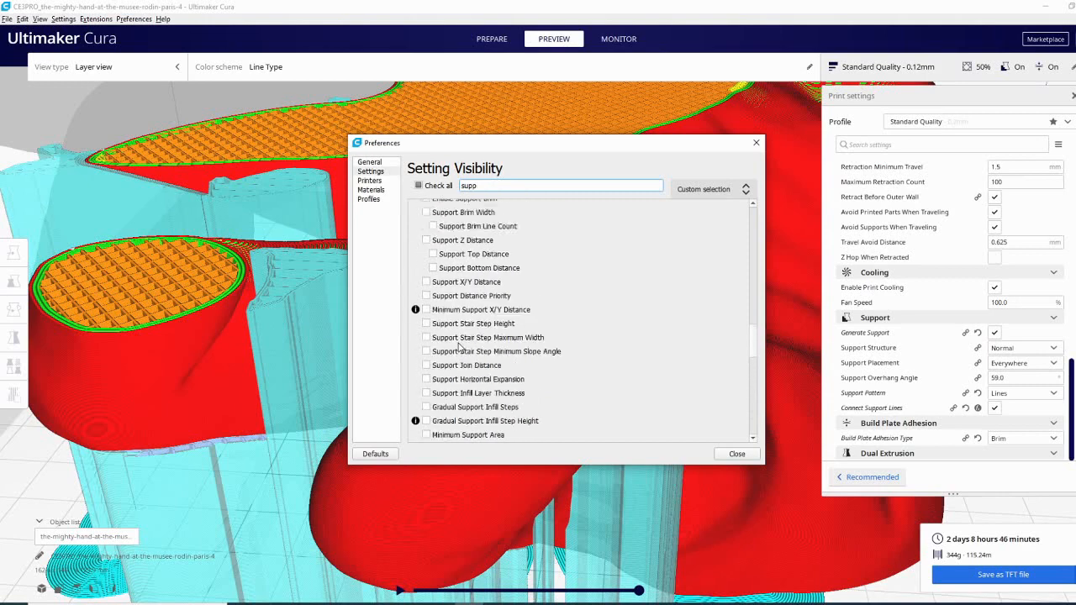
{"action": "scroll", "scroll_direction": "up", "scroll_amount": 3}
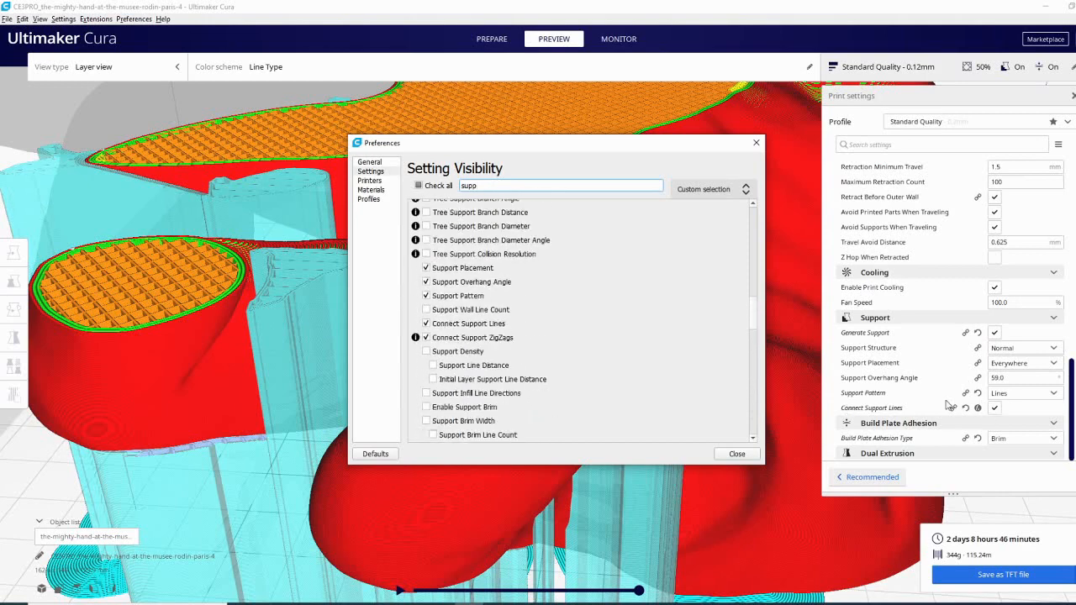
{"action": "scroll", "scroll_direction": "up", "scroll_amount": 3}
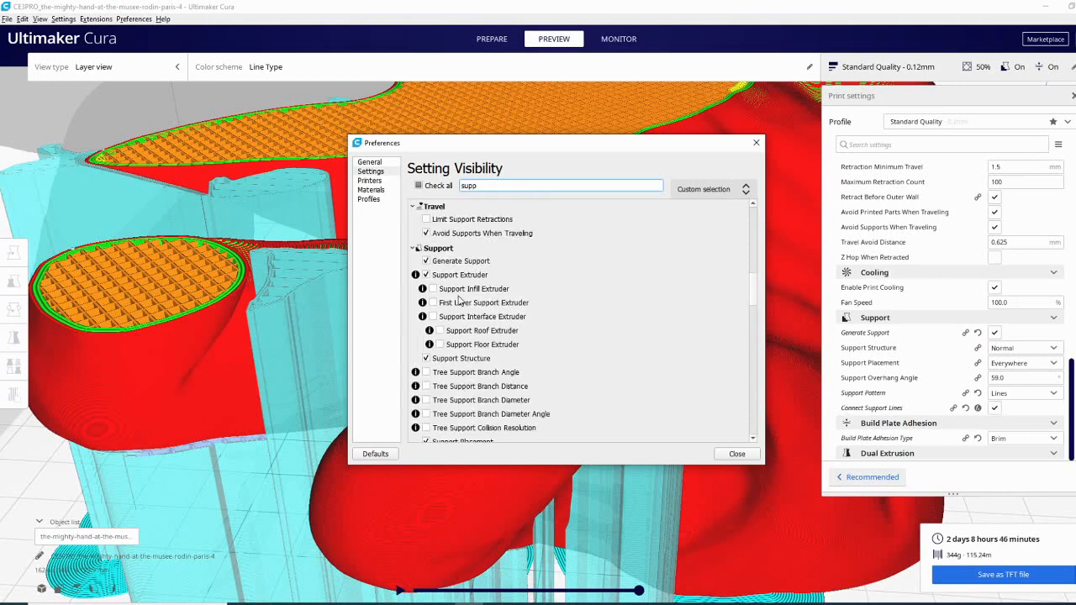
{"action": "scroll", "scroll_direction": "down", "scroll_amount": 3}
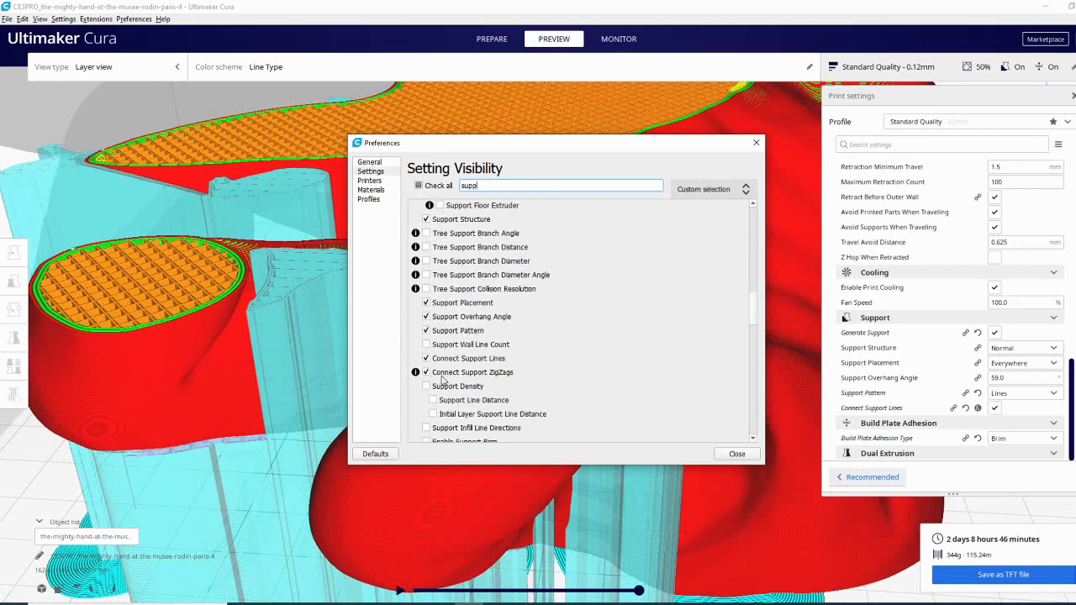
Make Support Density visible so it appears in the support settings at 20%
{"action": "left_click", "coordinate": [427, 384]}
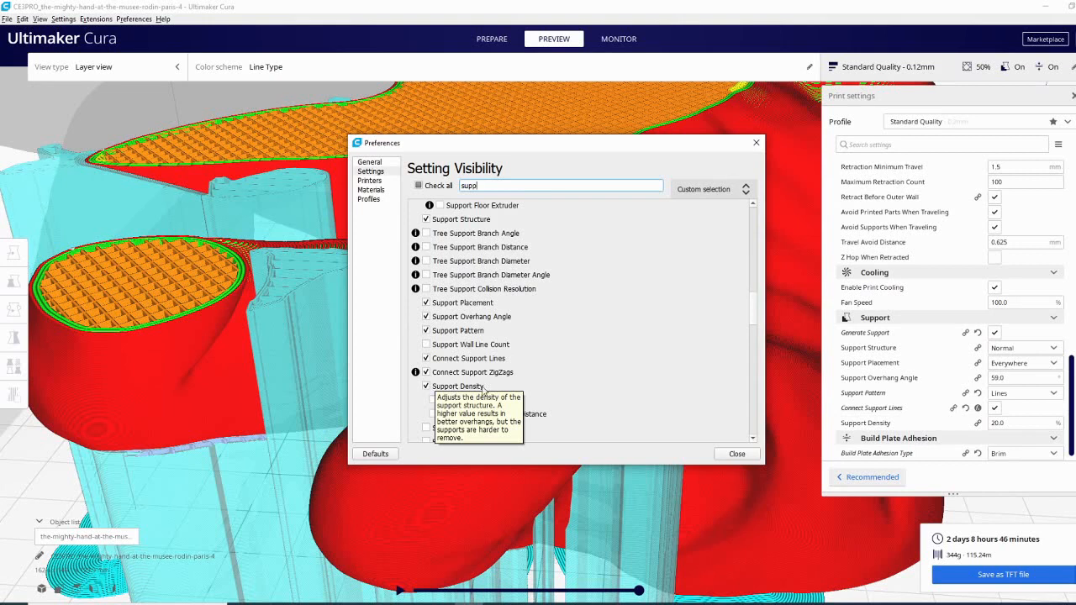
{"action": "mouse_move", "coordinate": [418, 395]}
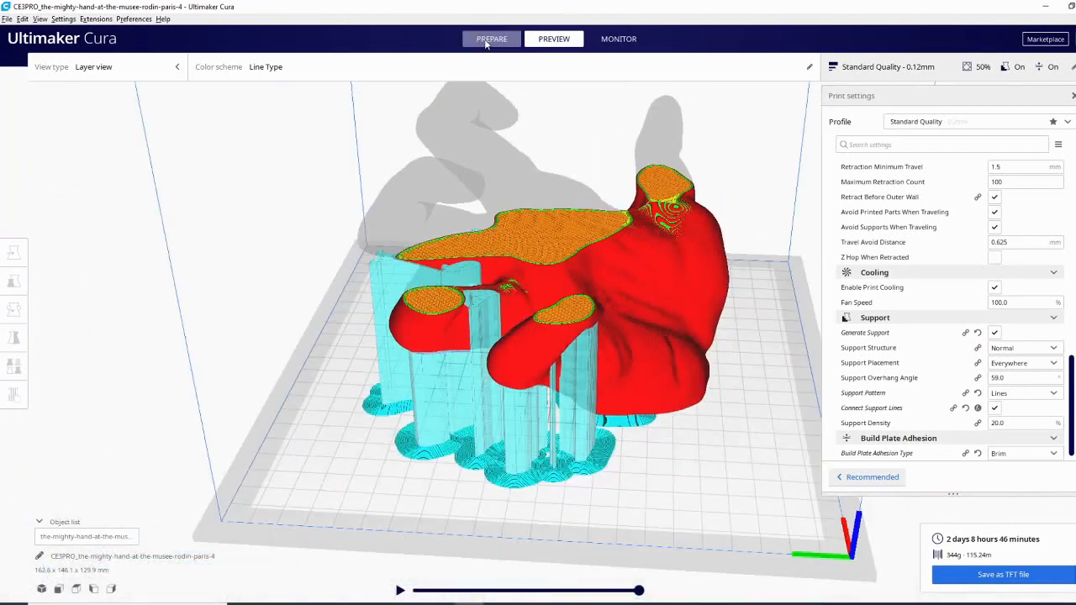
Return to the Prepare stage and show the hand's per-model settings with its mesh type
{"action": "left_click", "coordinate": [491, 39]}
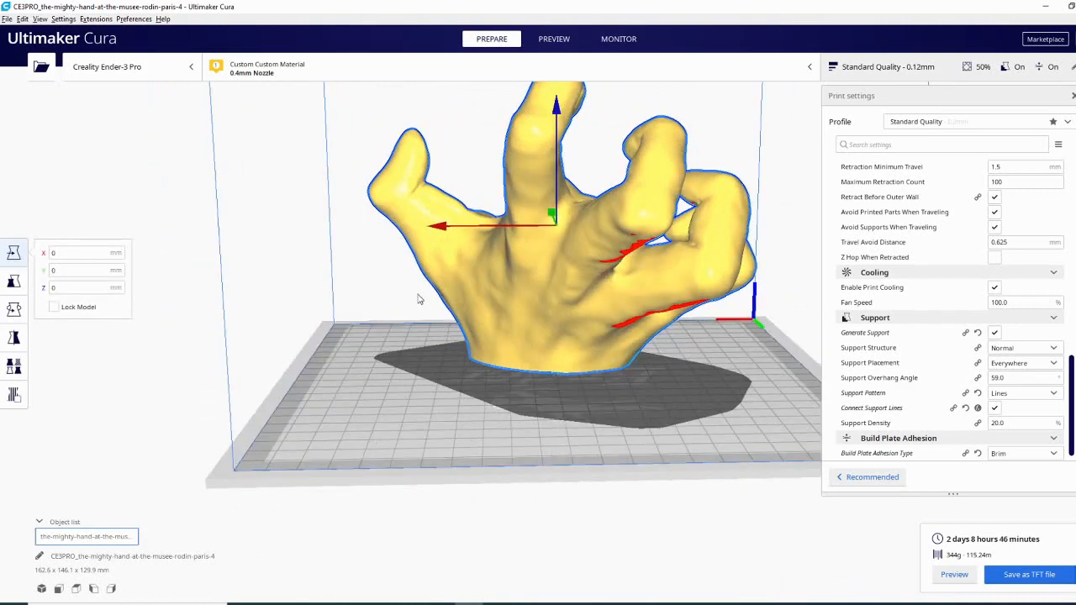
{"action": "mouse_move", "coordinate": [13, 366]}
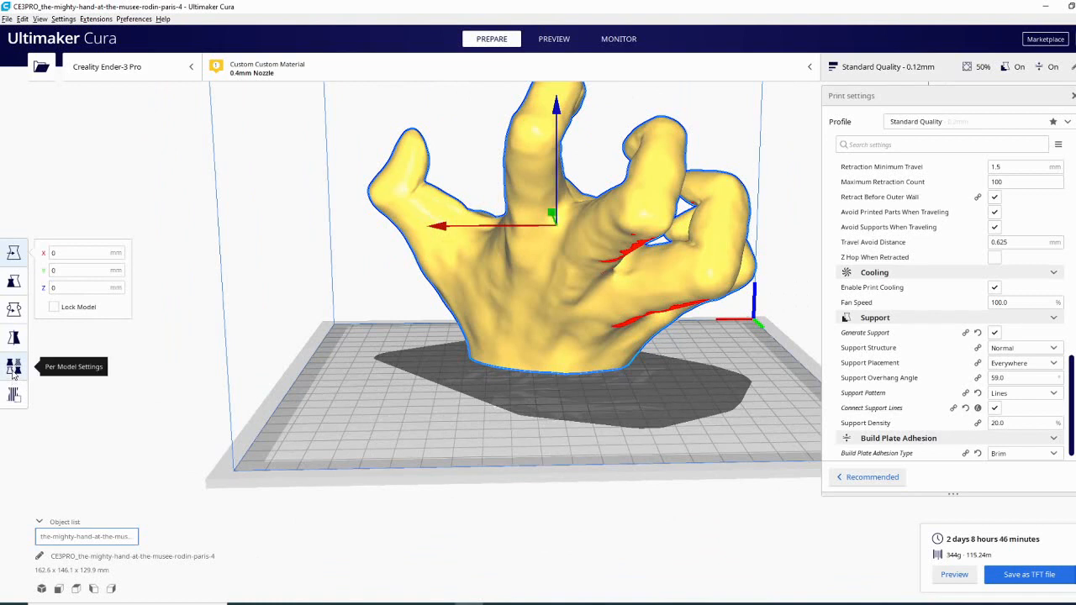
{"action": "left_click", "coordinate": [13, 366]}
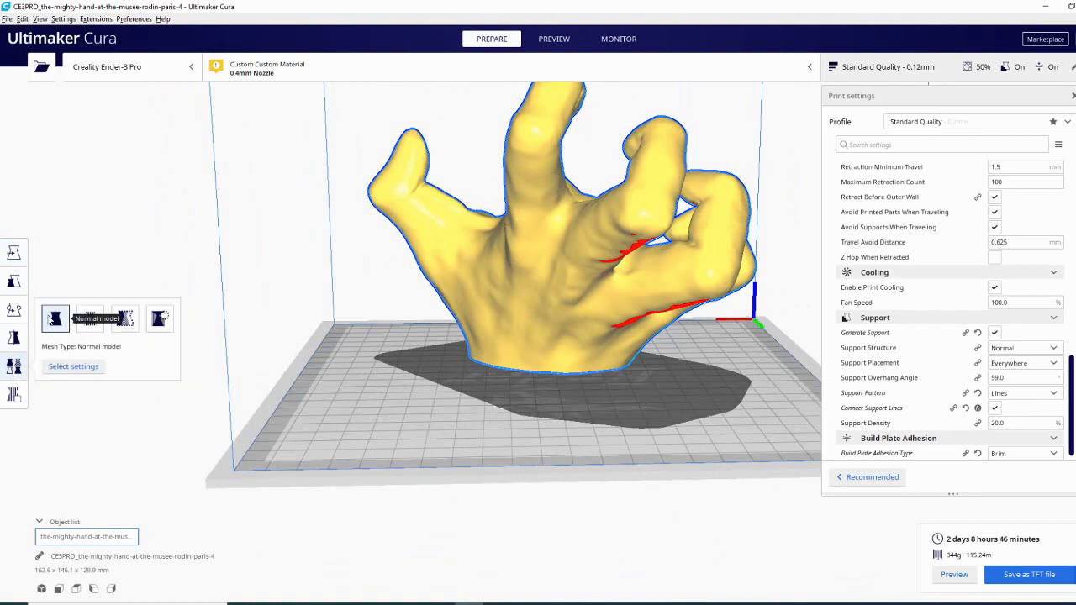
{"action": "mouse_move", "coordinate": [125, 317]}
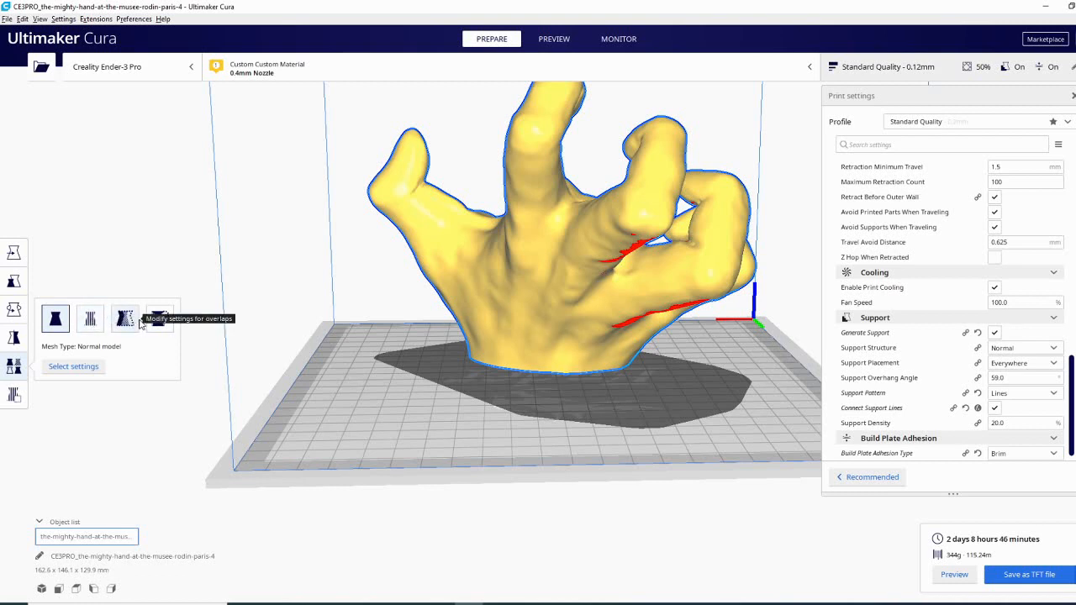
{"action": "mouse_move", "coordinate": [160, 317]}
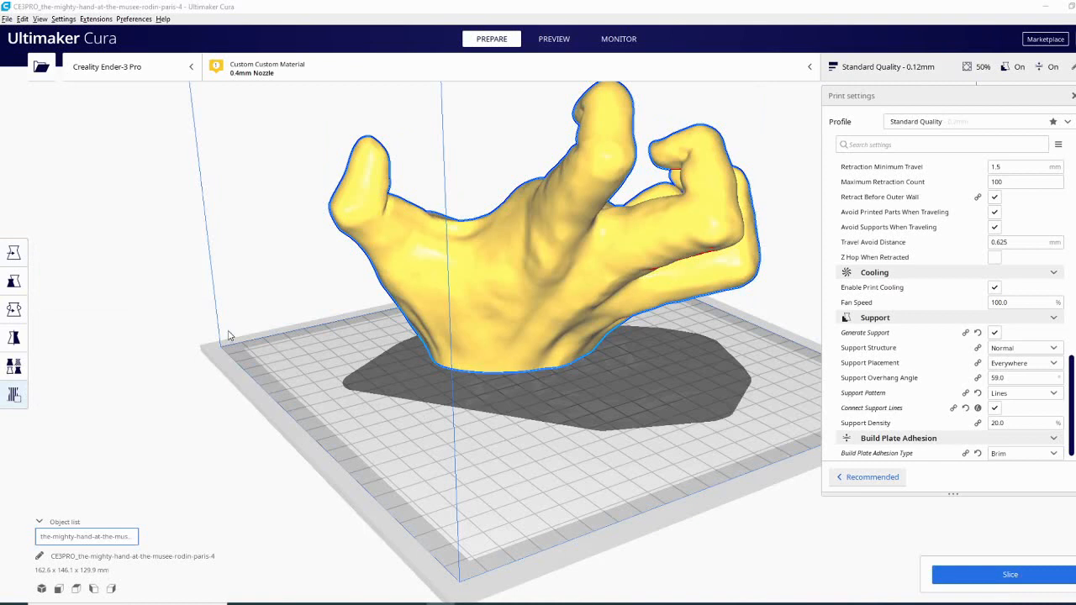
{"action": "mouse_move", "coordinate": [233, 339]}
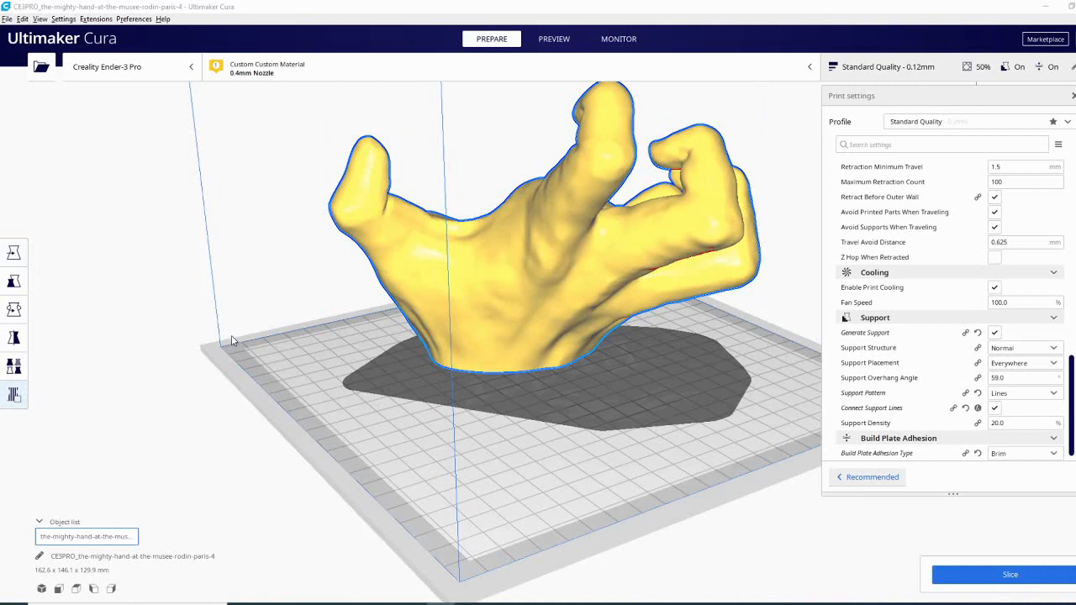
{"action": "mouse_move", "coordinate": [582, 363]}
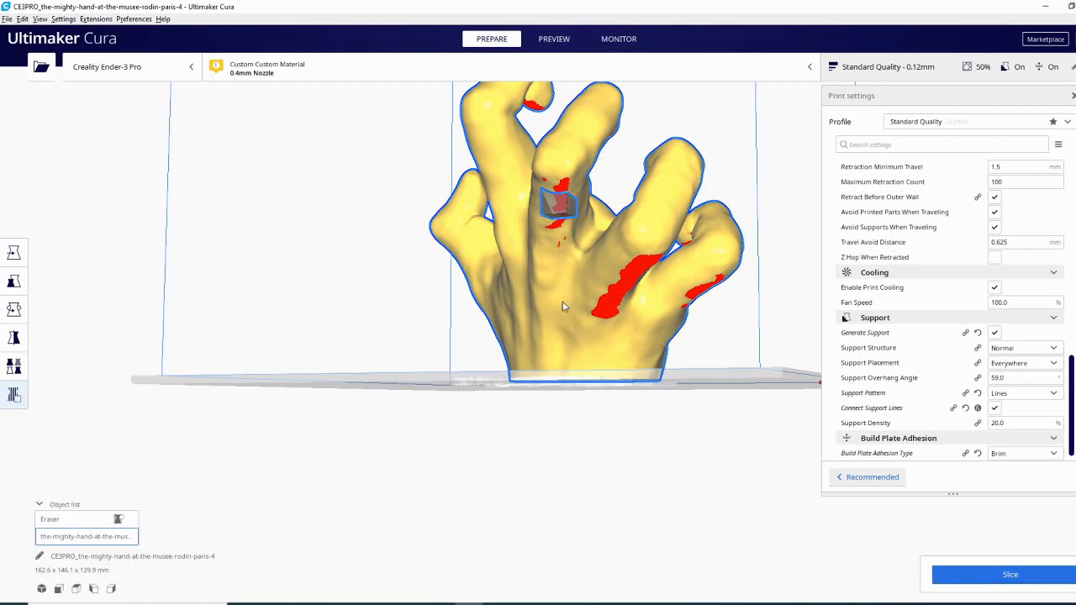
Place support blocker cubes on the hand's overhanging finger areas
{"action": "left_click_drag", "start_coordinate": [563, 306], "coordinate": [551, 306]}
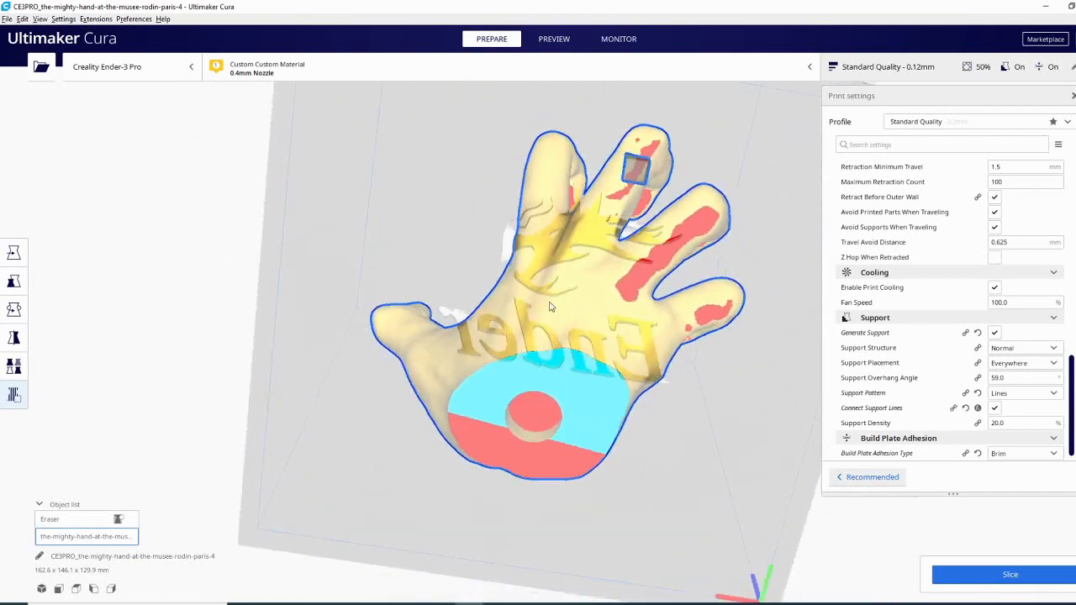
{"action": "left_click_drag", "start_coordinate": [551, 306], "coordinate": [672, 238]}
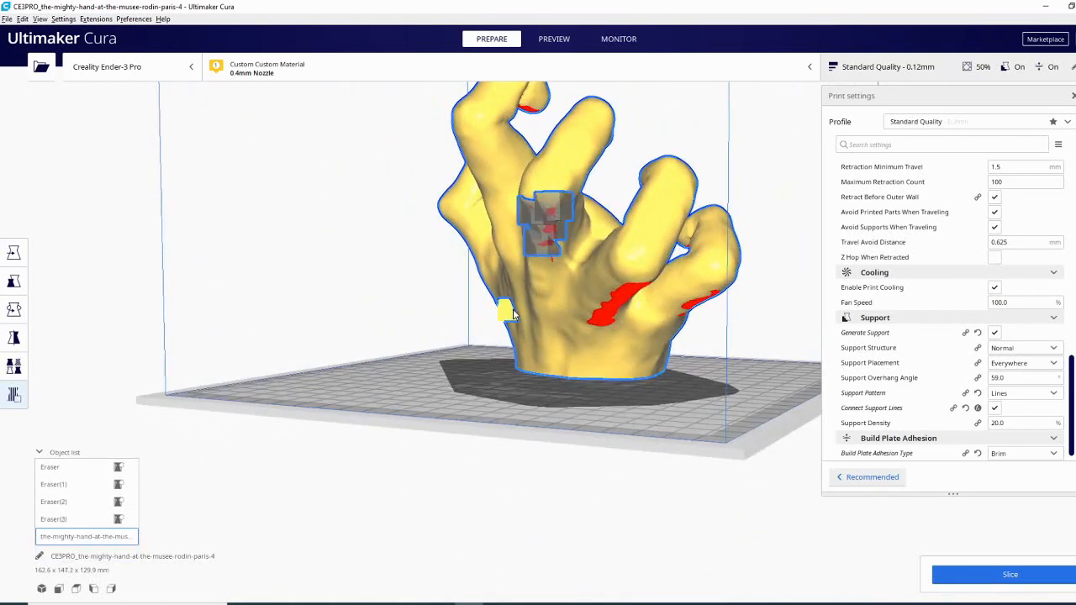
{"action": "left_click", "coordinate": [504, 316]}
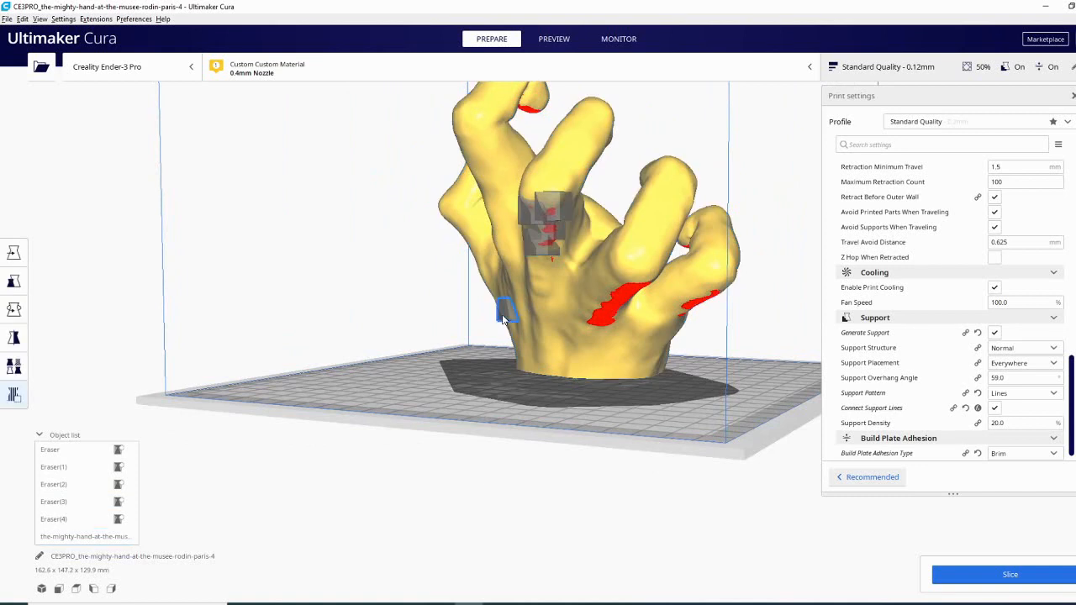
{"action": "left_click", "coordinate": [54, 518]}
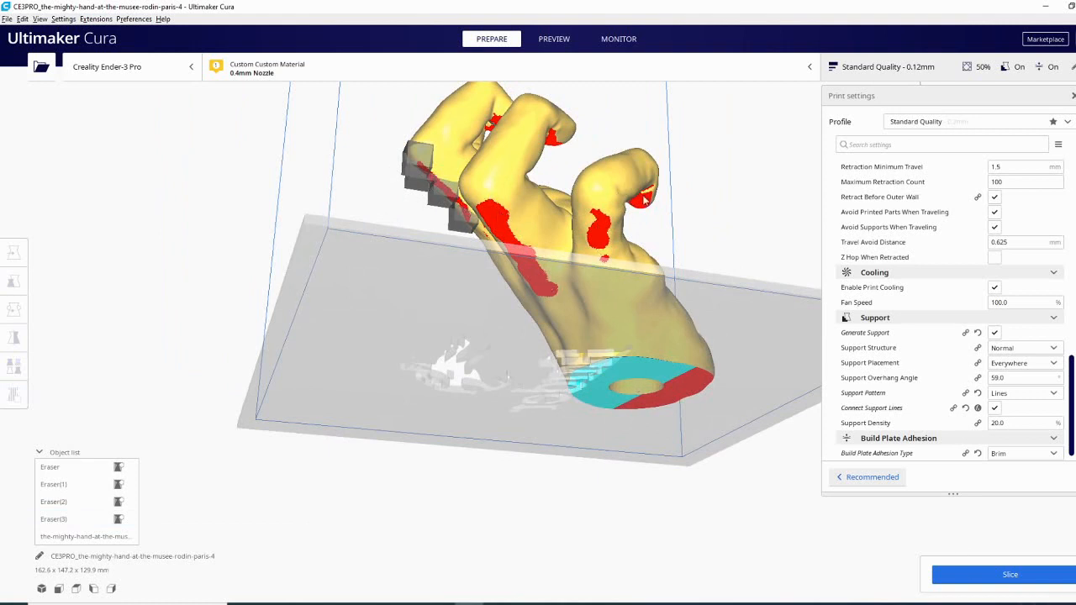
{"action": "mouse_move", "coordinate": [1010, 578]}
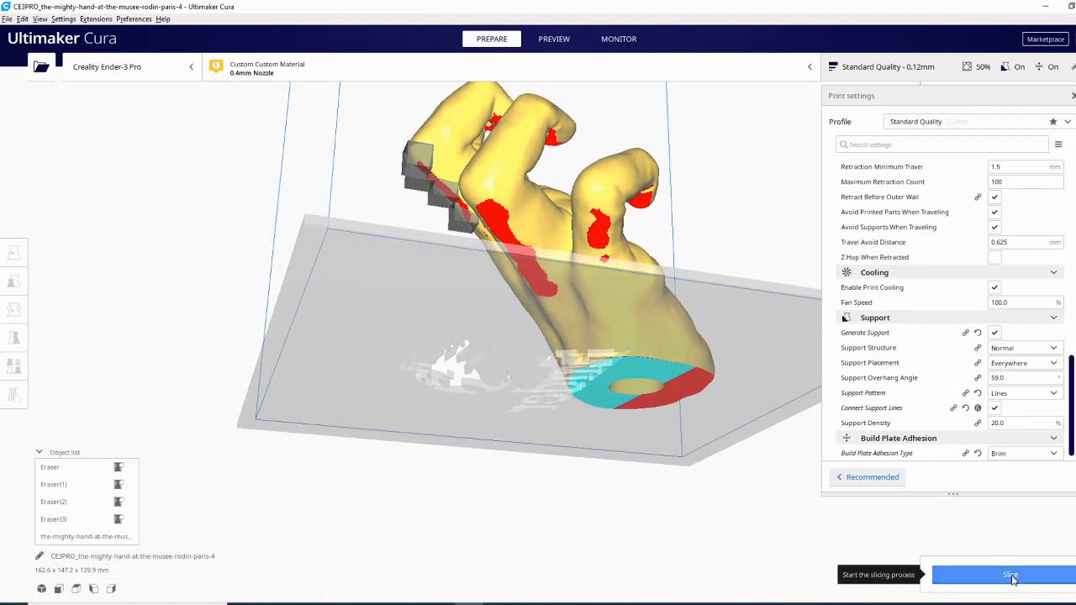
Re-slice the hand with its blockers and inspect the cyan supports in layer preview
{"action": "left_click", "coordinate": [998, 574]}
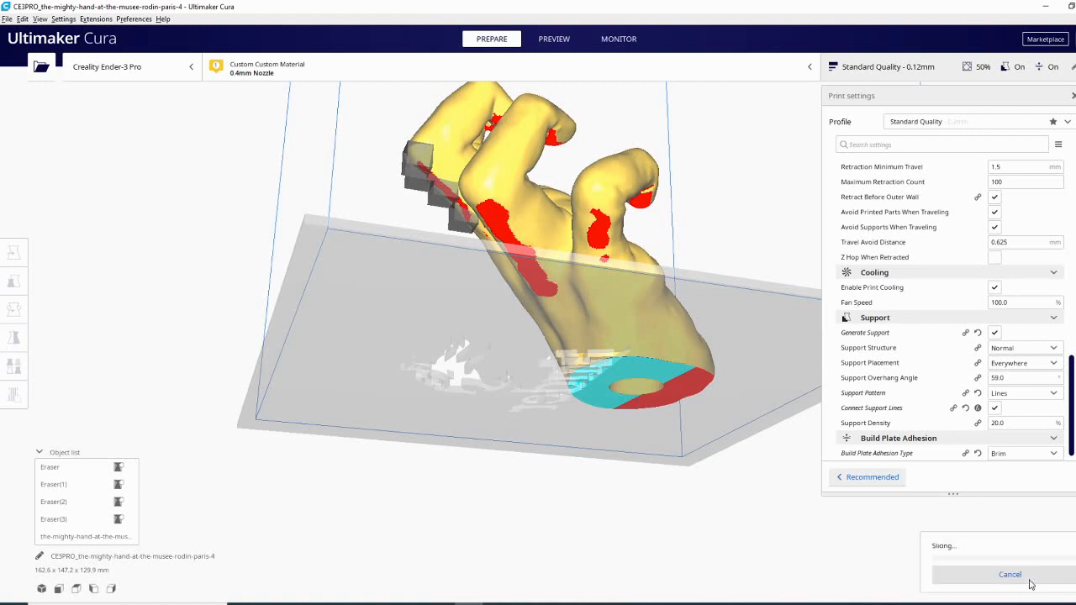
{"action": "left_click", "coordinate": [553, 39]}
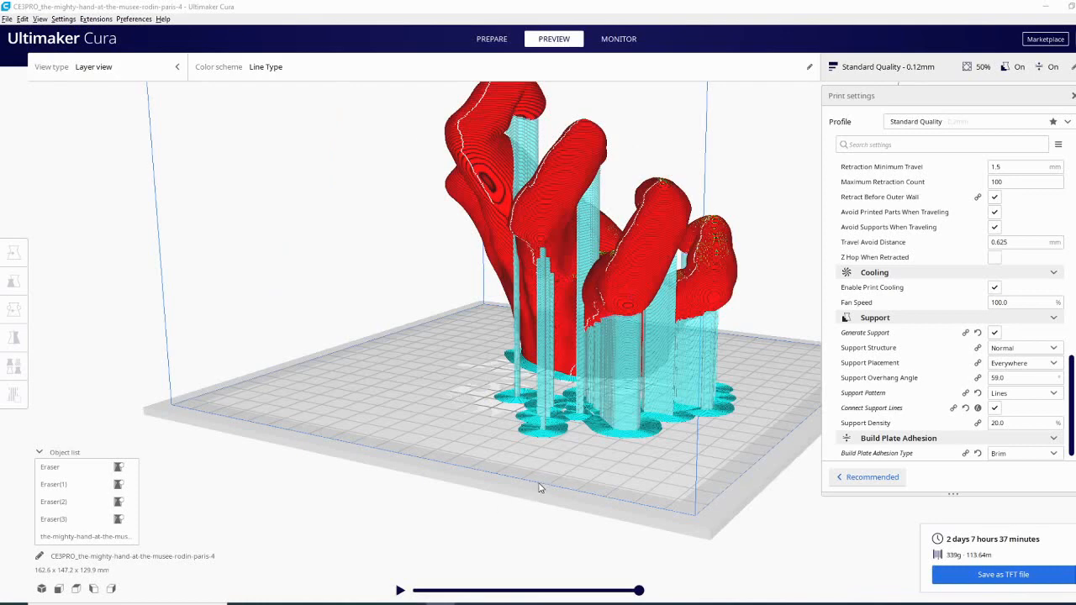
{"action": "mouse_move", "coordinate": [477, 400]}
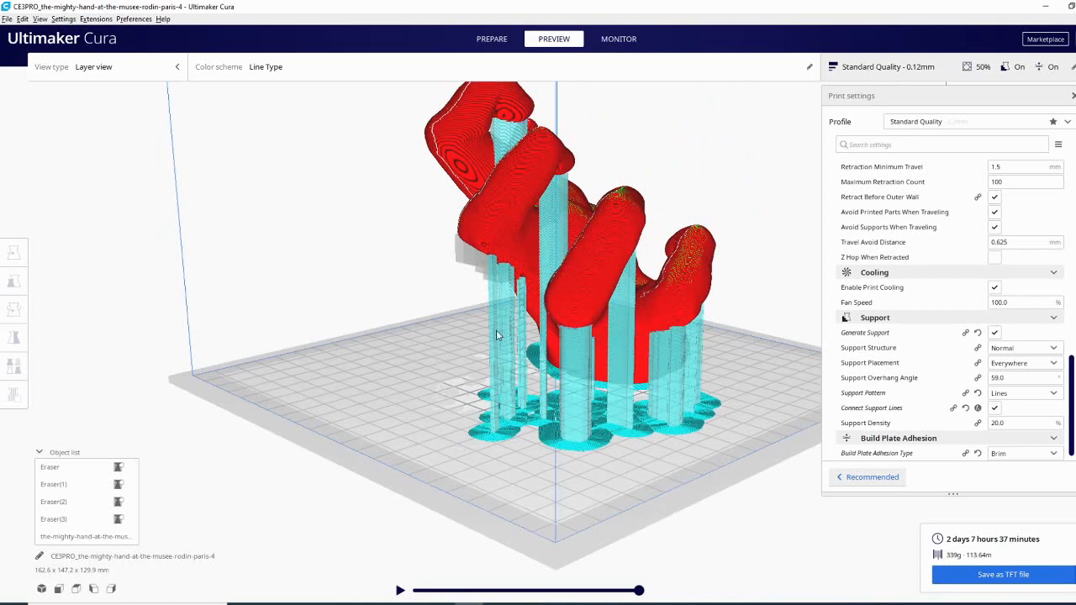
{"action": "left_click_drag", "start_coordinate": [496, 335], "coordinate": [477, 353]}
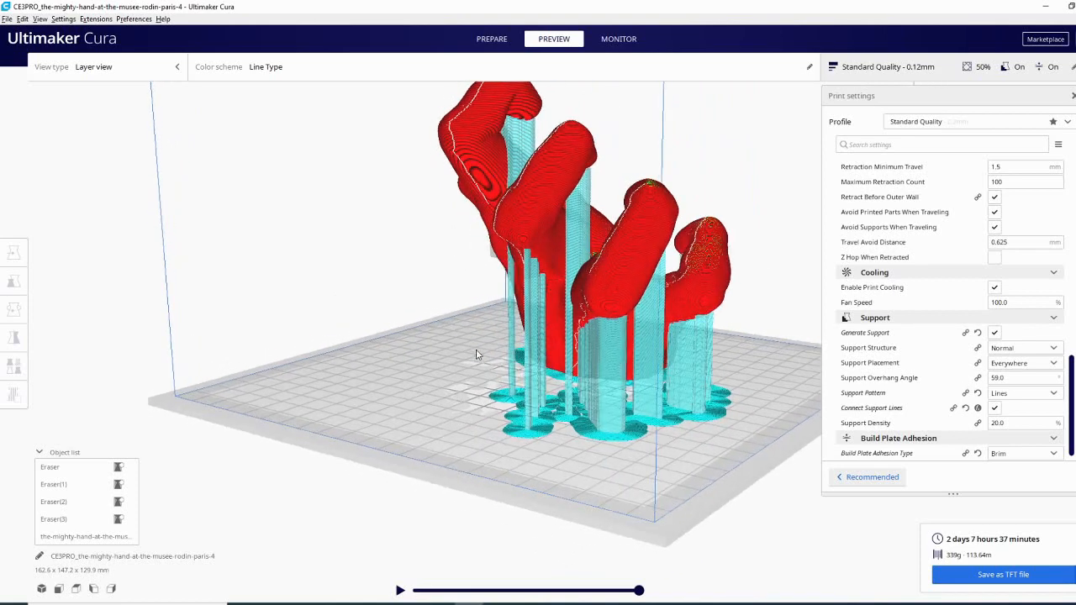
{"action": "left_click_drag", "start_coordinate": [478, 353], "coordinate": [413, 398]}
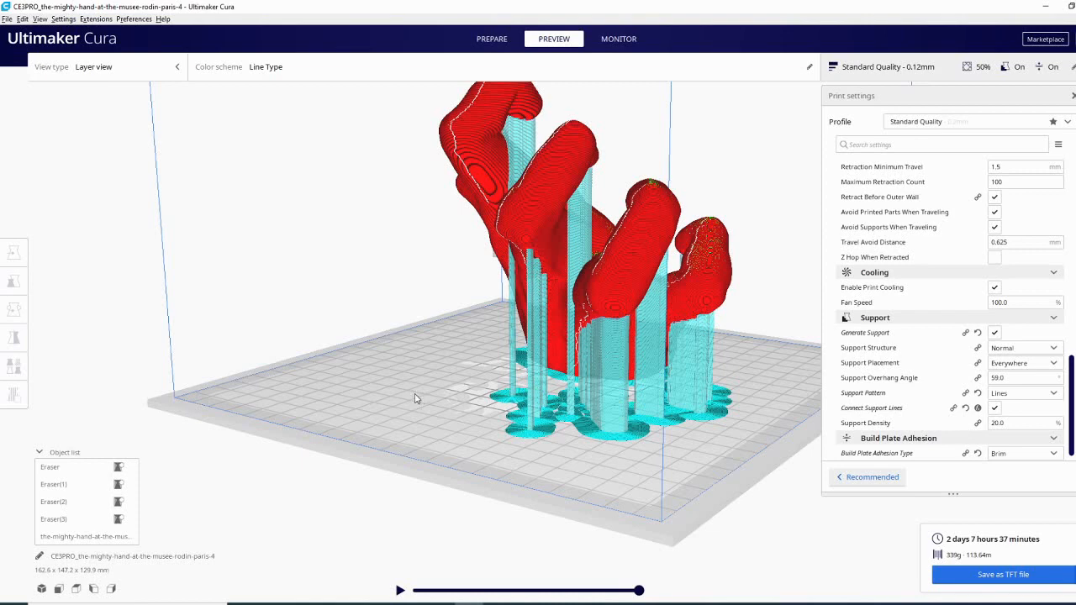
{"action": "left_click_drag", "start_coordinate": [417, 397], "coordinate": [520, 258]}
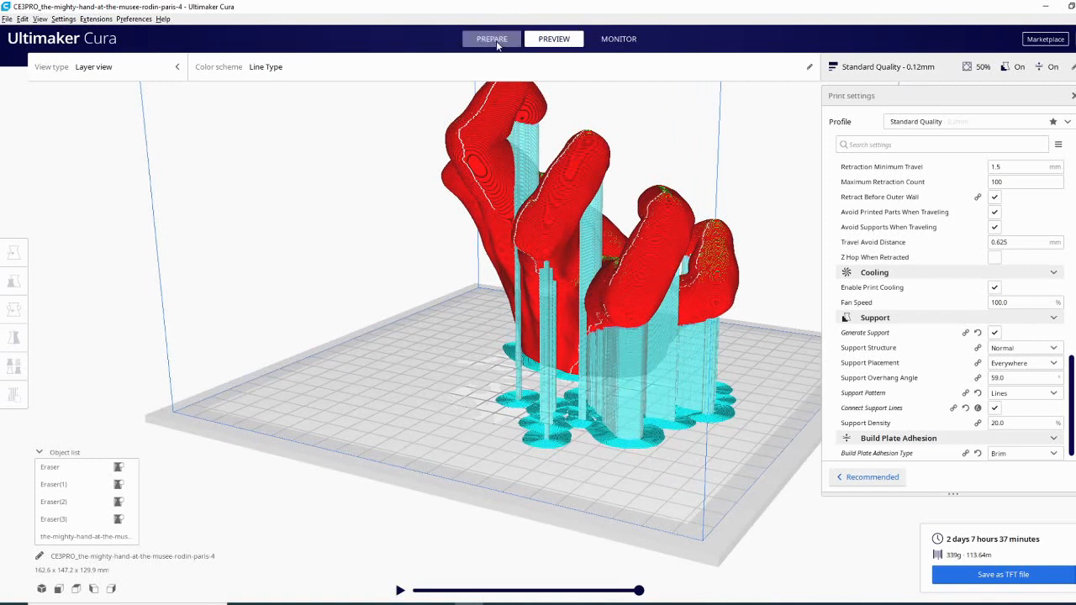
Select the finger's support blocker Eraser(3) and scale it to 15 mm
{"action": "left_click", "coordinate": [491, 39]}
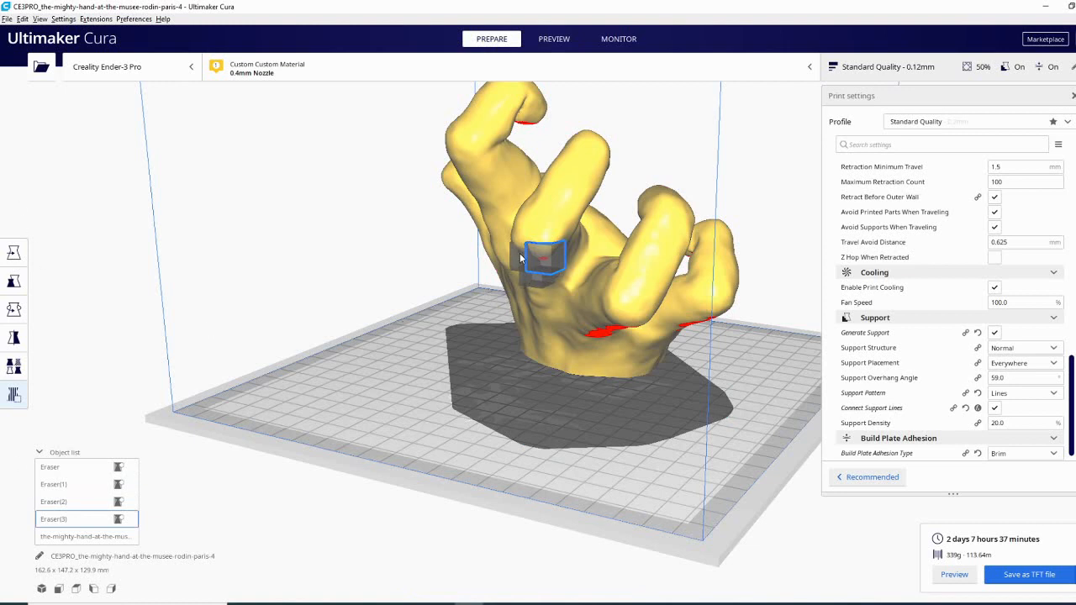
{"action": "left_click", "coordinate": [13, 252]}
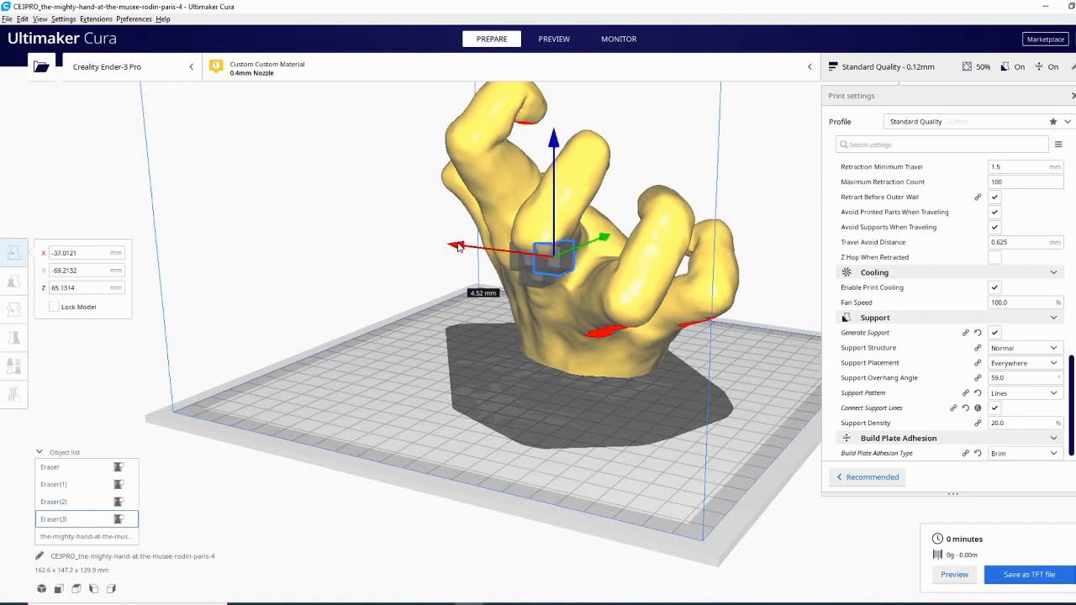
{"action": "left_click", "coordinate": [13, 282]}
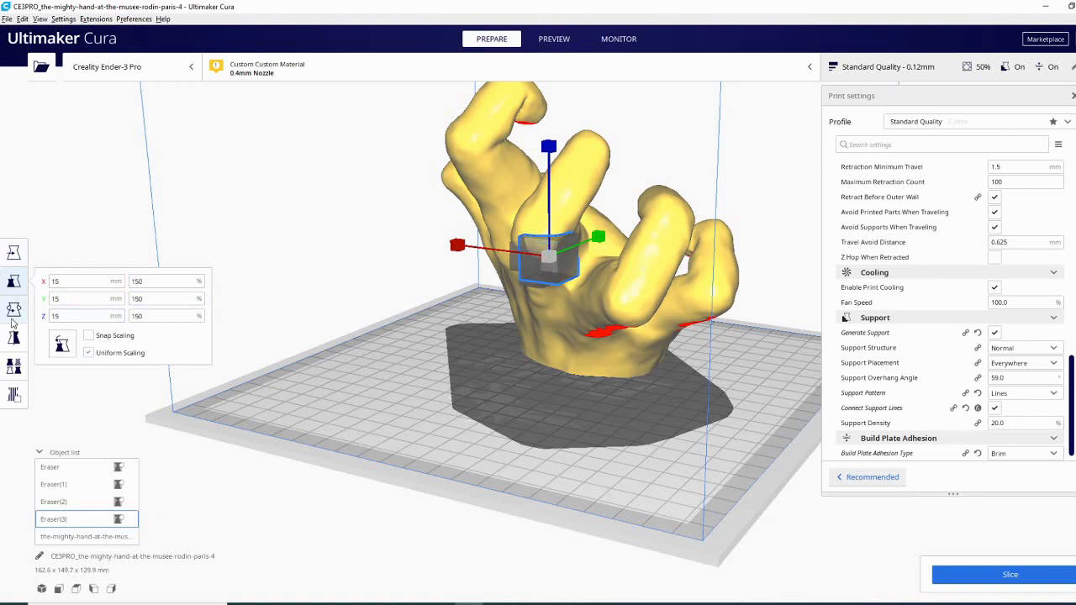
{"action": "left_click", "coordinate": [14, 309]}
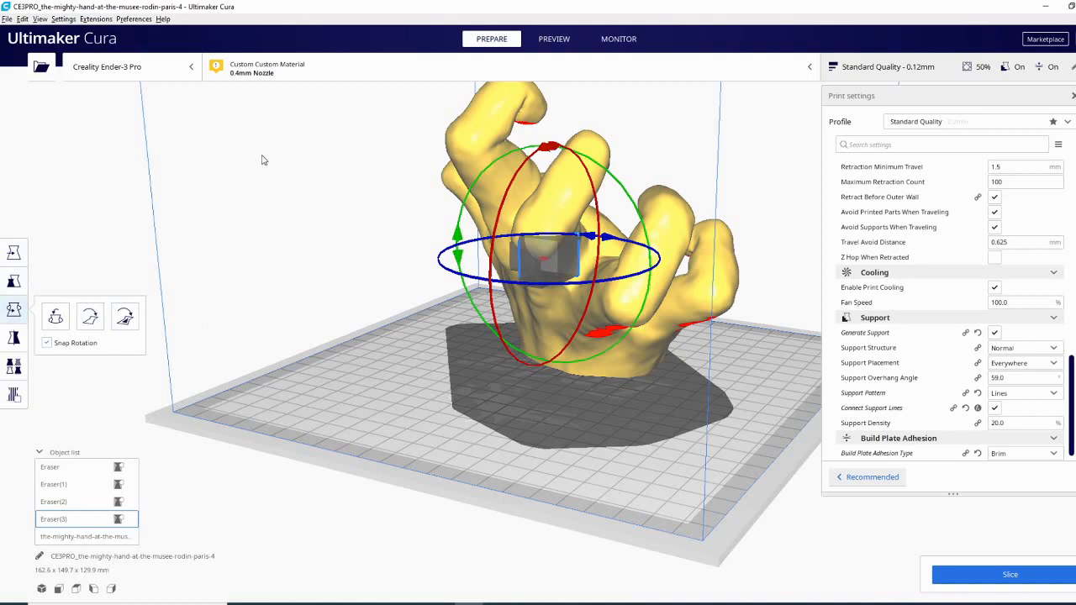
{"action": "mouse_move", "coordinate": [646, 464]}
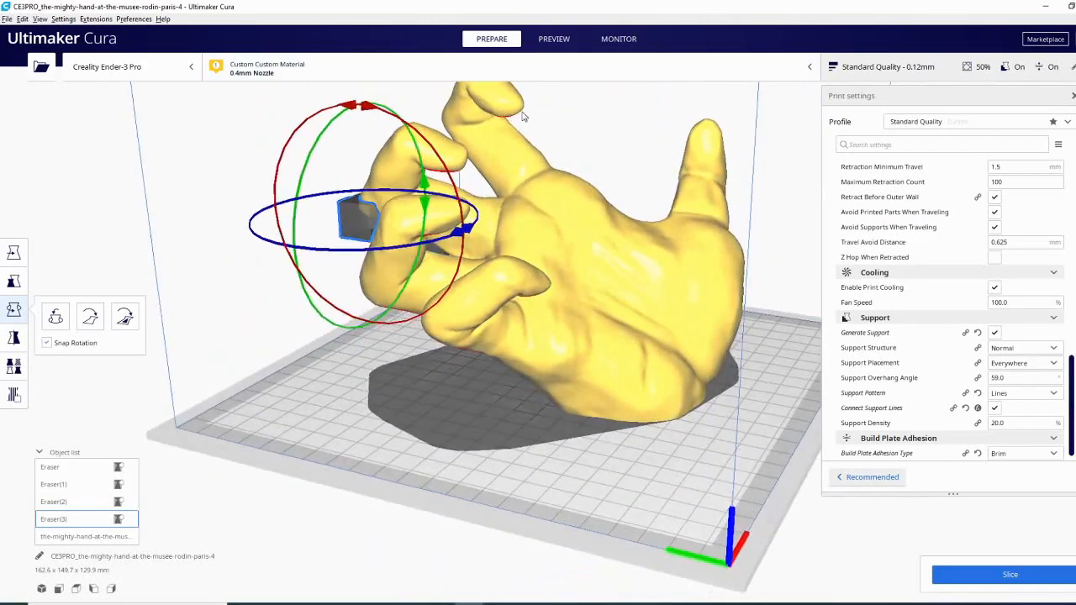
Rotate the blocker so it tilts against the fingertip overhang
{"action": "left_click_drag", "start_coordinate": [521, 117], "coordinate": [512, 289]}
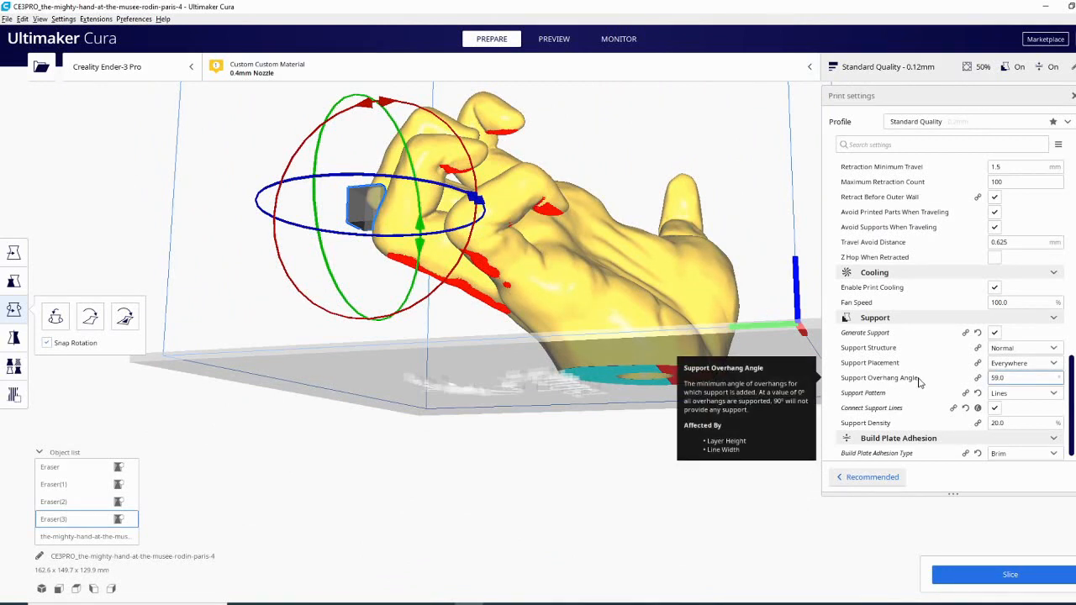
{"action": "mouse_move", "coordinate": [561, 227]}
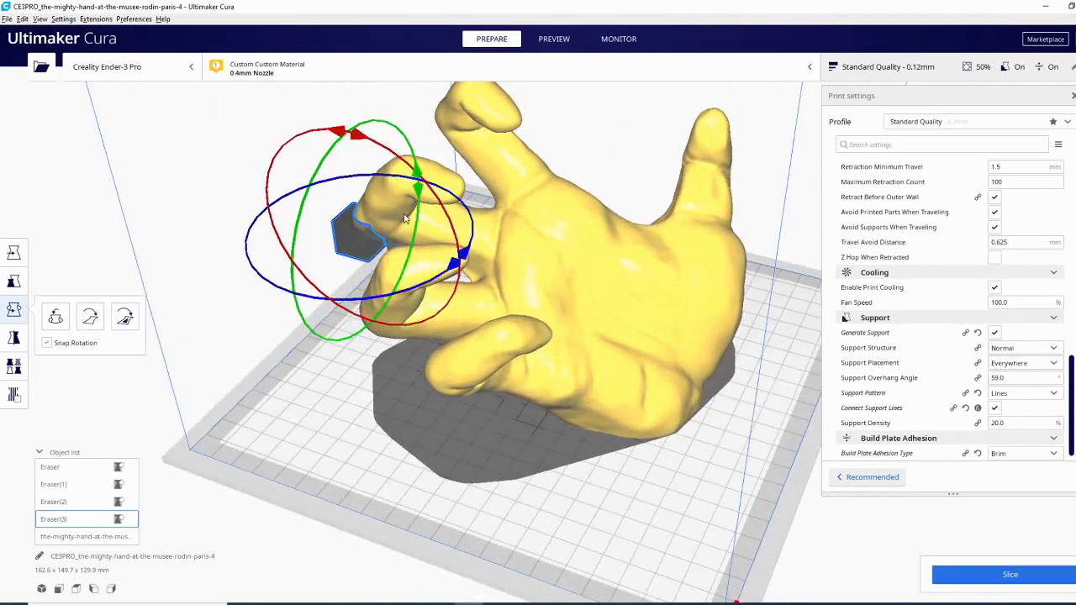
{"action": "left_click_drag", "start_coordinate": [403, 218], "coordinate": [420, 286]}
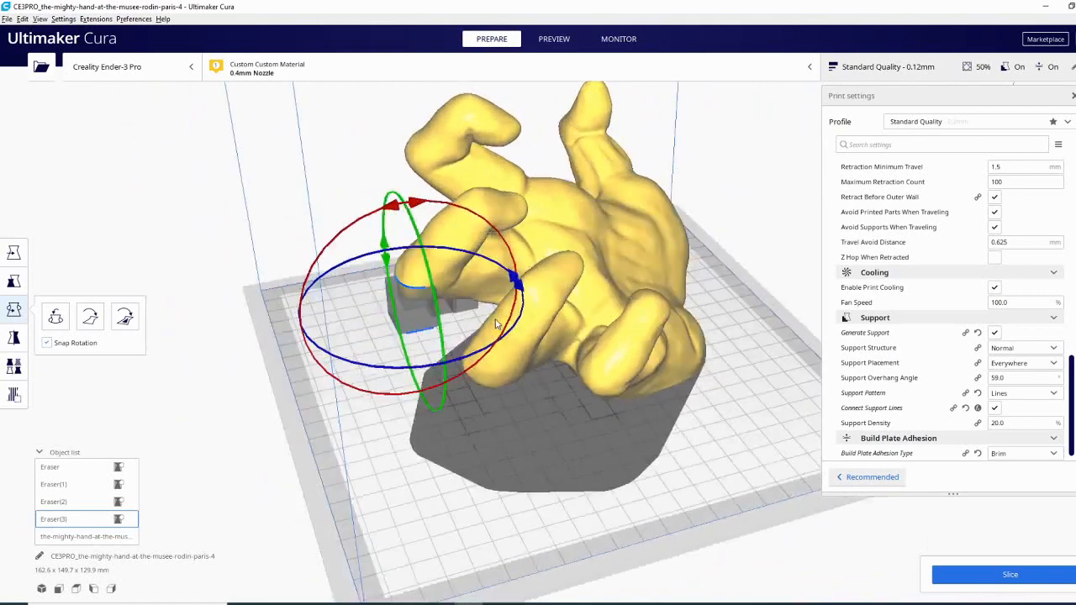
{"action": "left_click_drag", "start_coordinate": [496, 323], "coordinate": [551, 412]}
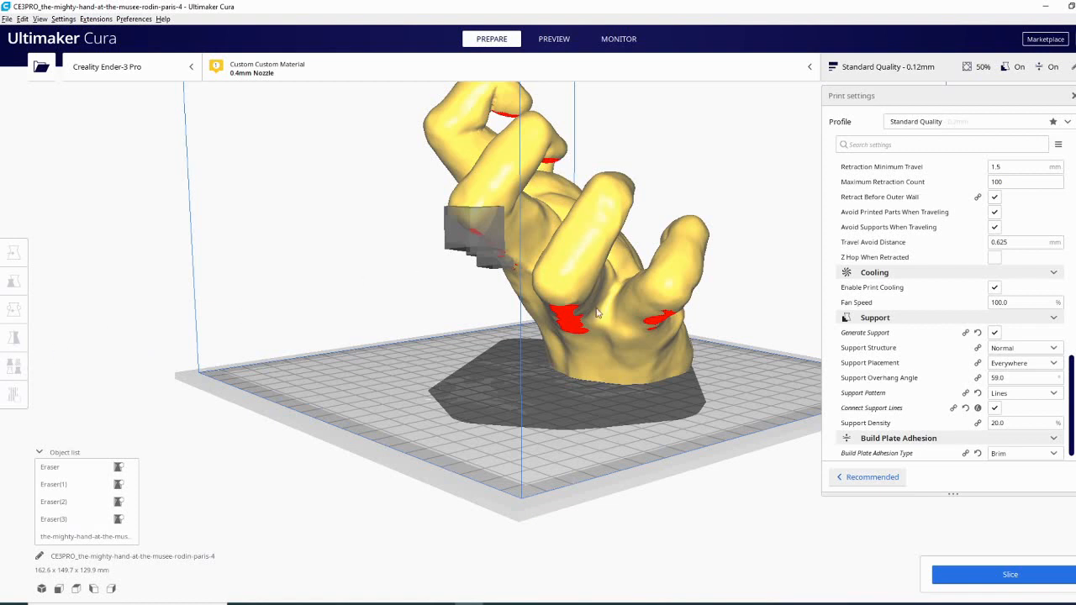
Add Support Overhang Angle as a per-model setting for the hand
{"action": "left_click", "coordinate": [13, 309]}
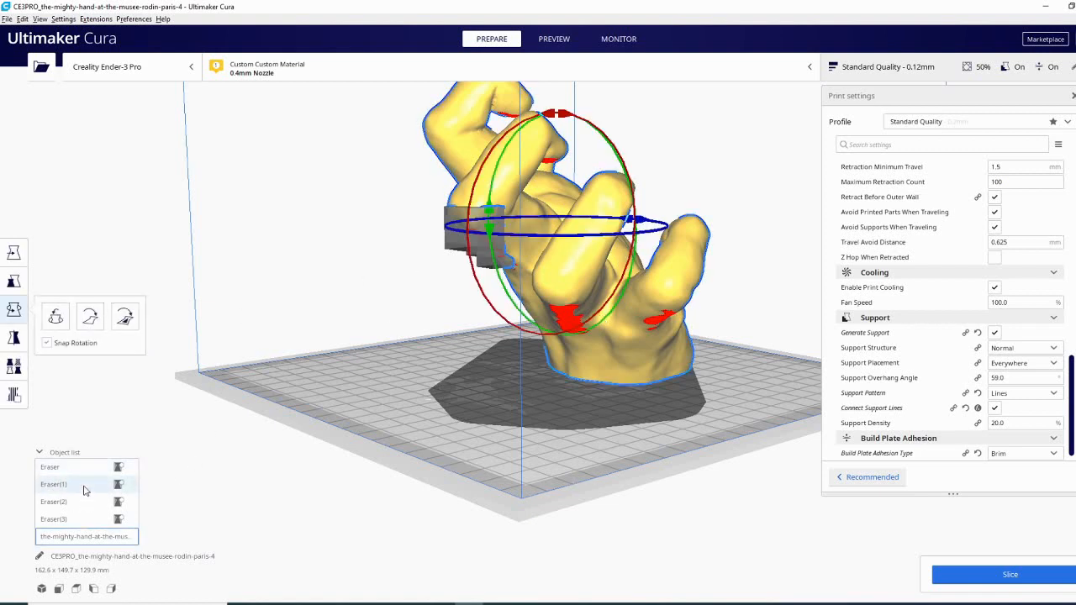
{"action": "left_click", "coordinate": [14, 366]}
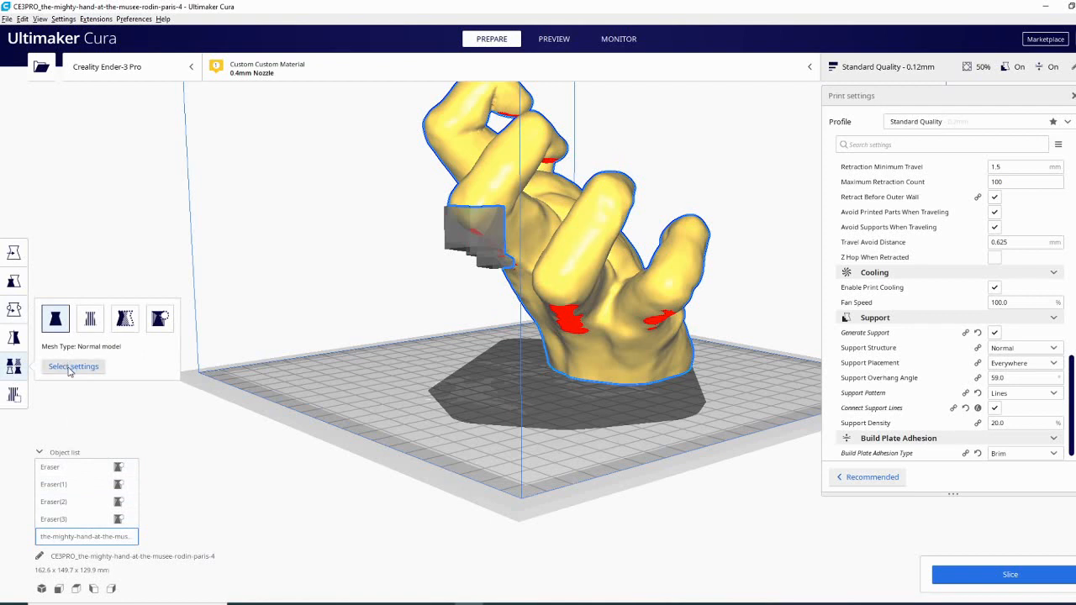
{"action": "left_click", "coordinate": [74, 366]}
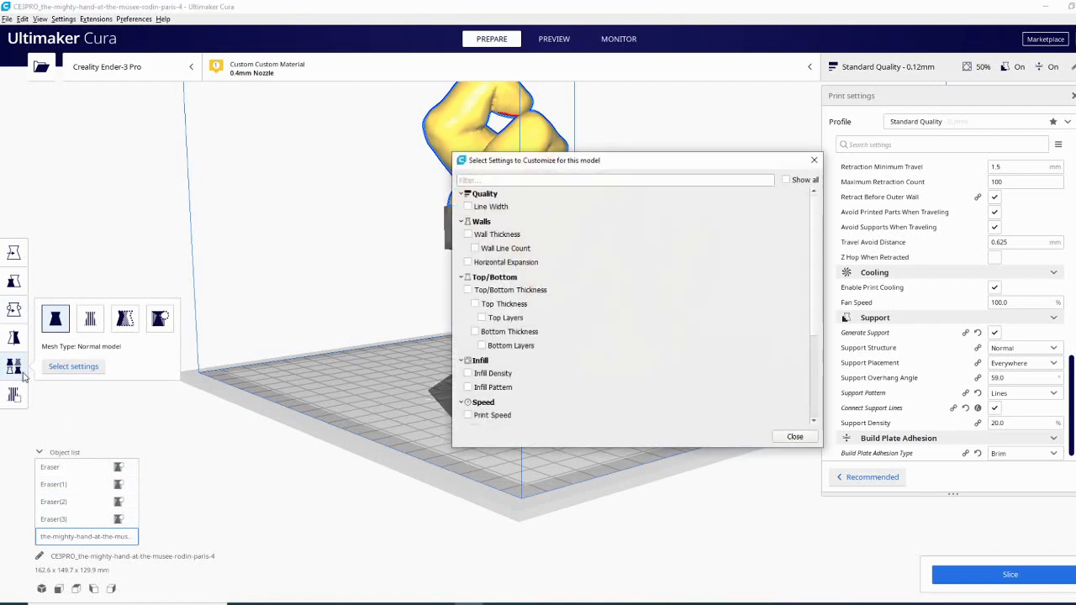
{"action": "mouse_move", "coordinate": [64, 383]}
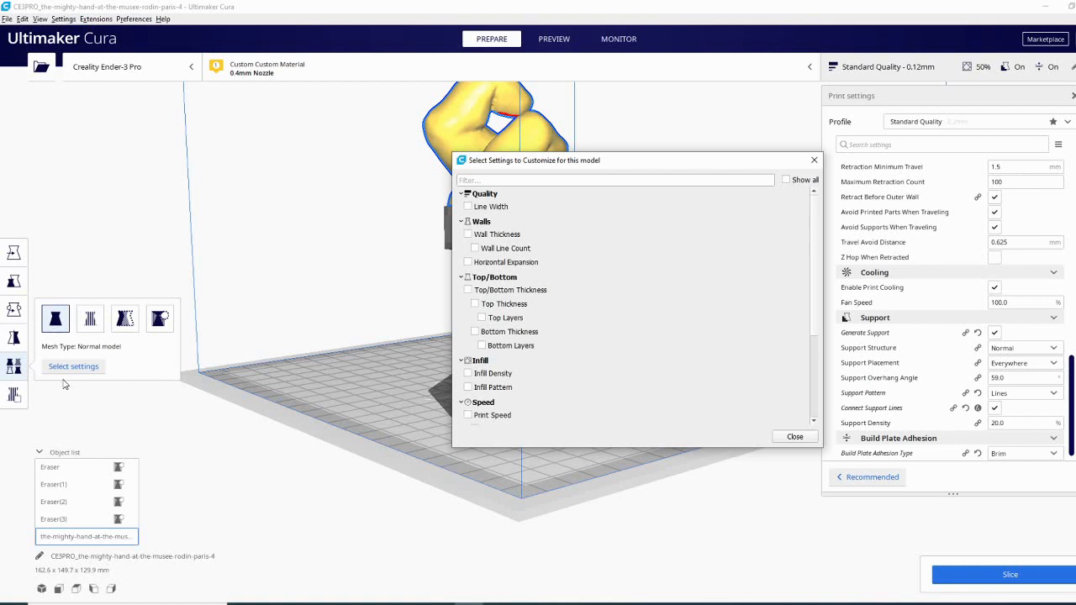
{"action": "mouse_move", "coordinate": [813, 329]}
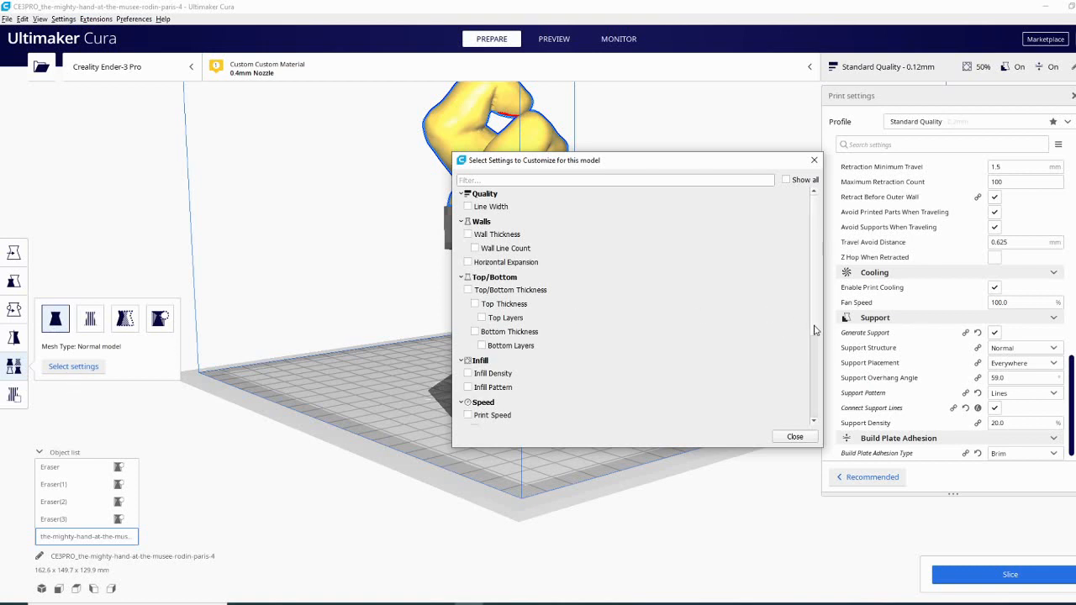
{"action": "scroll", "scroll_direction": "down", "scroll_amount": 3}
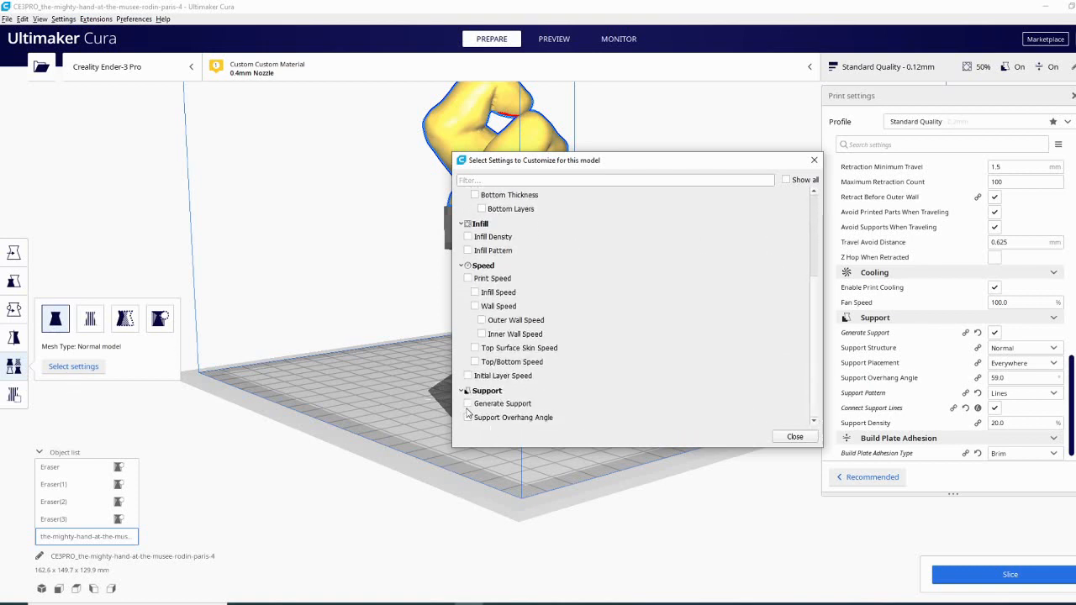
{"action": "left_click", "coordinate": [467, 417]}
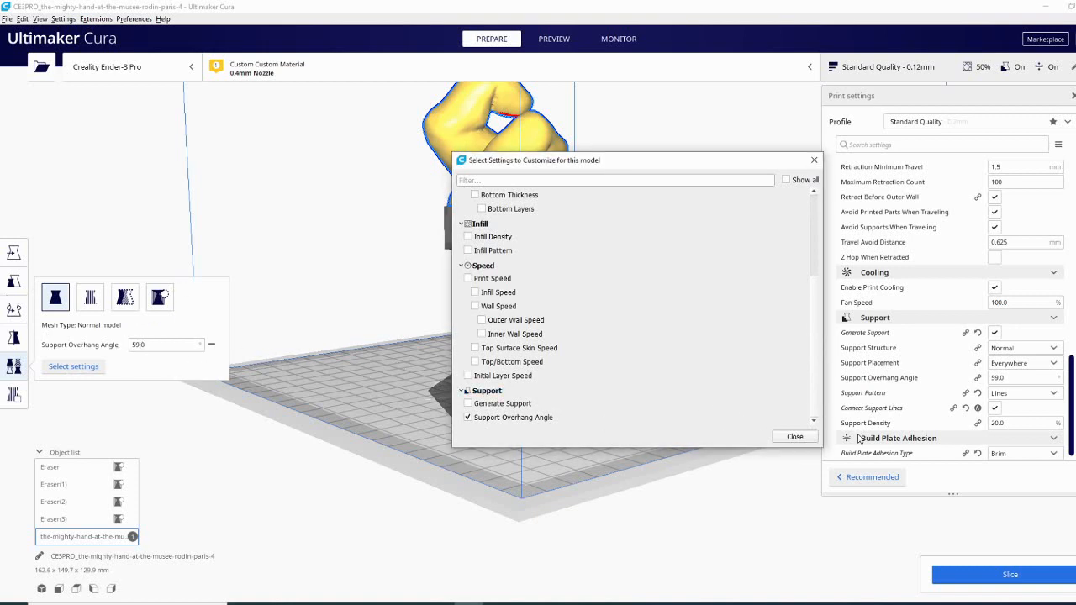
{"action": "left_click", "coordinate": [793, 437]}
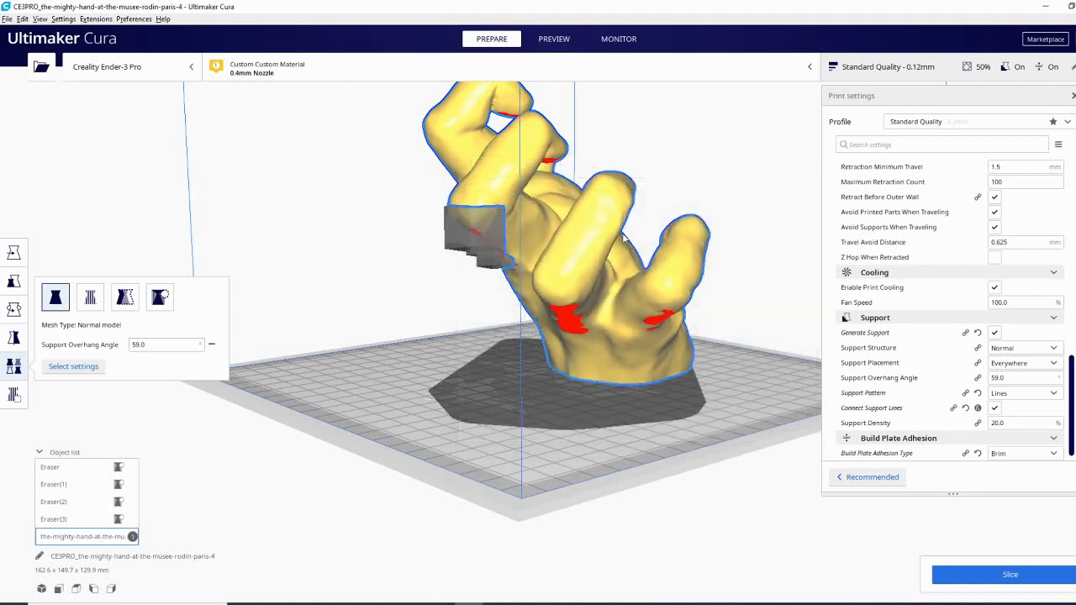
Set the hand's own Support Overhang Angle to 45 instead of the global 59
{"action": "triple_click", "coordinate": [165, 344]}
{"action": "type", "text": "45"}
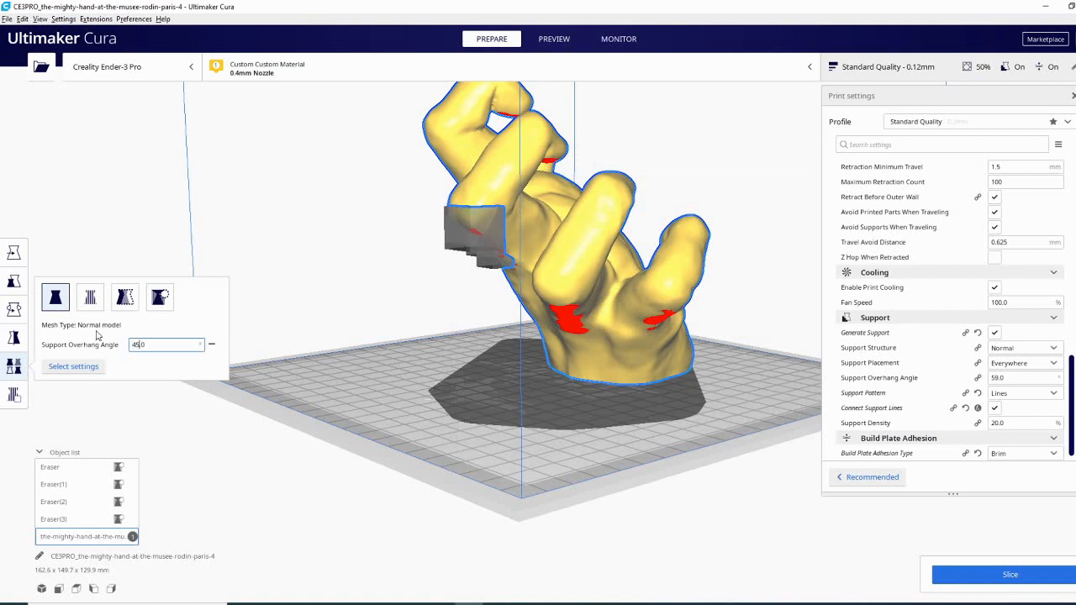
{"action": "left_click", "coordinate": [201, 339]}
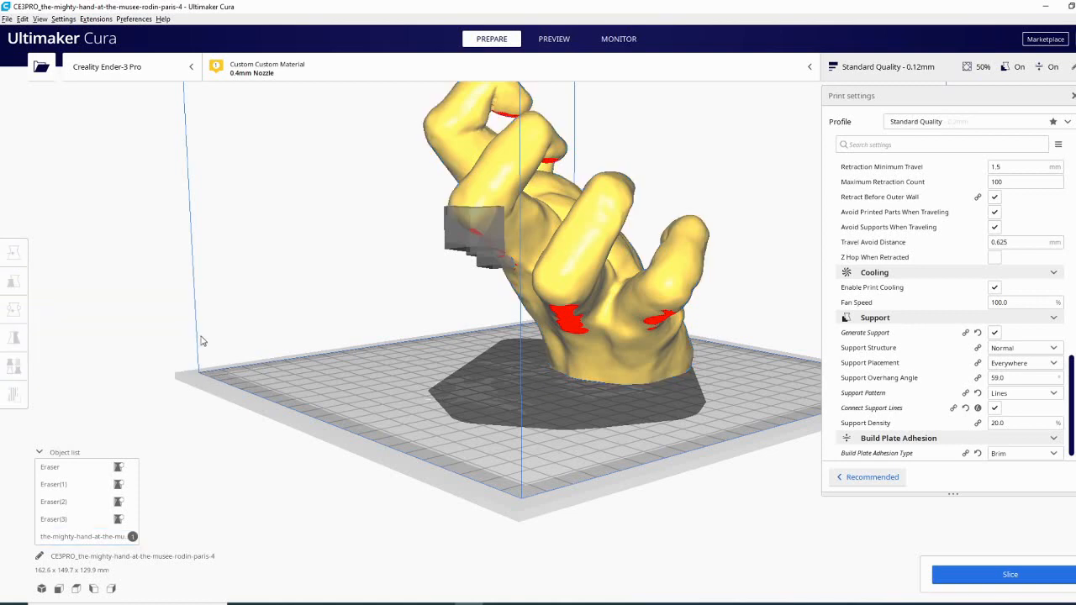
Orbit the view to look at the hand from the front
{"action": "left_click_drag", "start_coordinate": [201, 339], "coordinate": [403, 336]}
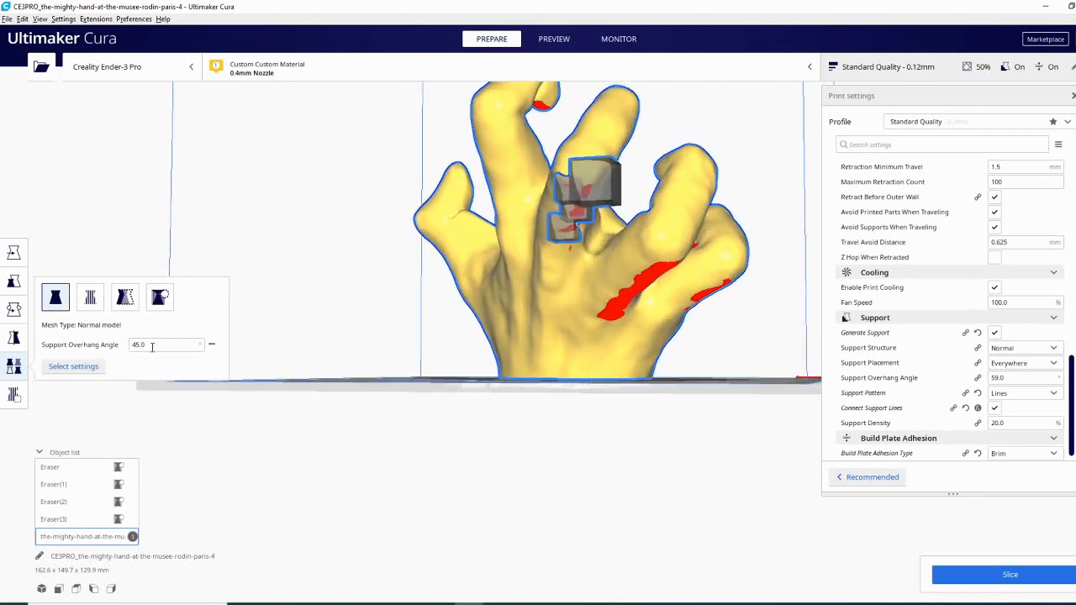
{"action": "mouse_move", "coordinate": [171, 326]}
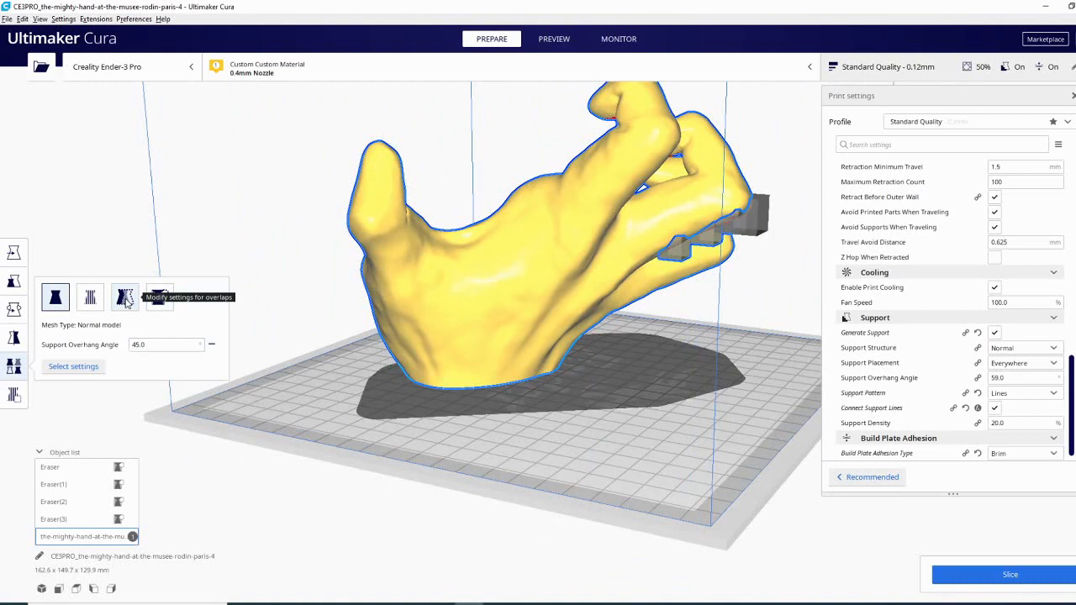
{"action": "mouse_move", "coordinate": [125, 298]}
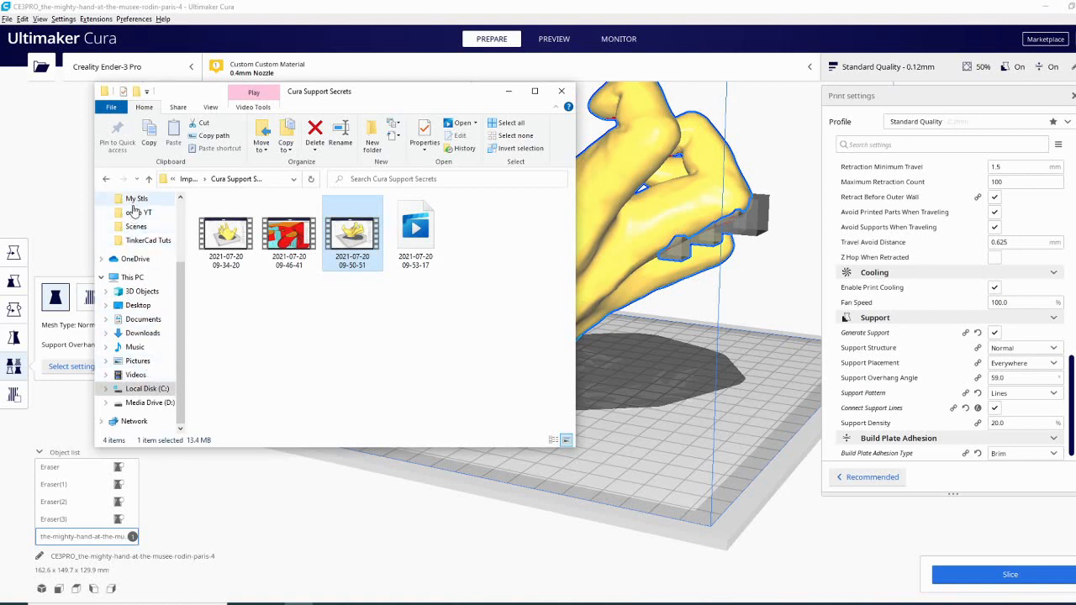
Load the a2v12 y endstop block STL from My Stls onto the build plate beside the hand
{"action": "left_click", "coordinate": [136, 199]}
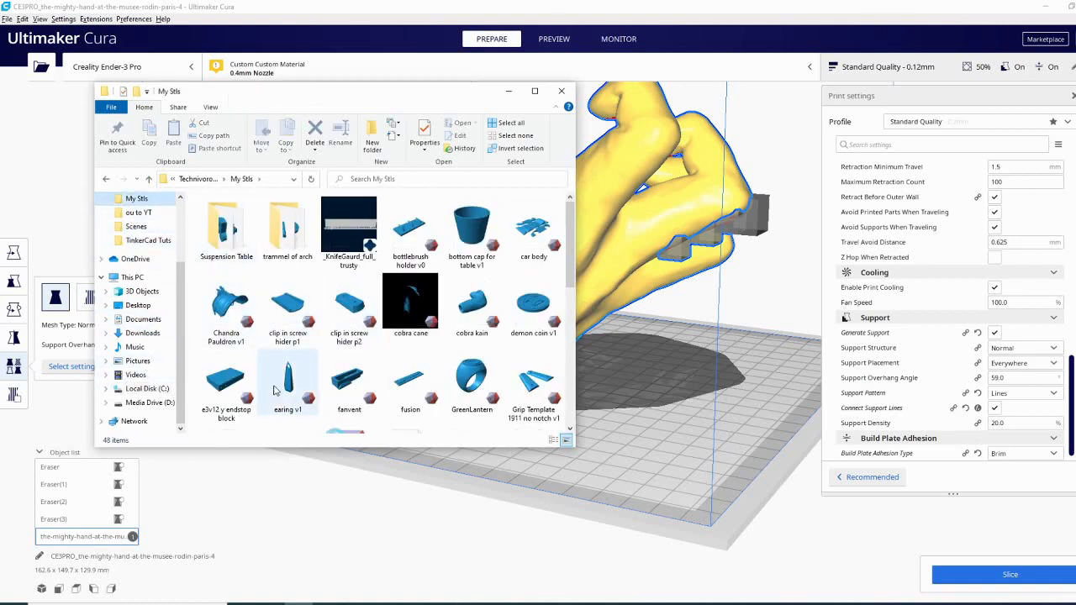
{"action": "mouse_move", "coordinate": [299, 387]}
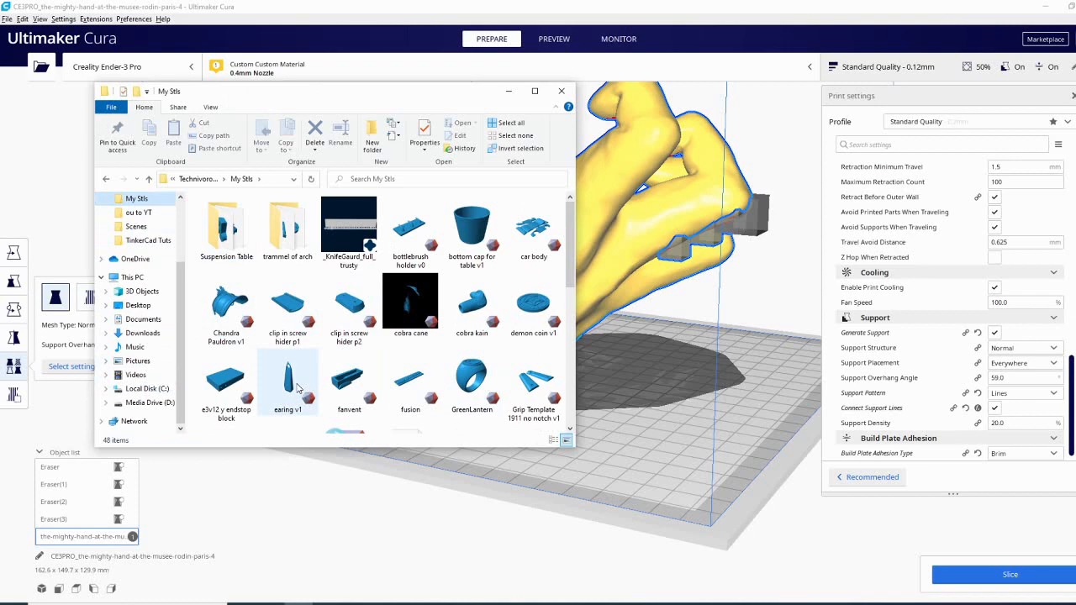
{"action": "left_click", "coordinate": [225, 378]}
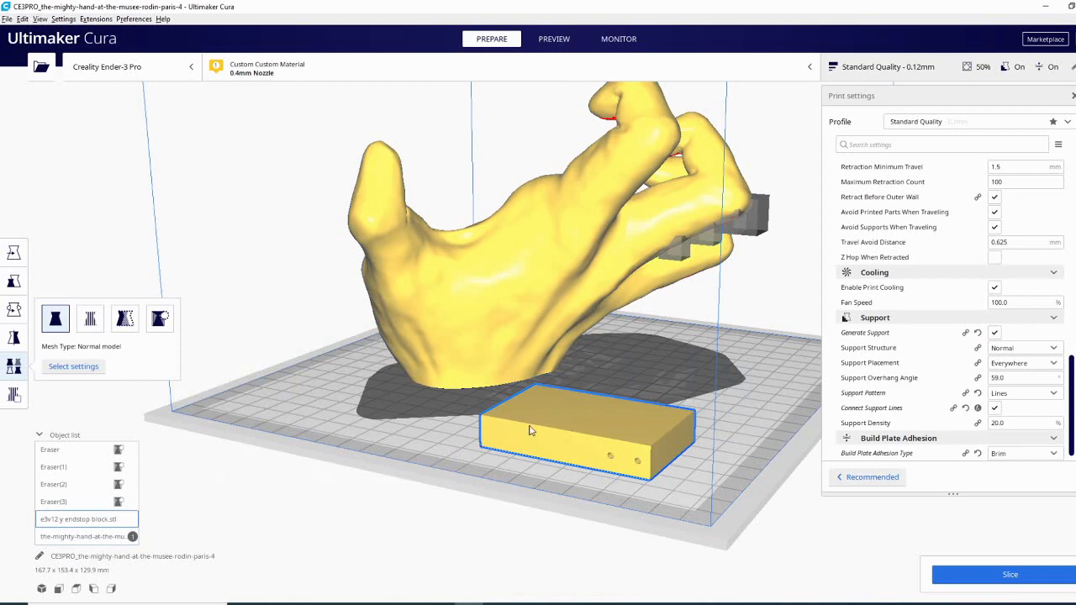
Set the endstop block to Print as support and re-slice, estimating about 2 days 18 hours, 379 g
{"action": "left_click", "coordinate": [89, 319]}
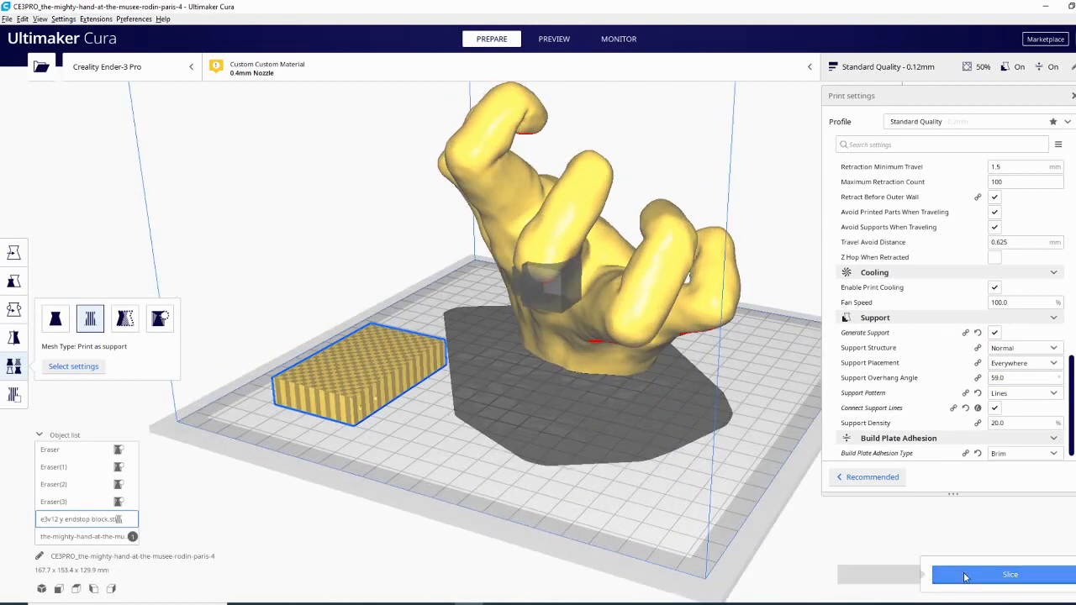
{"action": "left_click", "coordinate": [1009, 575]}
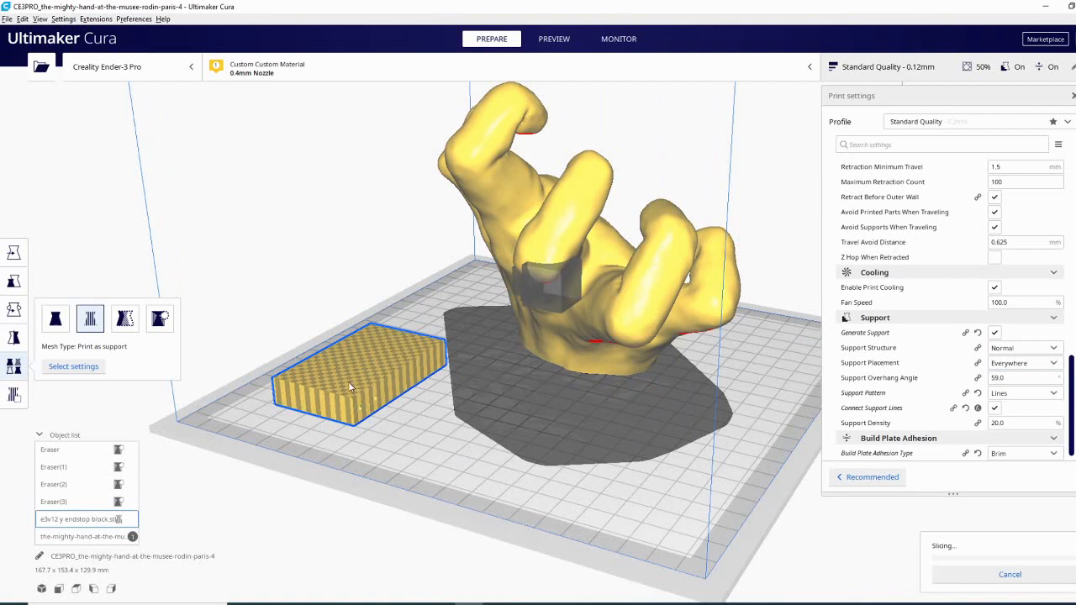
{"action": "mouse_move", "coordinate": [733, 383]}
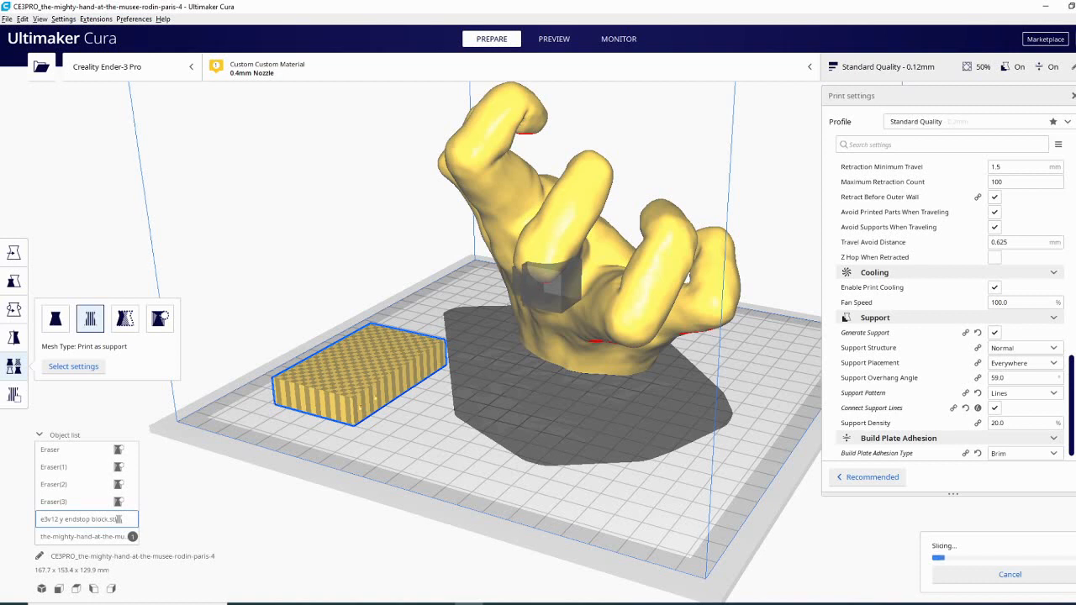
{"action": "left_click", "coordinate": [555, 38]}
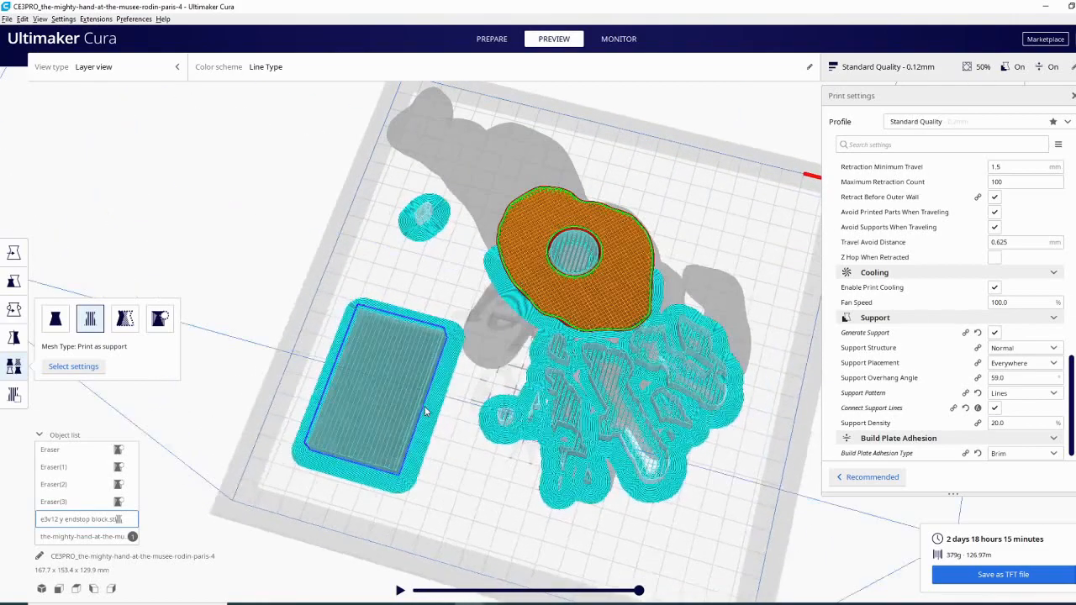
Zoom the layer preview to inspect the support columns and the block printed as support
{"action": "scroll", "scroll_direction": "up", "scroll_amount": 3}
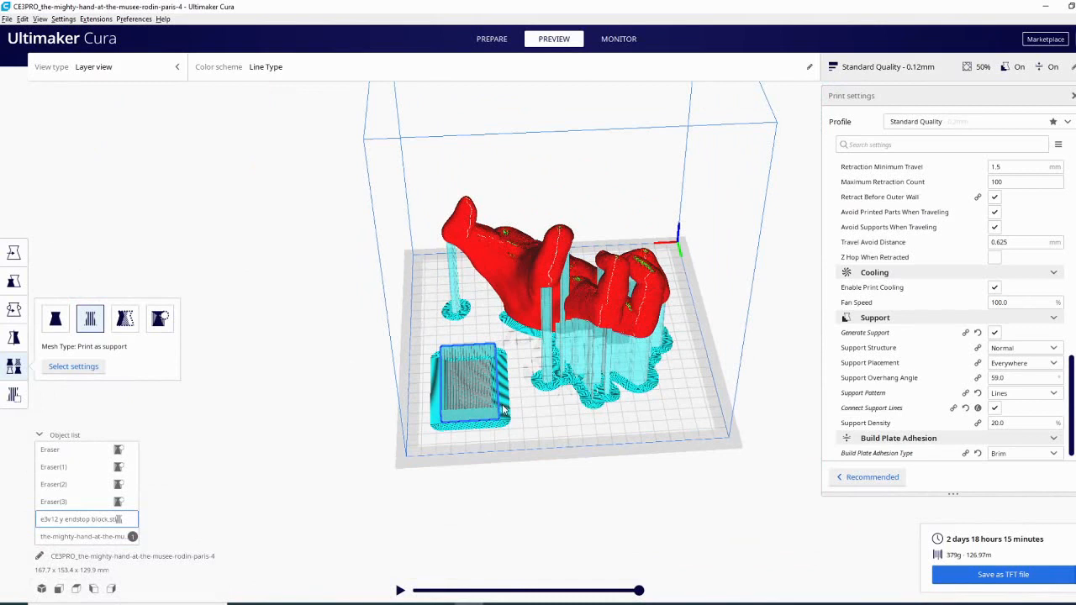
{"action": "mouse_move", "coordinate": [480, 434]}
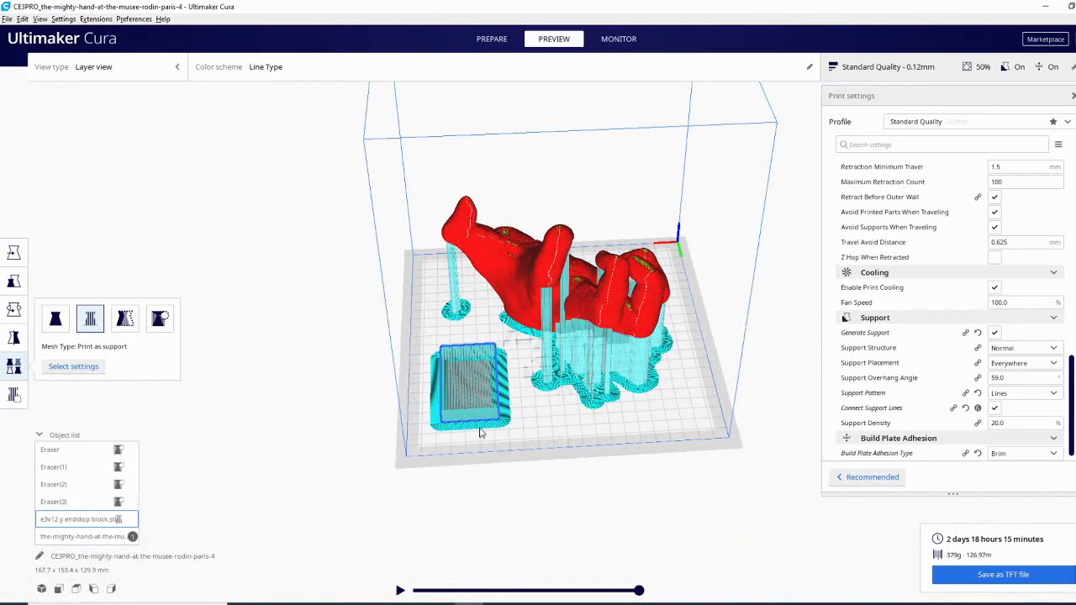
{"action": "mouse_move", "coordinate": [472, 371]}
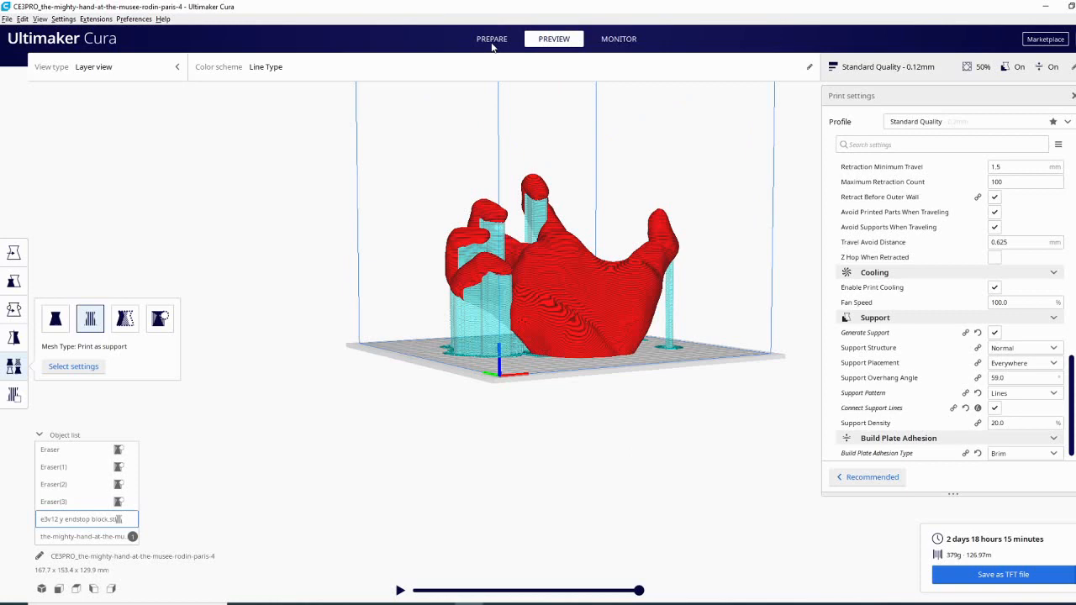
Return to the Prepare stage and orbit to view the hand from the side
{"action": "left_click", "coordinate": [490, 39]}
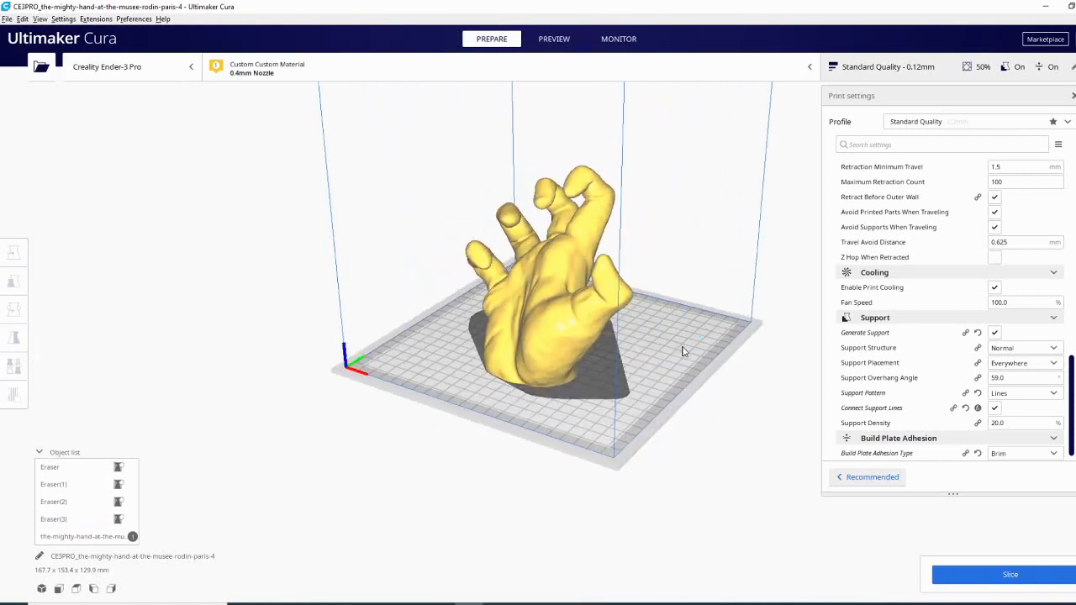
{"action": "left_click_drag", "start_coordinate": [681, 351], "coordinate": [625, 445]}
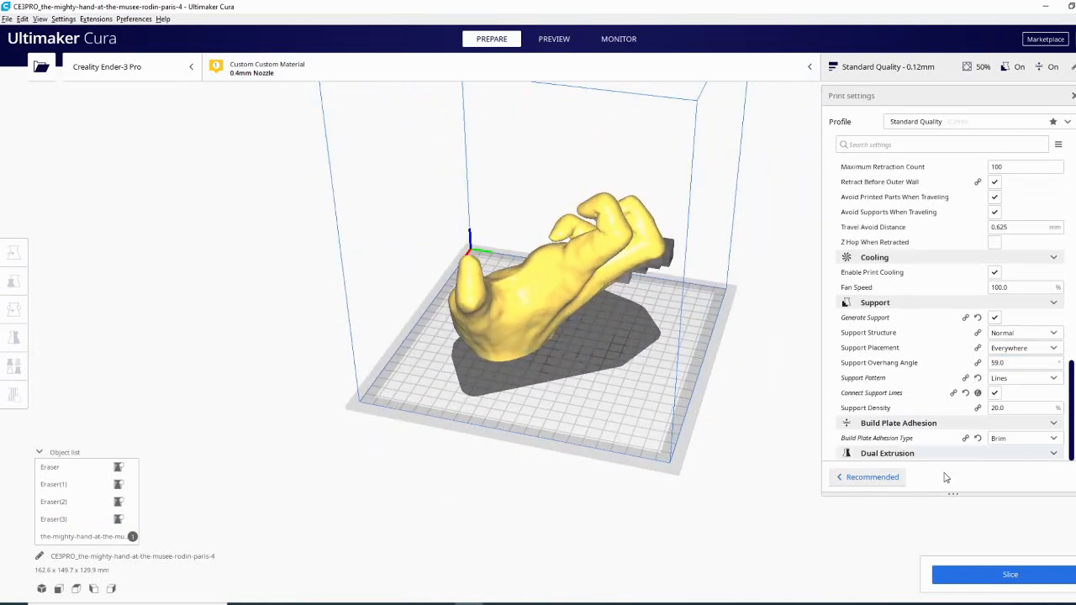
{"action": "mouse_move", "coordinate": [935, 457]}
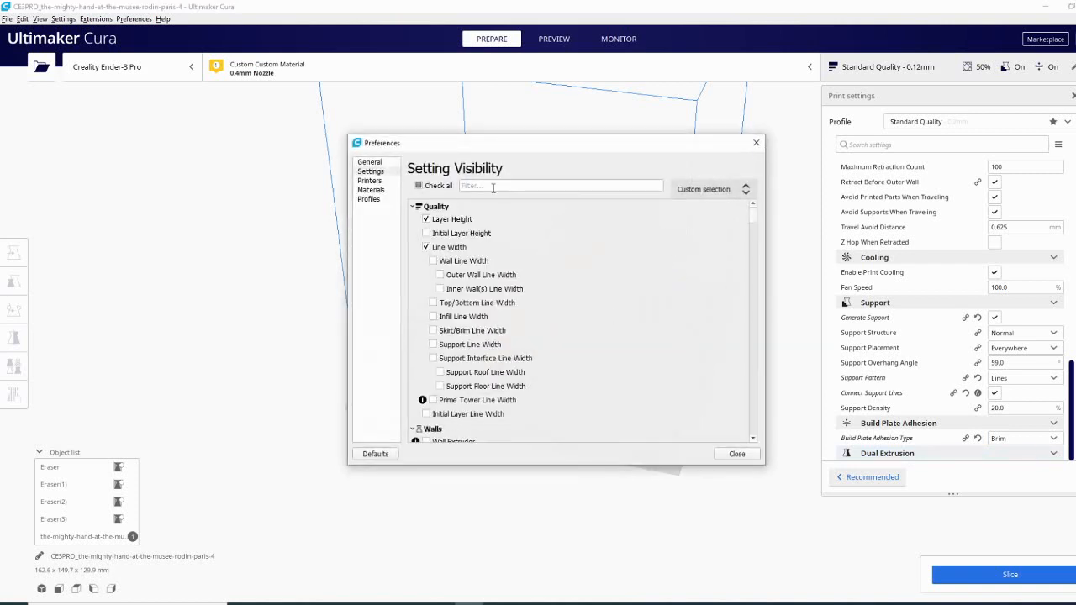
Search the setting visibility preferences for 'expir' and close Preferences
{"action": "type", "text": "exp"}
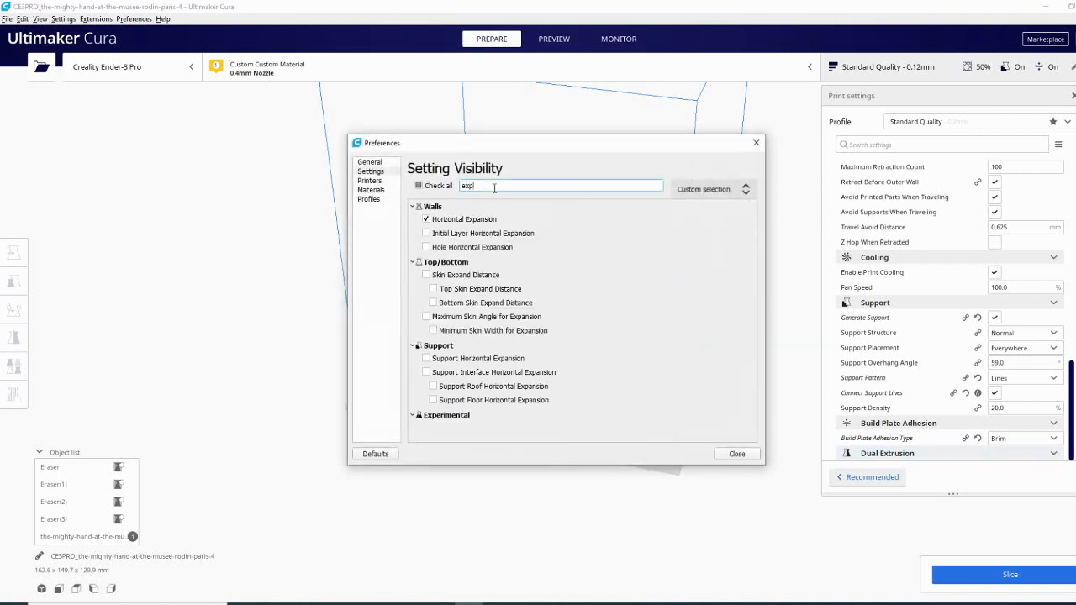
{"action": "type", "text": "ir"}
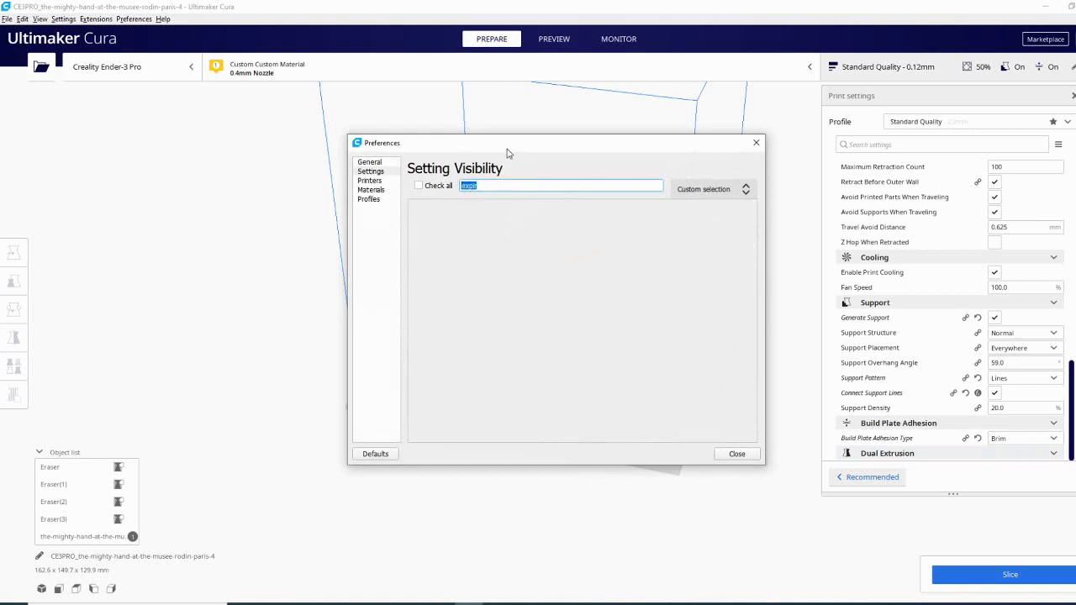
{"action": "mouse_move", "coordinate": [574, 219]}
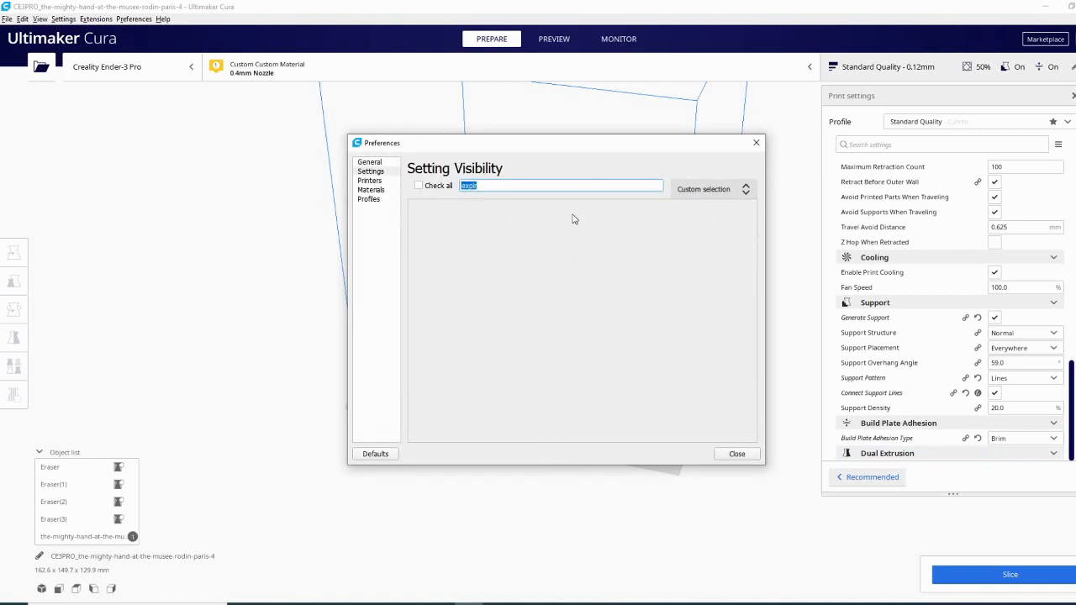
{"action": "left_click", "coordinate": [737, 454]}
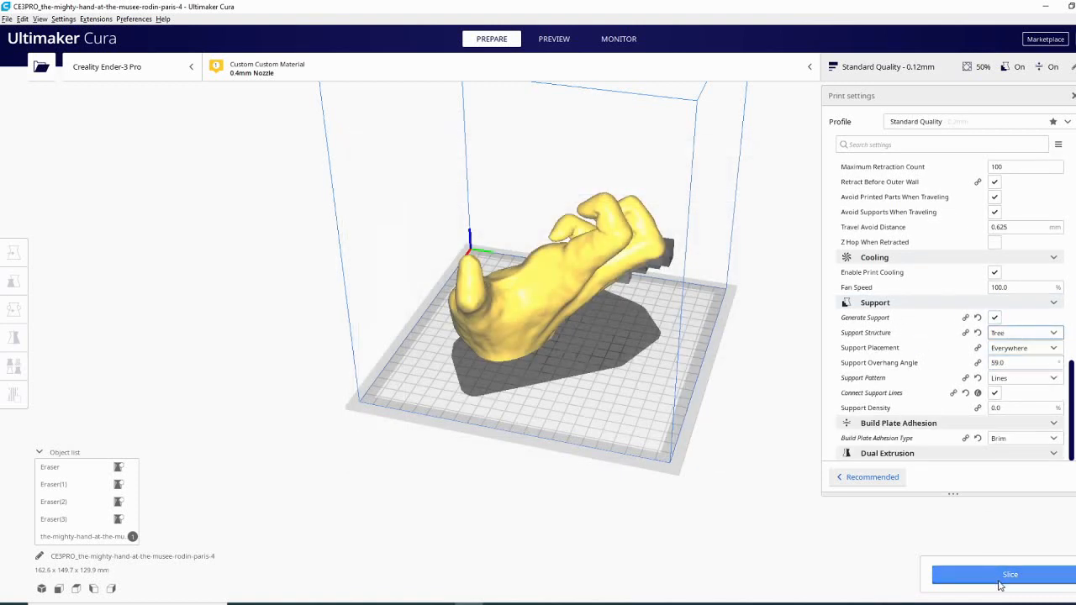
Re-slice with Tree support structure and preview the result, about 2 days 2 hours
{"action": "left_click", "coordinate": [1008, 574]}
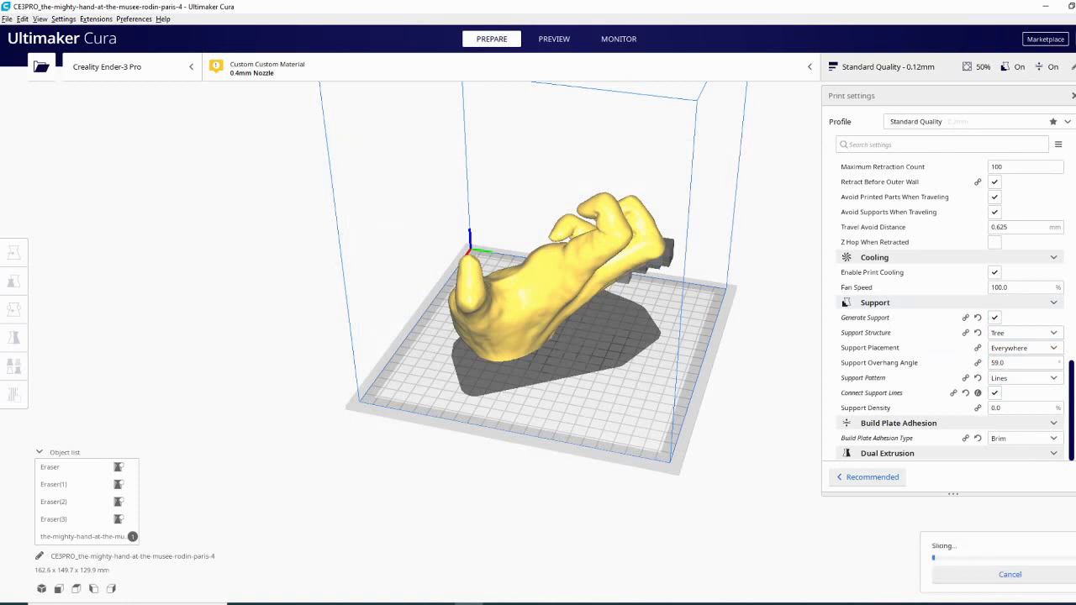
{"action": "left_click", "coordinate": [554, 39]}
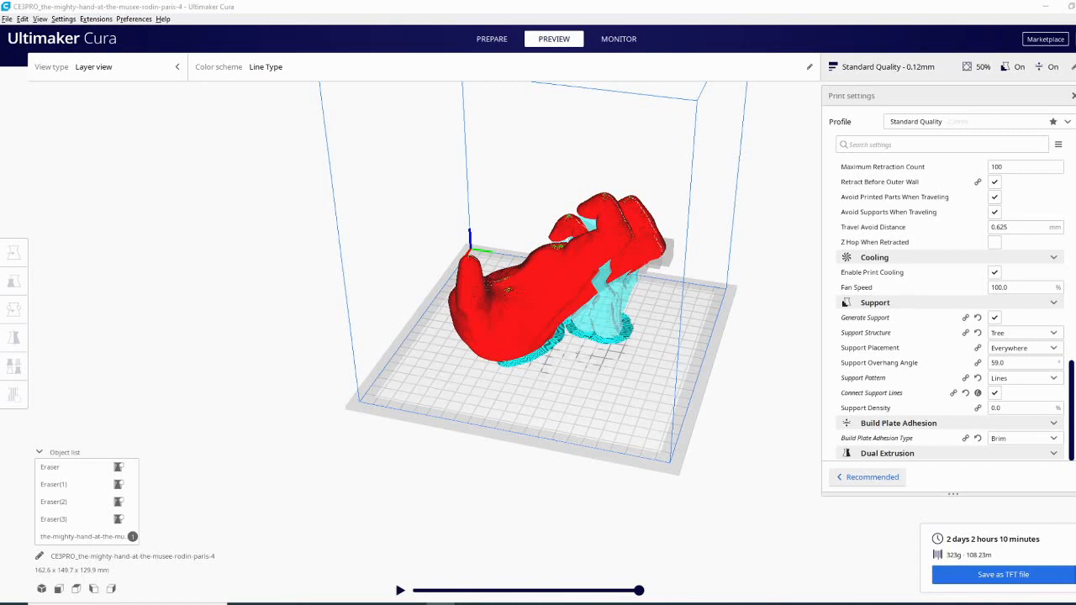
{"action": "mouse_move", "coordinate": [703, 371]}
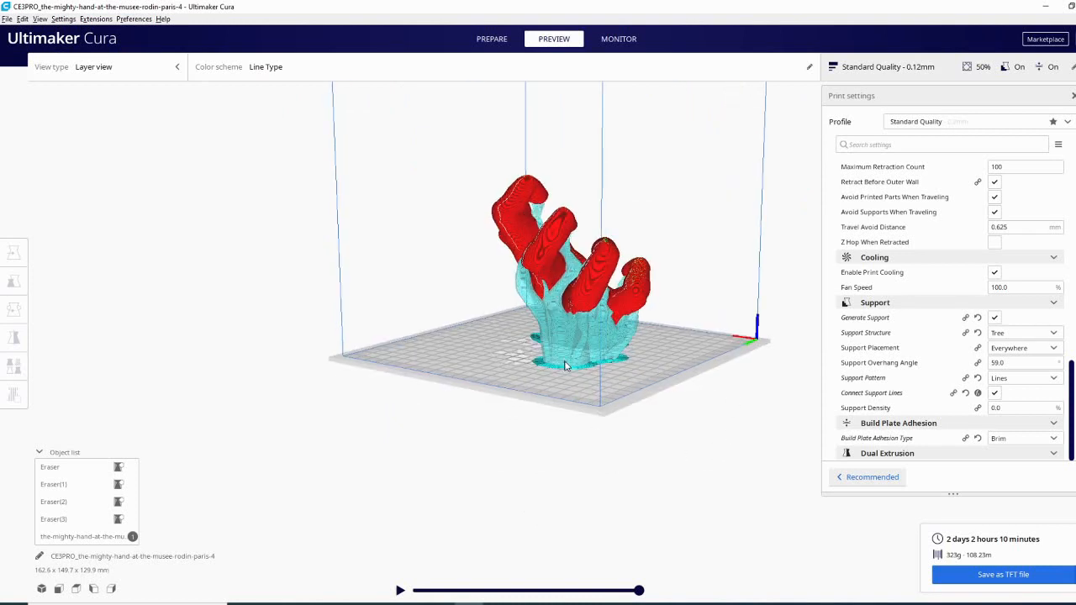
Orbit the preview to inspect the tree supports under and between the fingers, then return to Prepare
{"action": "left_click_drag", "start_coordinate": [565, 366], "coordinate": [590, 396]}
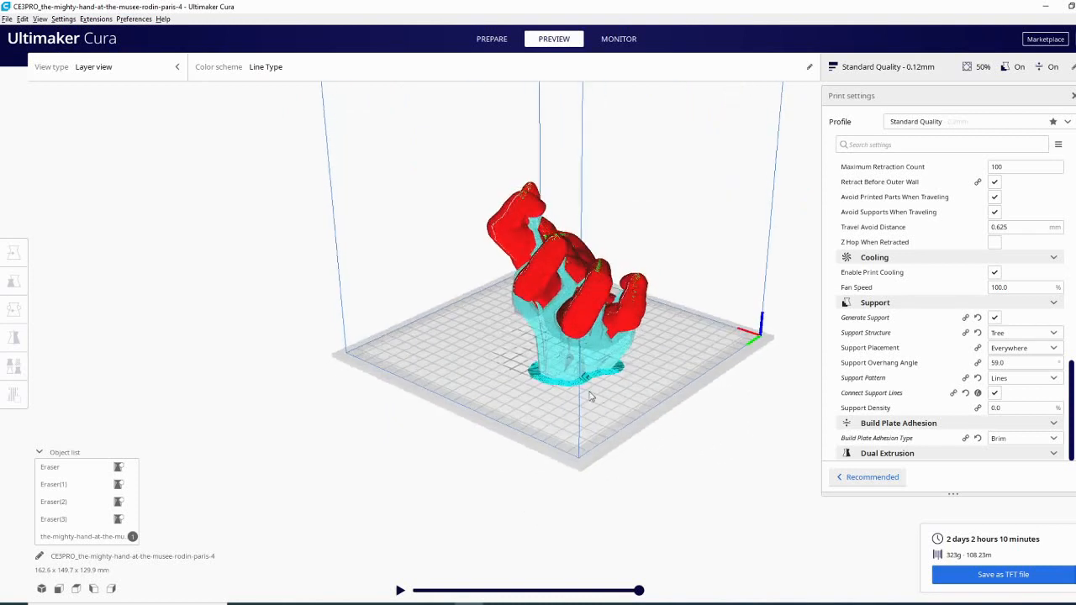
{"action": "left_click_drag", "start_coordinate": [588, 397], "coordinate": [618, 424]}
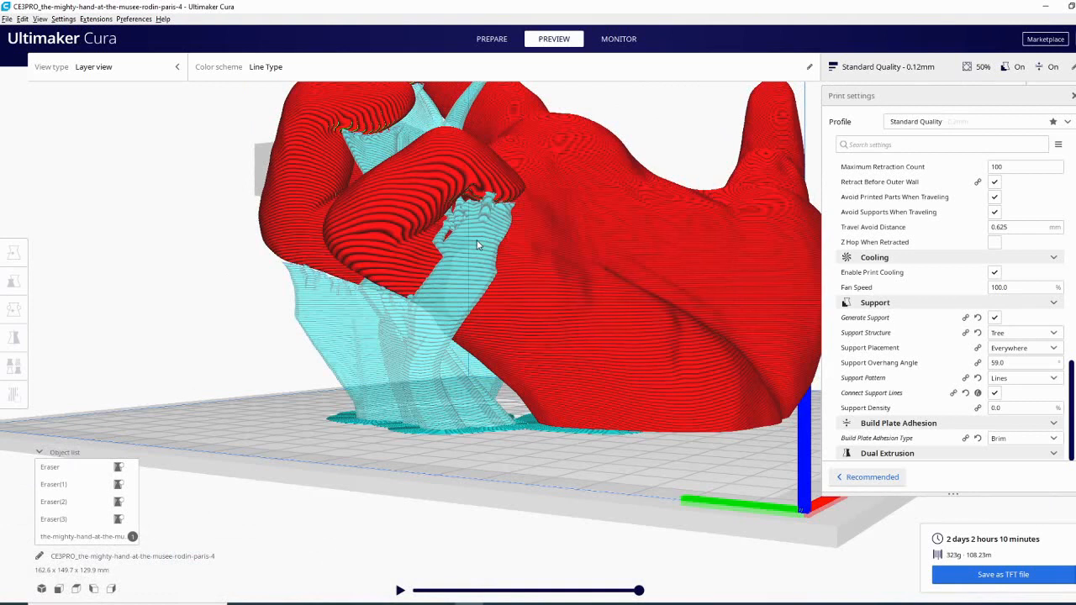
{"action": "mouse_move", "coordinate": [399, 403]}
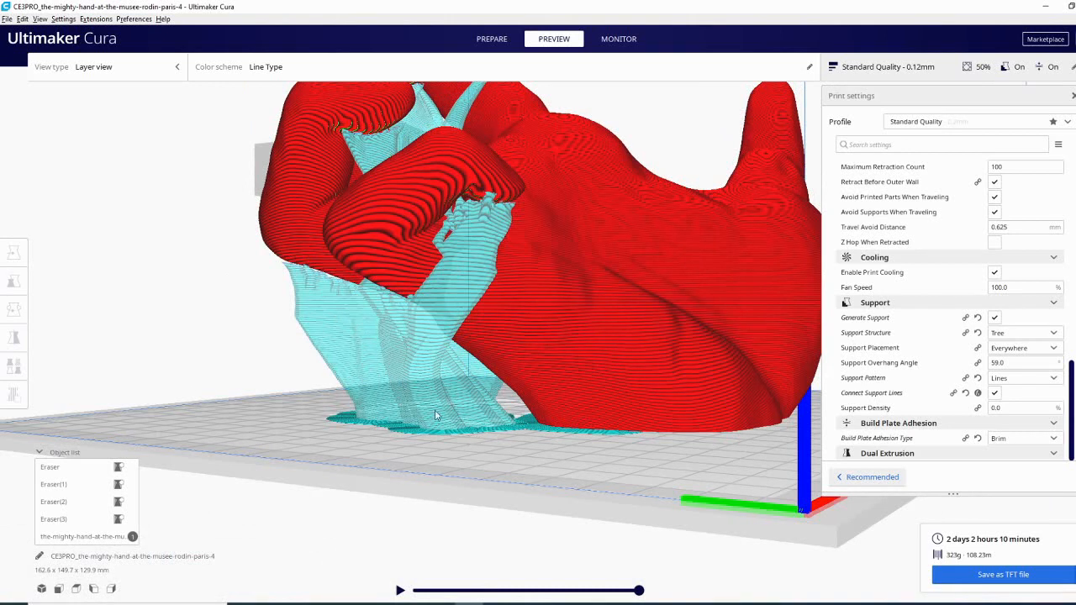
{"action": "mouse_move", "coordinate": [490, 457]}
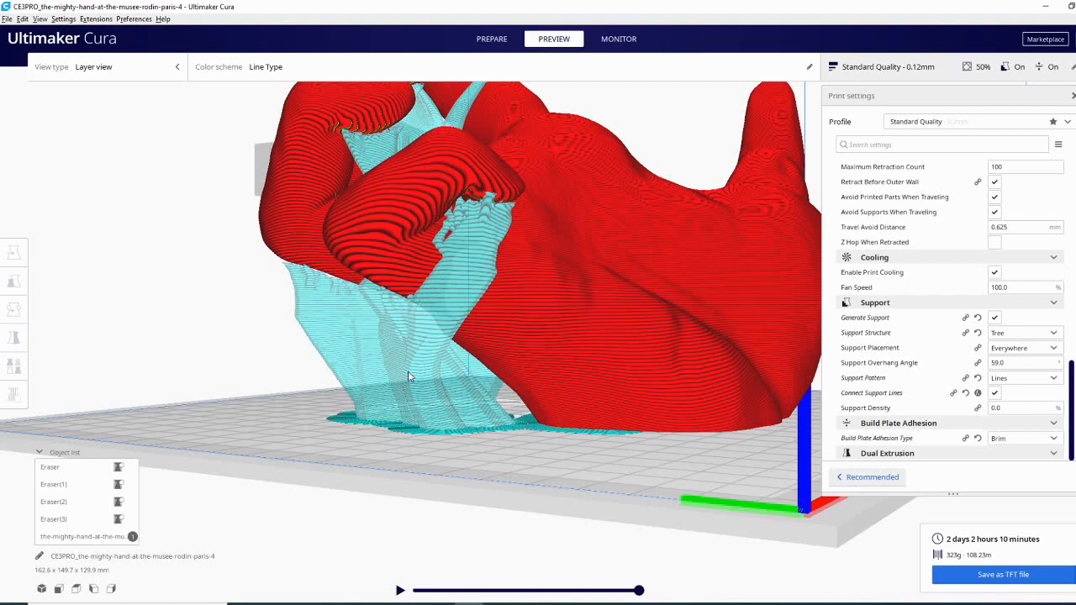
{"action": "mouse_move", "coordinate": [371, 413]}
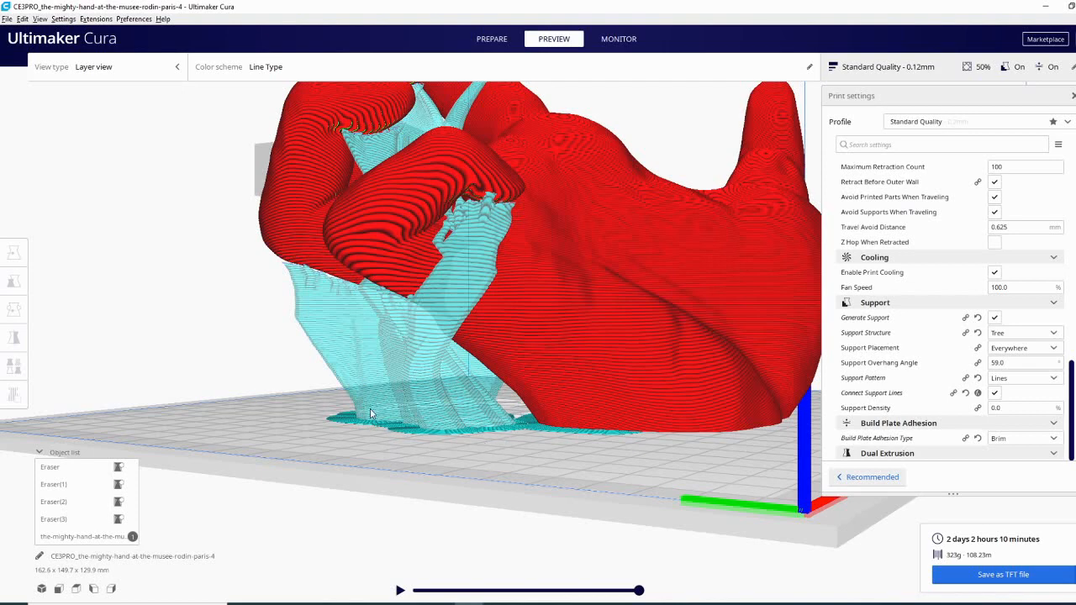
{"action": "mouse_move", "coordinate": [296, 398]}
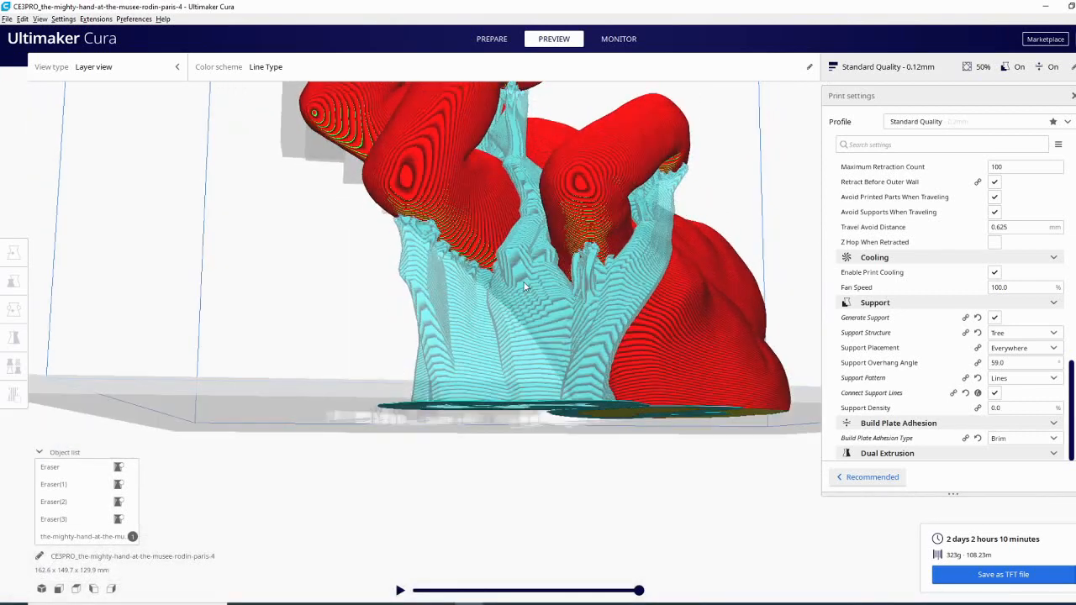
{"action": "mouse_move", "coordinate": [356, 343]}
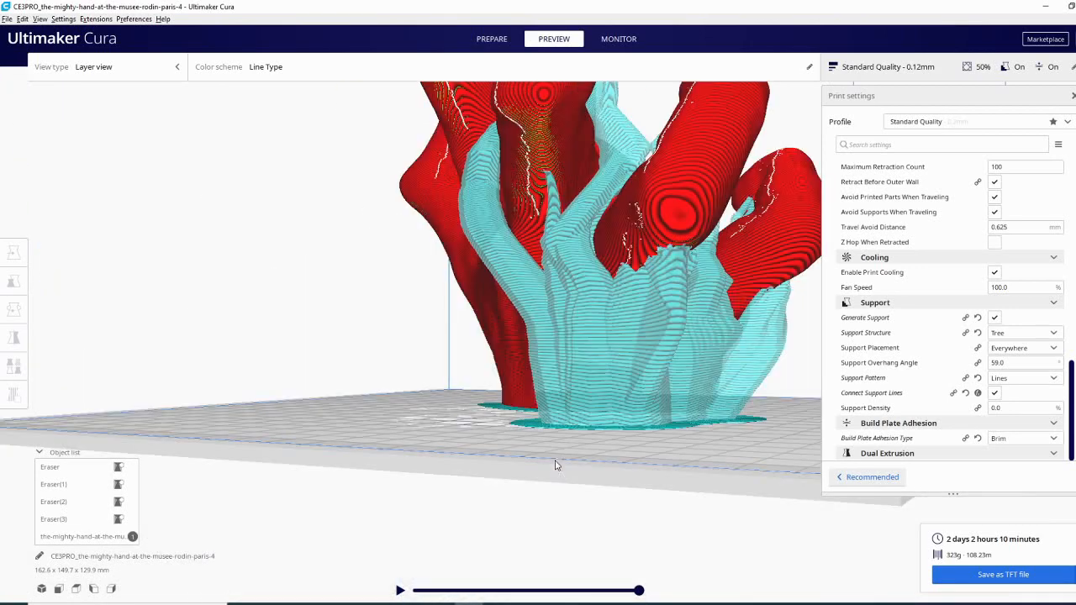
{"action": "left_click_drag", "start_coordinate": [554, 464], "coordinate": [710, 491]}
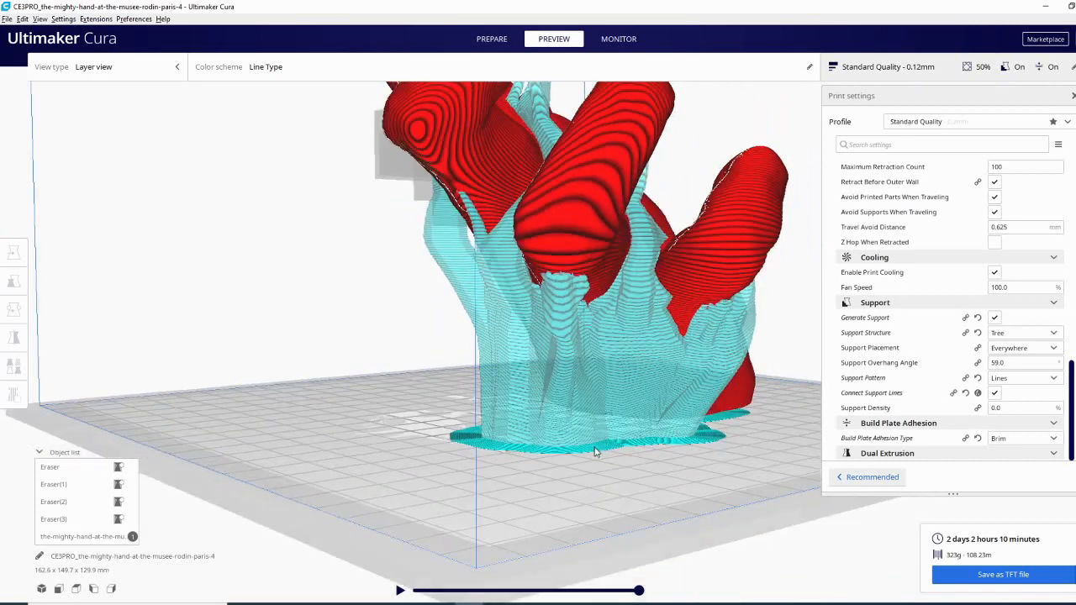
{"action": "left_click_drag", "start_coordinate": [595, 452], "coordinate": [474, 210]}
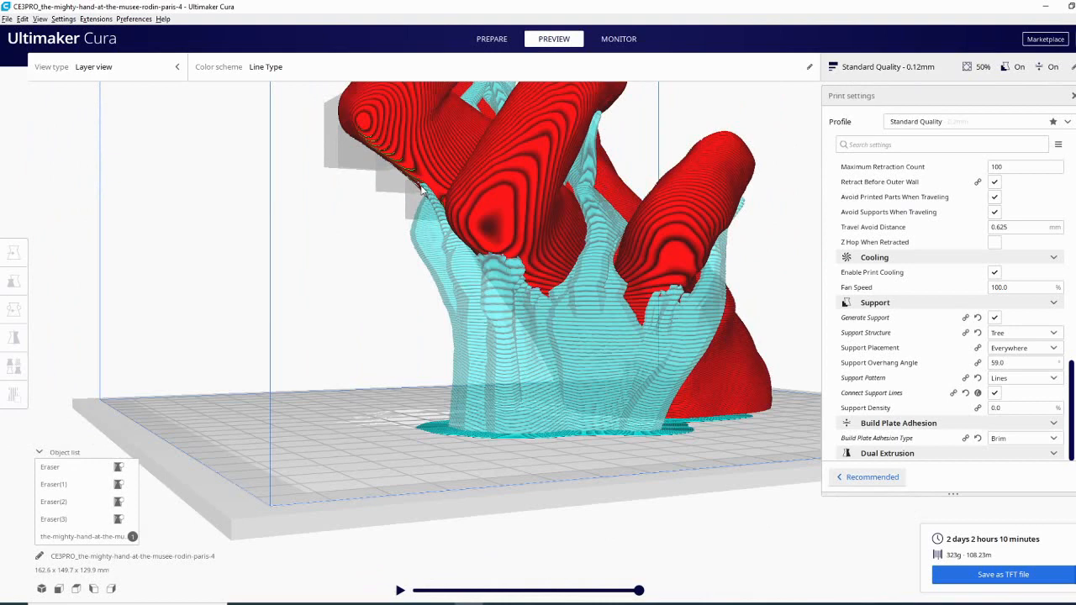
{"action": "mouse_move", "coordinate": [669, 297]}
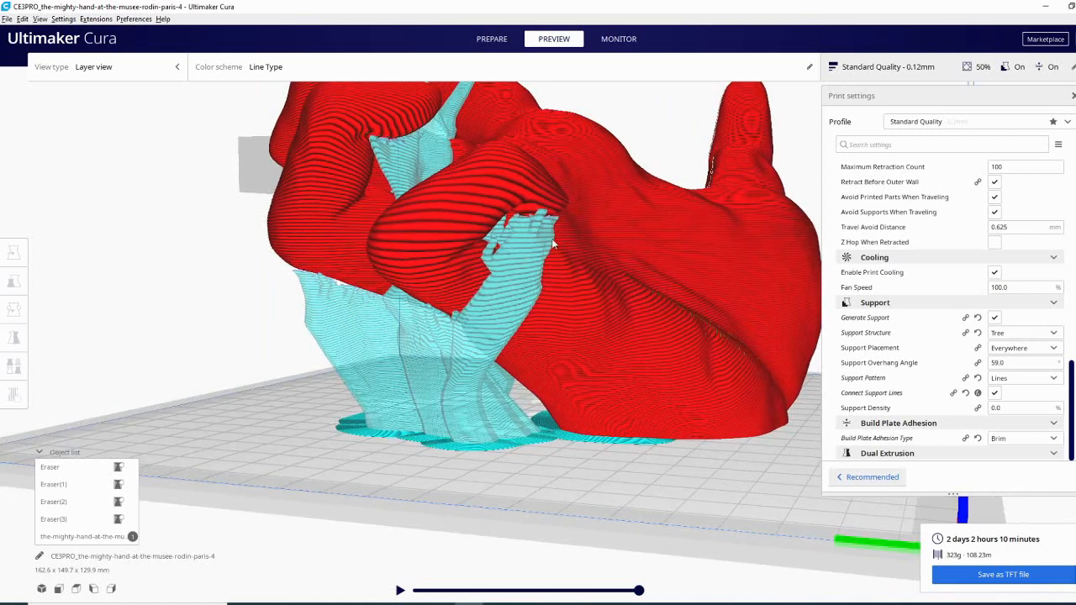
{"action": "mouse_move", "coordinate": [635, 503]}
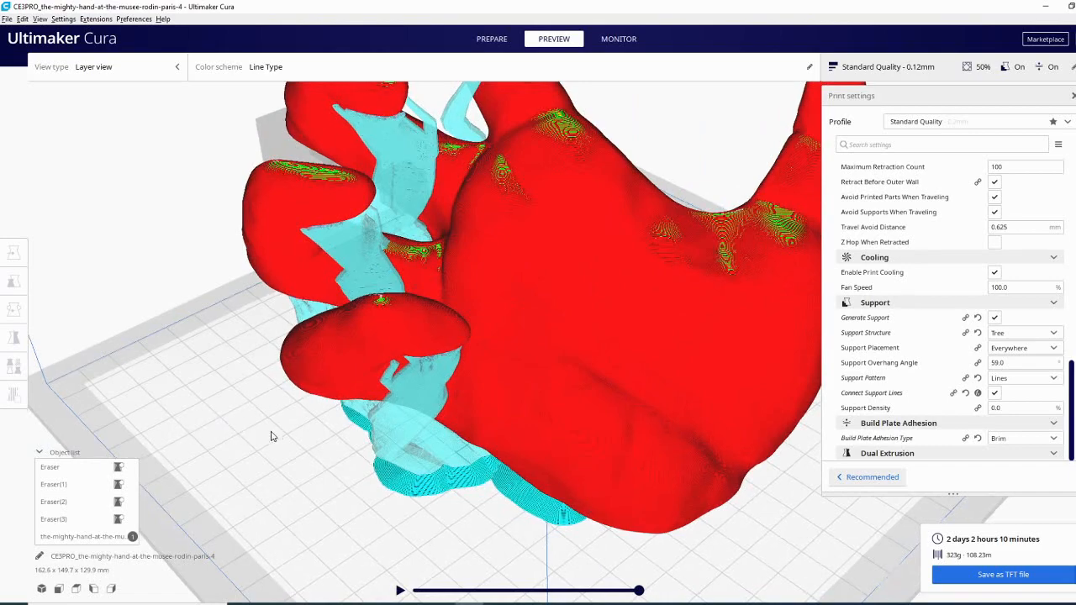
{"action": "left_click_drag", "start_coordinate": [272, 437], "coordinate": [505, 400]}
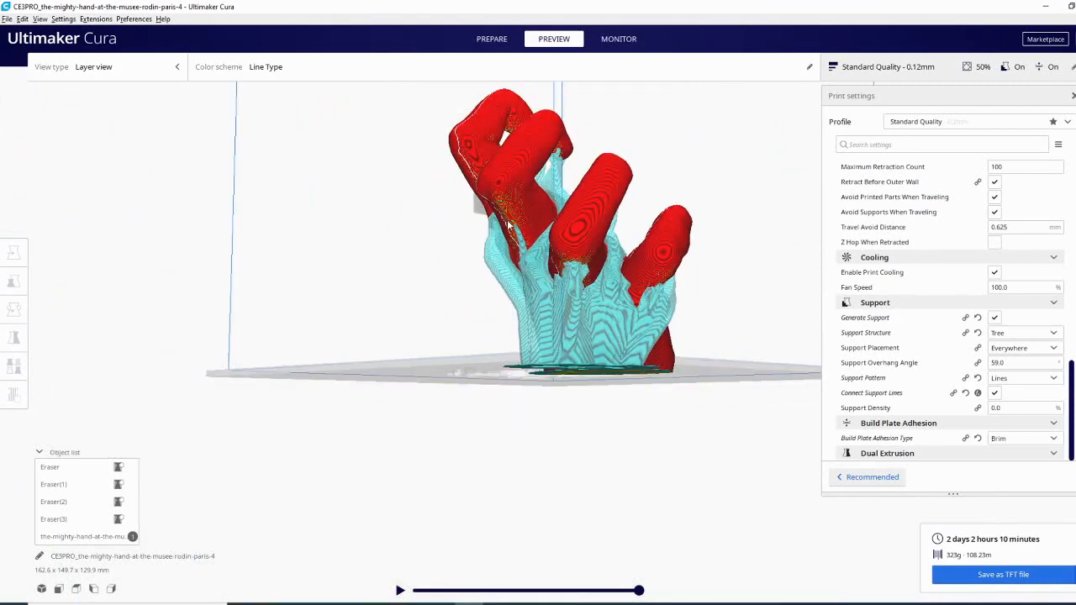
{"action": "mouse_move", "coordinate": [458, 276]}
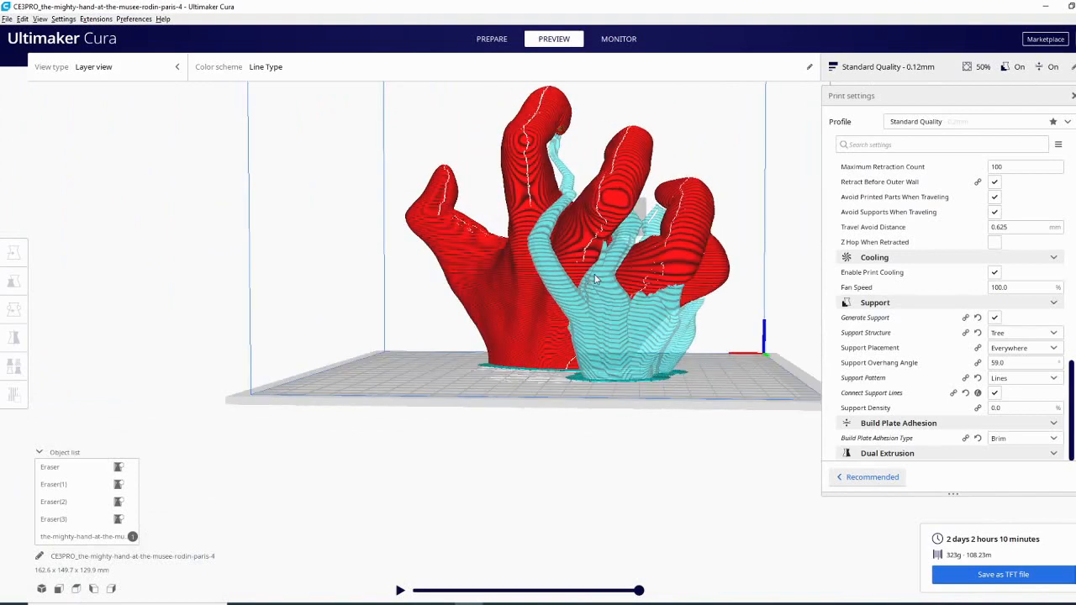
{"action": "left_click_drag", "start_coordinate": [588, 277], "coordinate": [681, 202]}
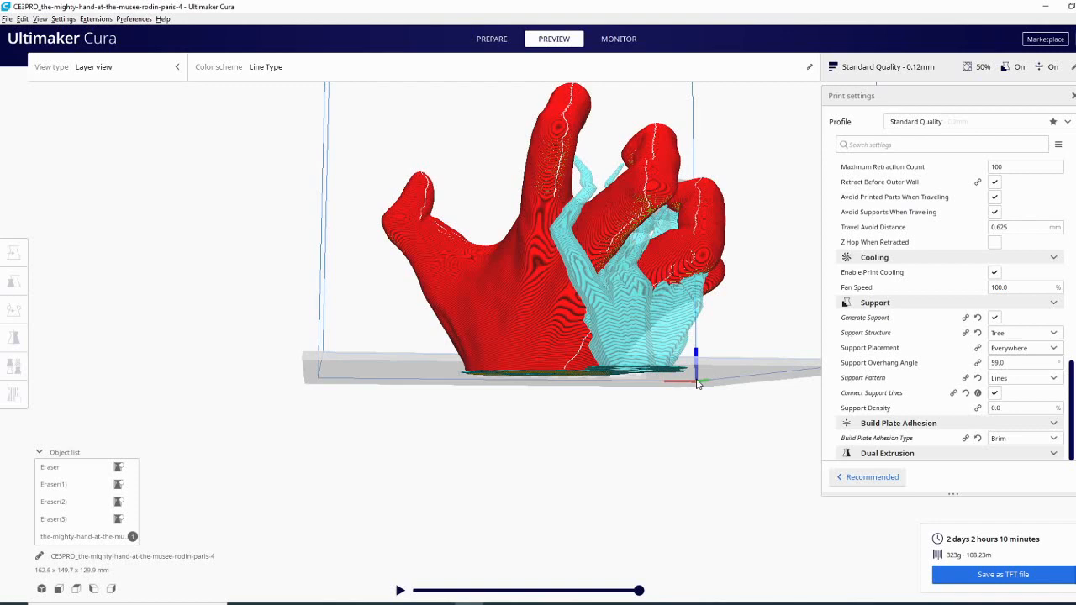
{"action": "left_click_drag", "start_coordinate": [697, 383], "coordinate": [613, 319]}
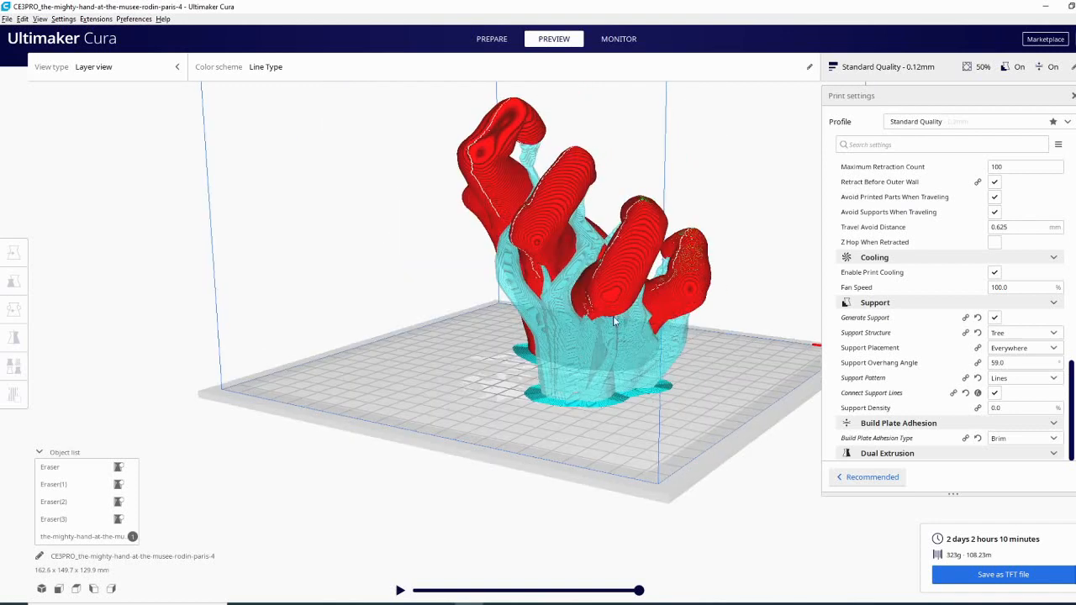
{"action": "mouse_move", "coordinate": [542, 269]}
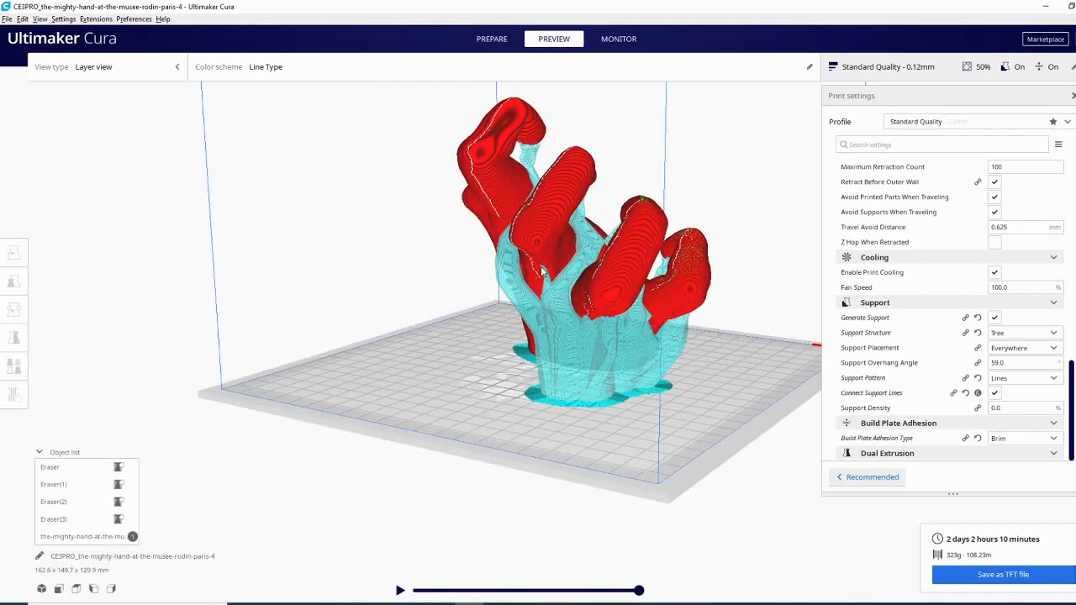
{"action": "left_click_drag", "start_coordinate": [541, 269], "coordinate": [534, 353]}
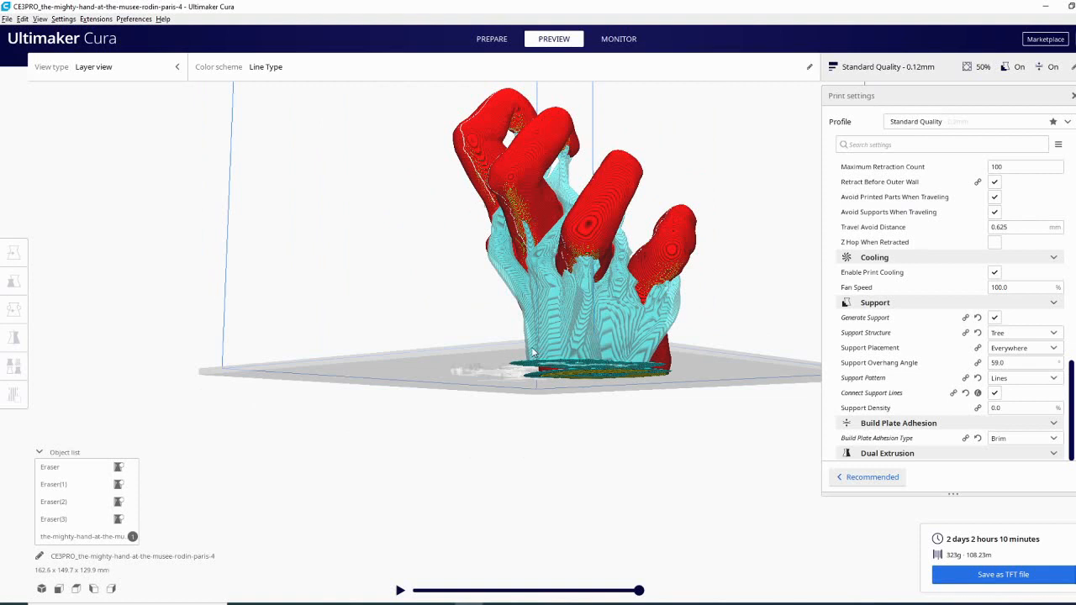
{"action": "left_click", "coordinate": [491, 38]}
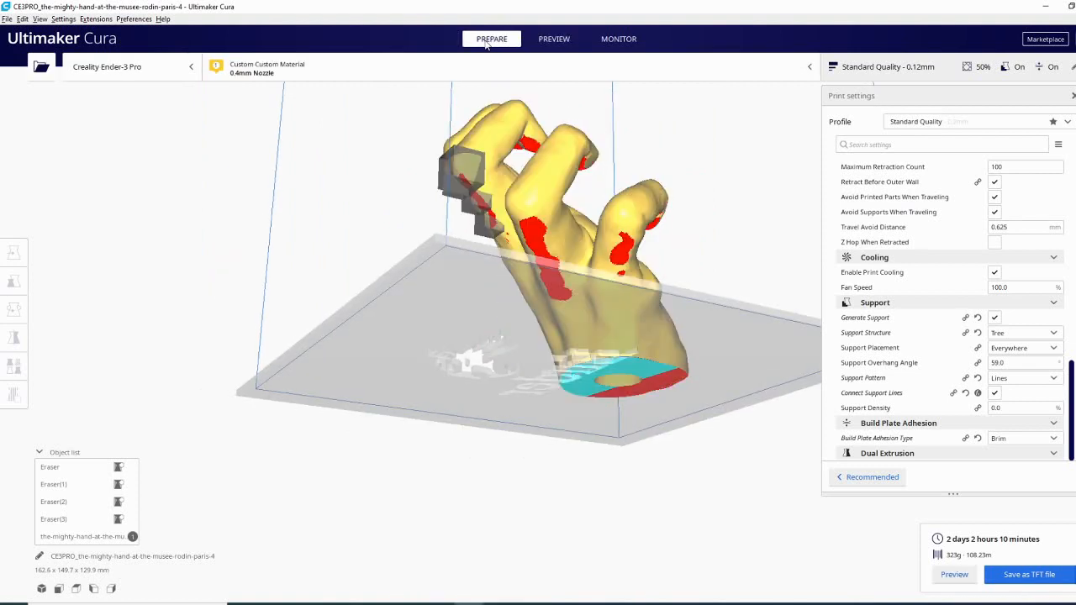
Orbit the hand to check the support blocker cubes on the fingers, then return to the layer preview
{"action": "left_click_drag", "start_coordinate": [546, 252], "coordinate": [488, 201]}
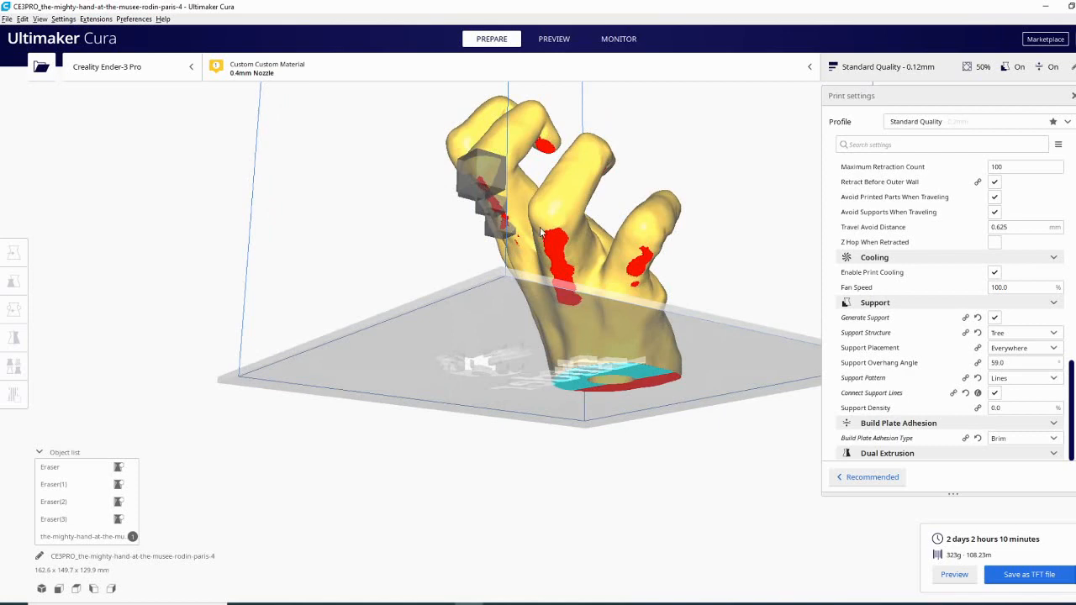
{"action": "left_click_drag", "start_coordinate": [538, 252], "coordinate": [592, 248]}
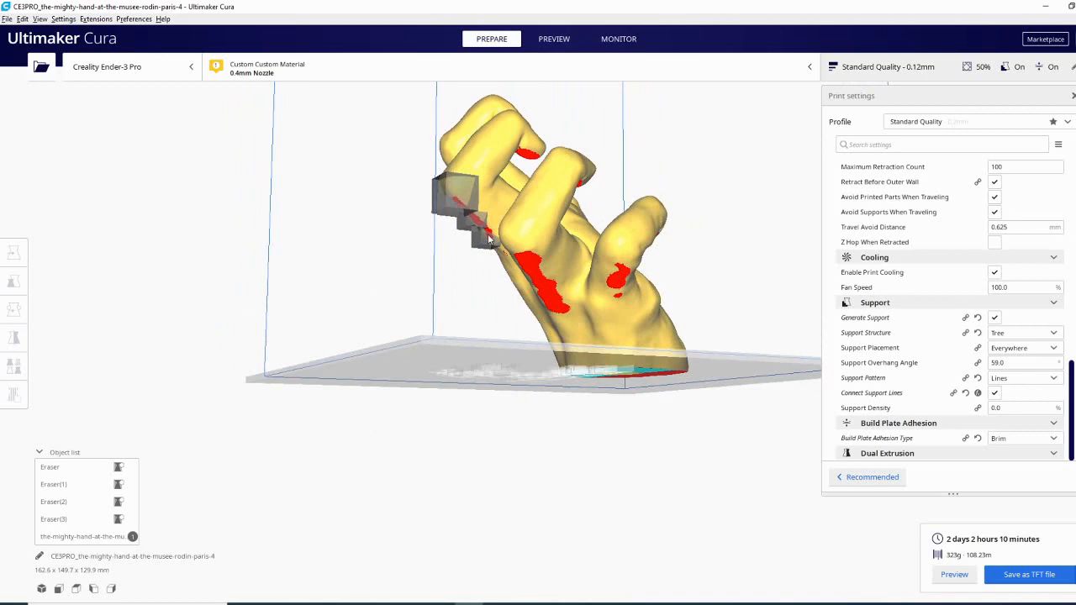
{"action": "left_click_drag", "start_coordinate": [490, 238], "coordinate": [507, 215]}
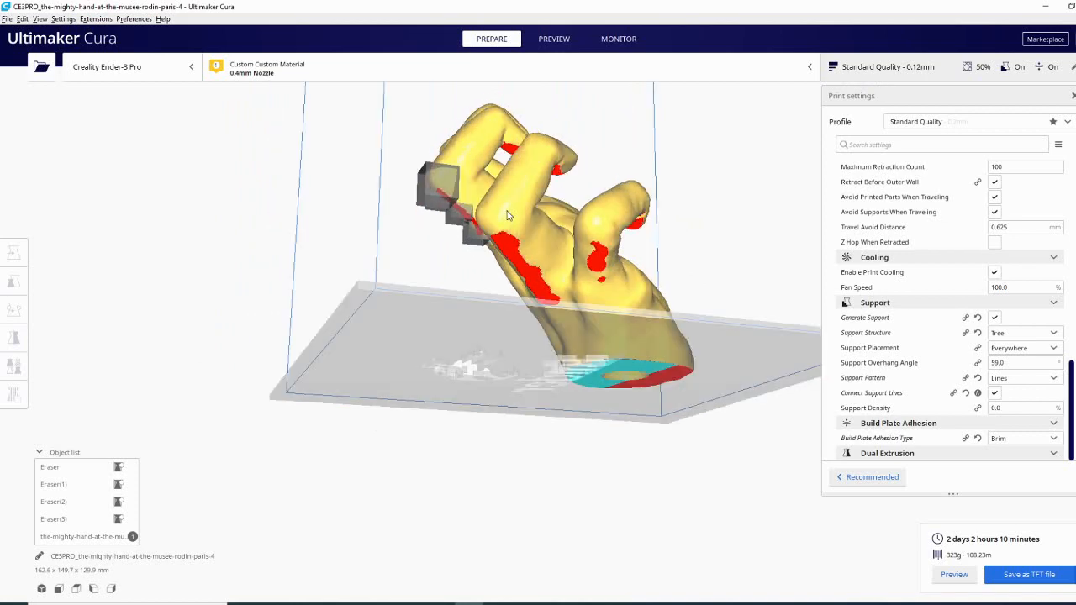
{"action": "left_click_drag", "start_coordinate": [504, 210], "coordinate": [672, 255]}
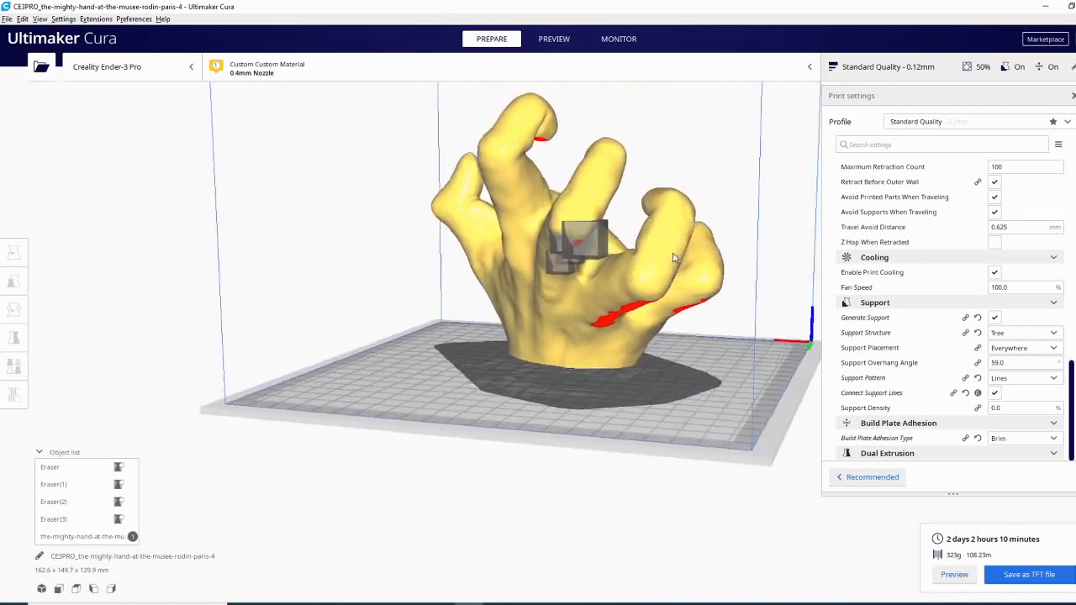
{"action": "left_click_drag", "start_coordinate": [672, 256], "coordinate": [655, 314]}
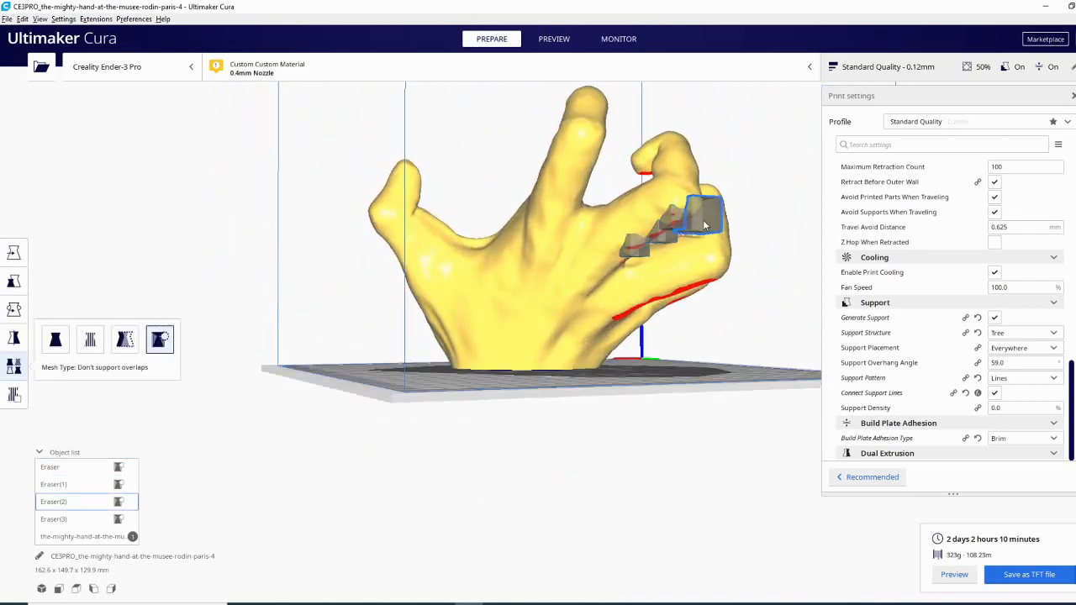
{"action": "left_click", "coordinate": [555, 39]}
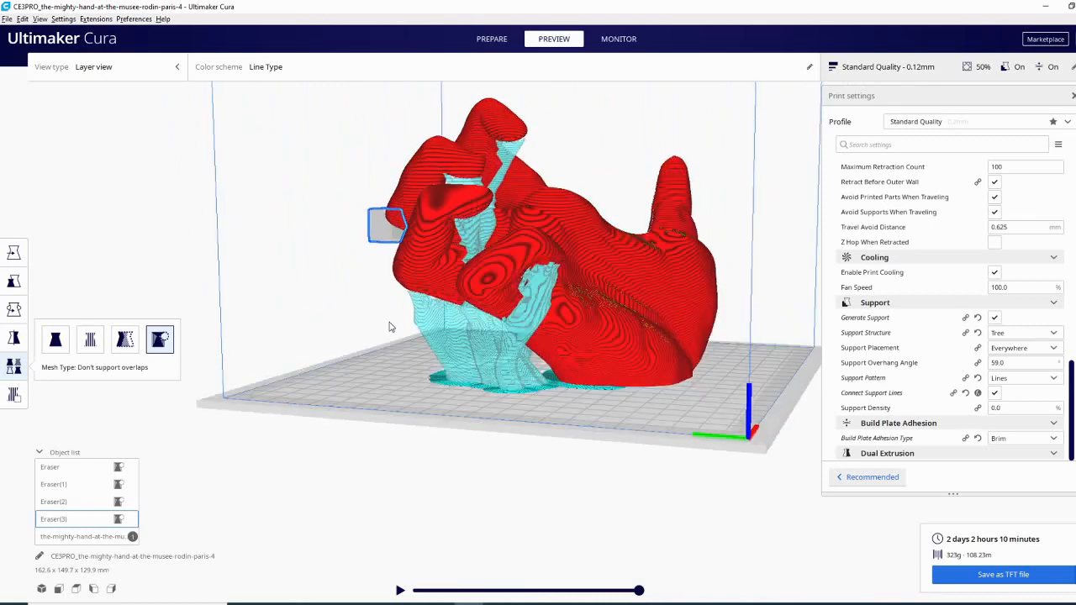
{"action": "mouse_move", "coordinate": [391, 373]}
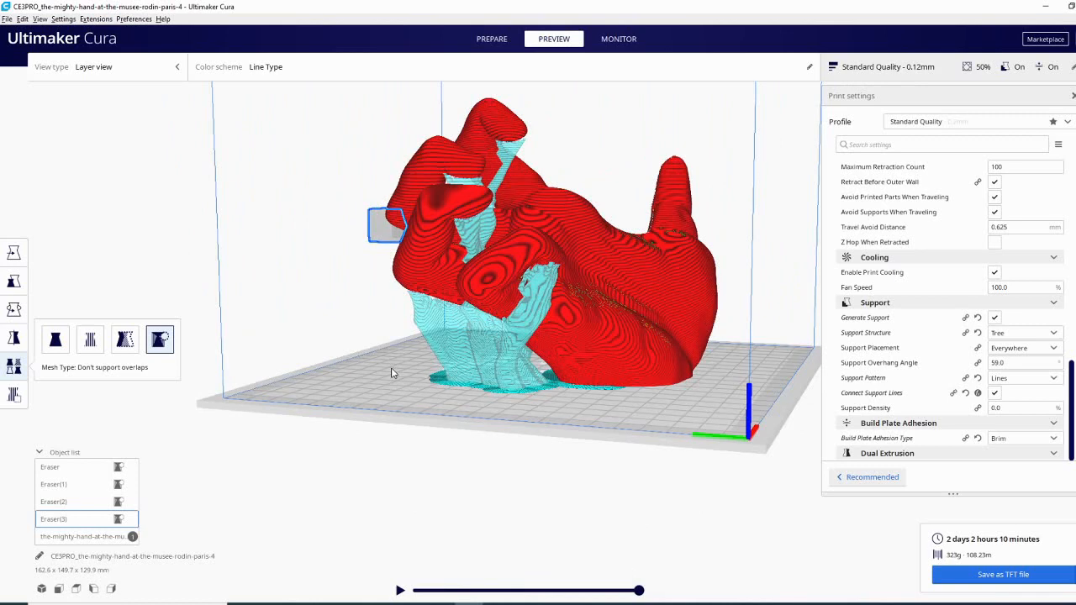
{"action": "mouse_move", "coordinate": [635, 424]}
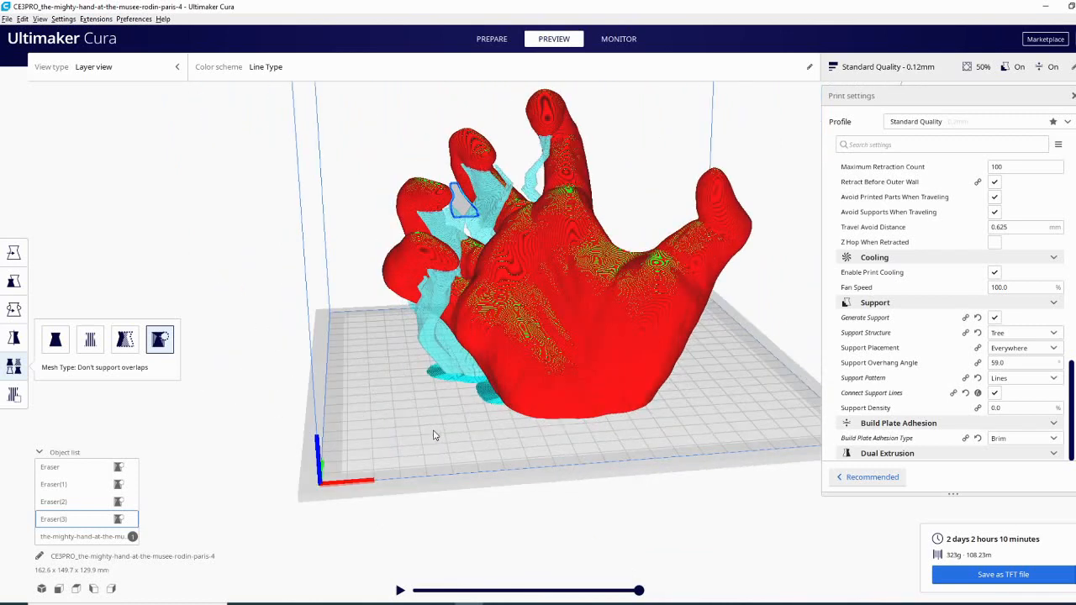
{"action": "left_click_drag", "start_coordinate": [435, 433], "coordinate": [501, 440]}
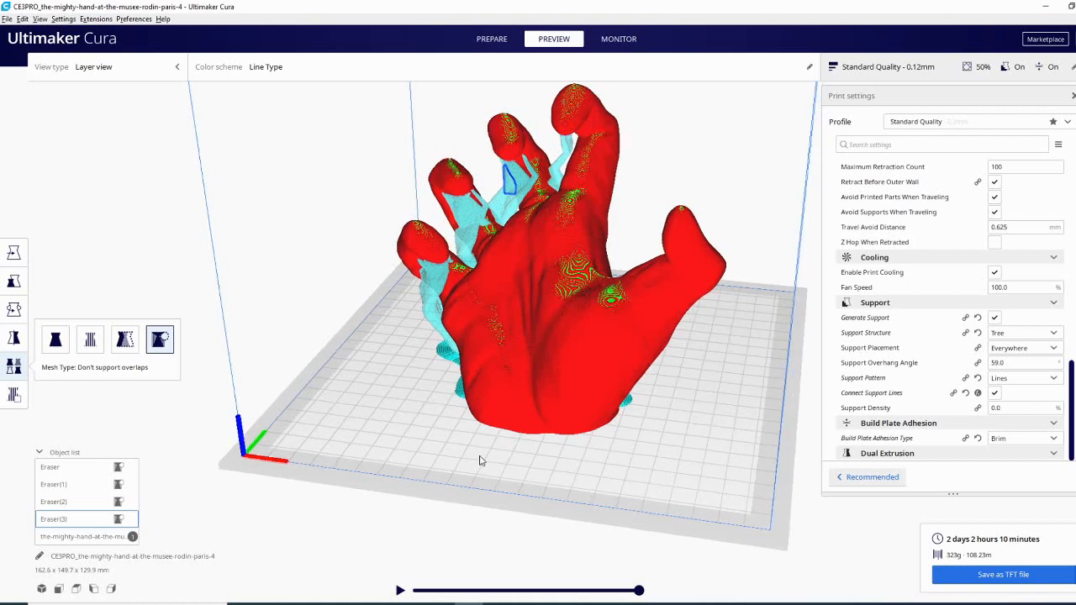
{"action": "left_click_drag", "start_coordinate": [546, 294], "coordinate": [496, 395]}
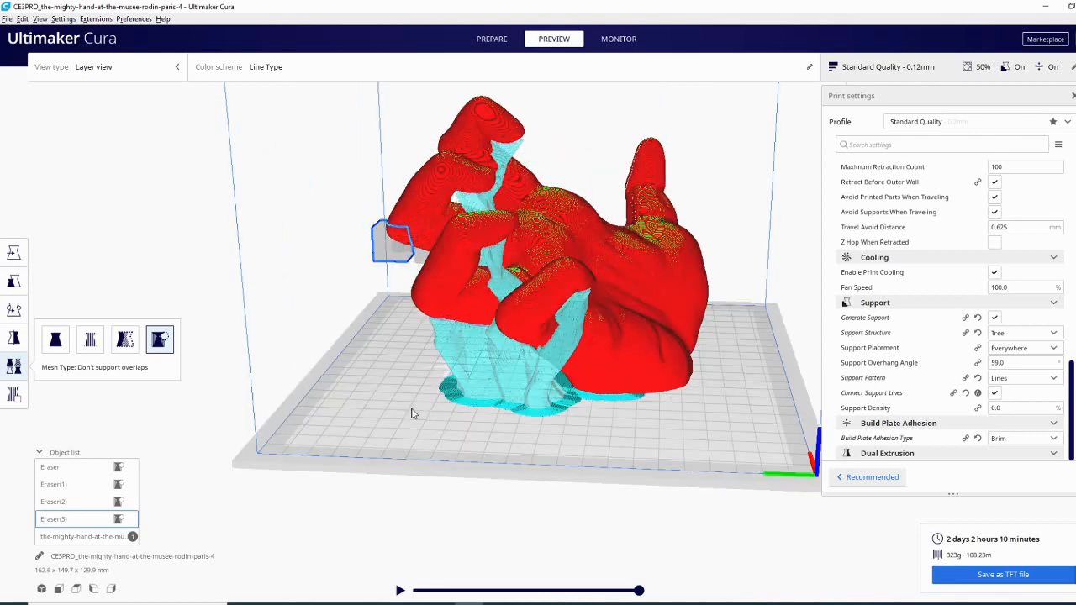
{"action": "left_click_drag", "start_coordinate": [411, 411], "coordinate": [712, 396]}
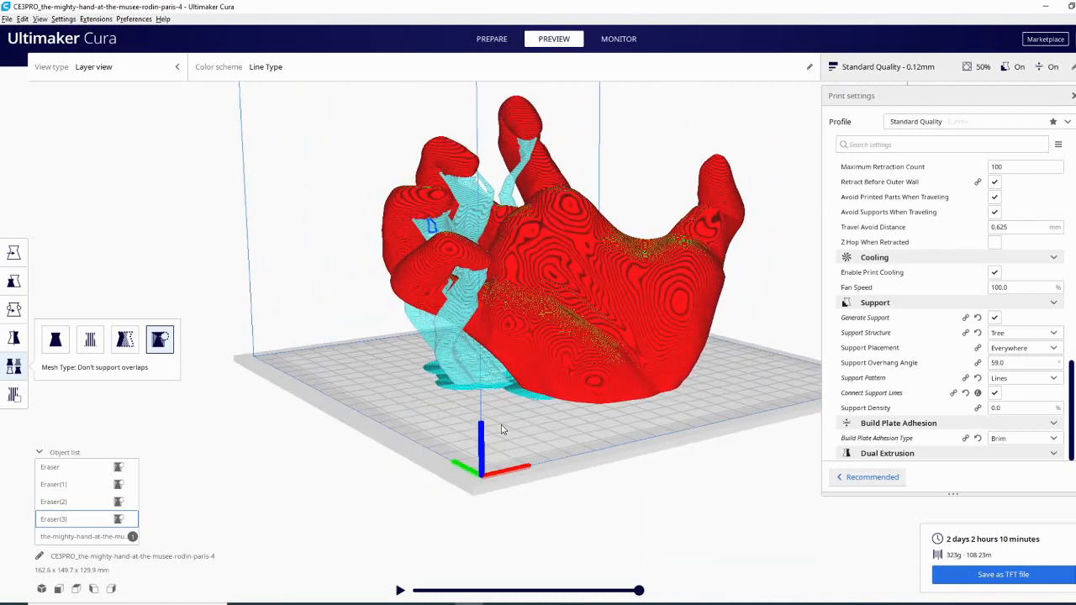
{"action": "left_click_drag", "start_coordinate": [502, 428], "coordinate": [423, 443]}
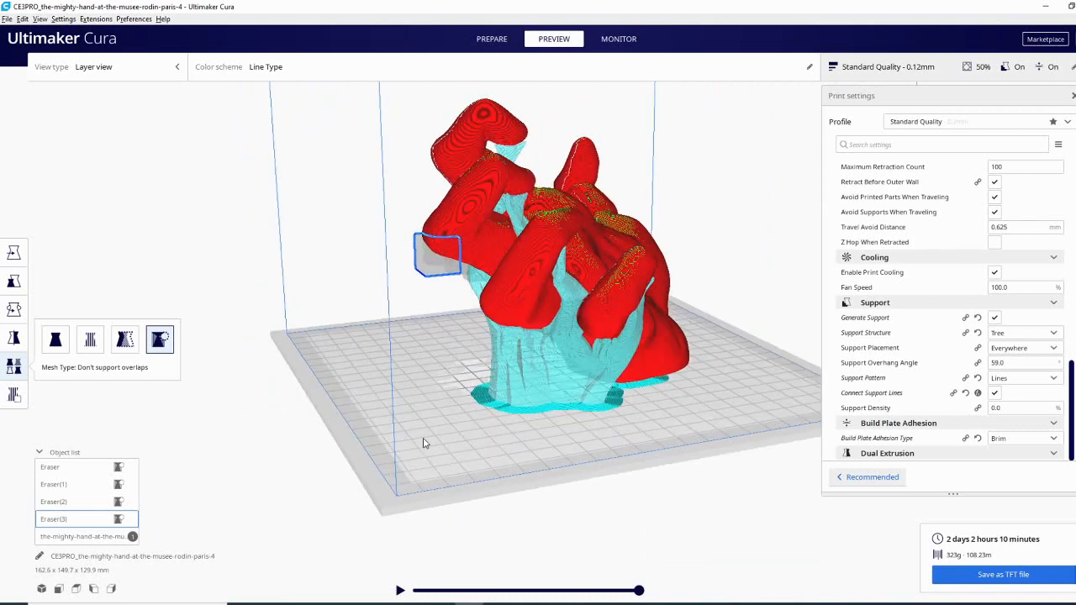
{"action": "left_click_drag", "start_coordinate": [424, 444], "coordinate": [484, 434]}
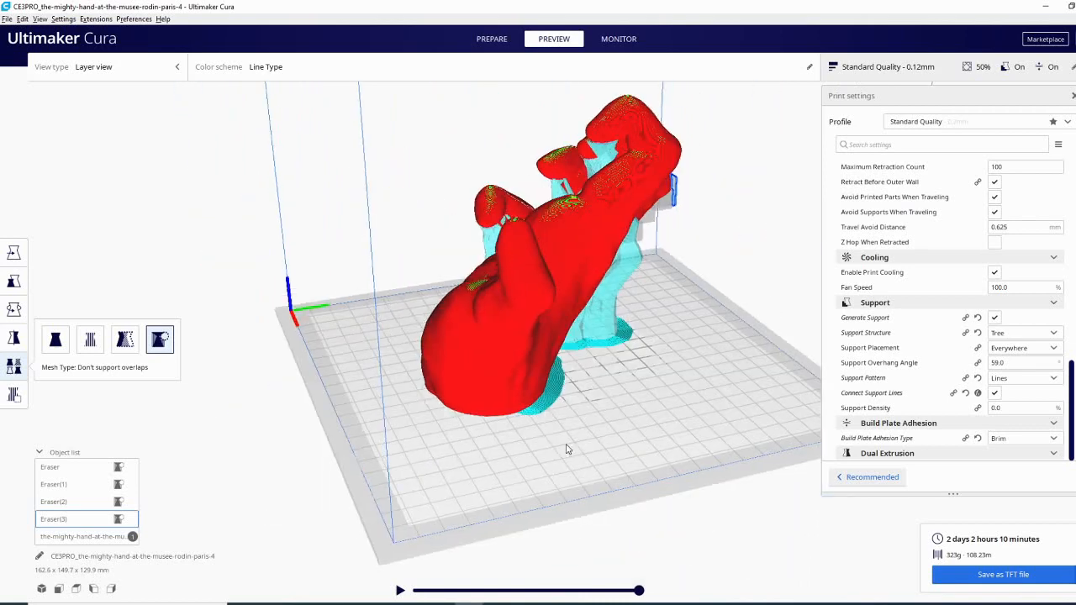
{"action": "left_click_drag", "start_coordinate": [563, 451], "coordinate": [395, 443]}
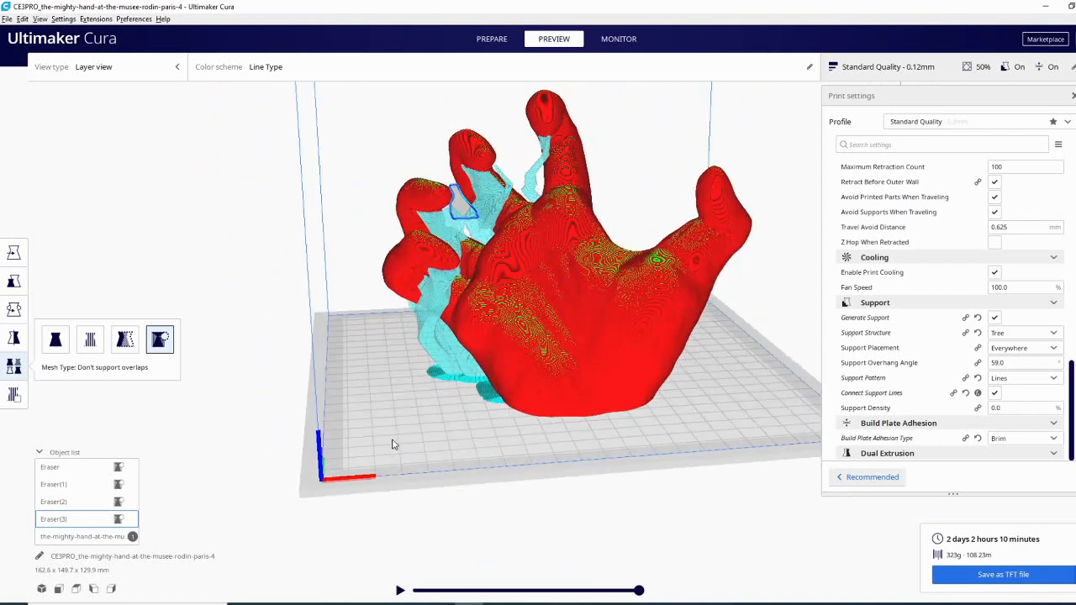
{"action": "left_click_drag", "start_coordinate": [390, 444], "coordinate": [531, 429]}
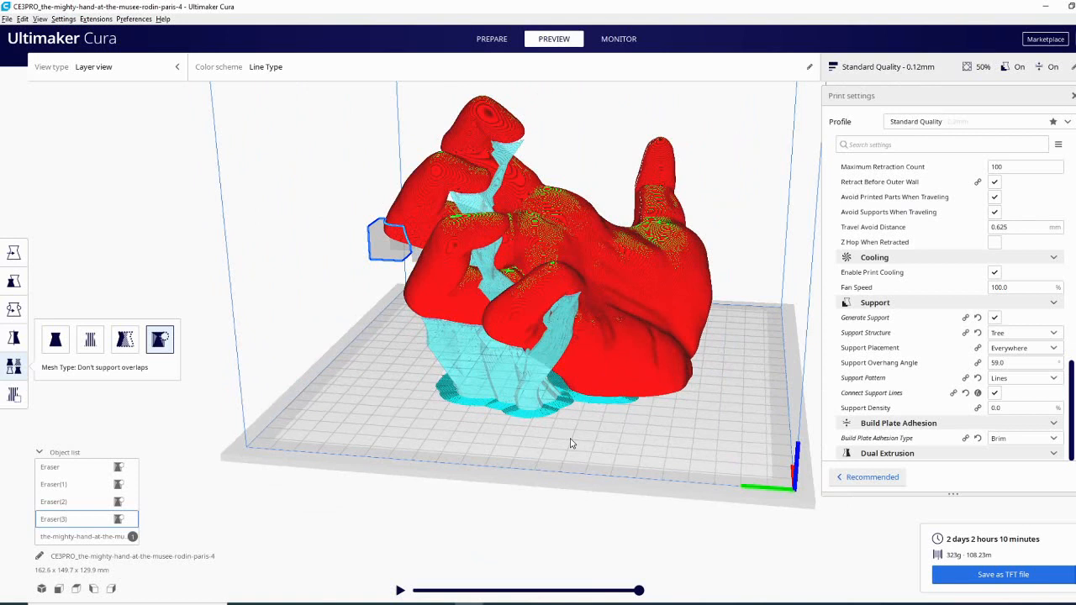
{"action": "mouse_move", "coordinate": [726, 464]}
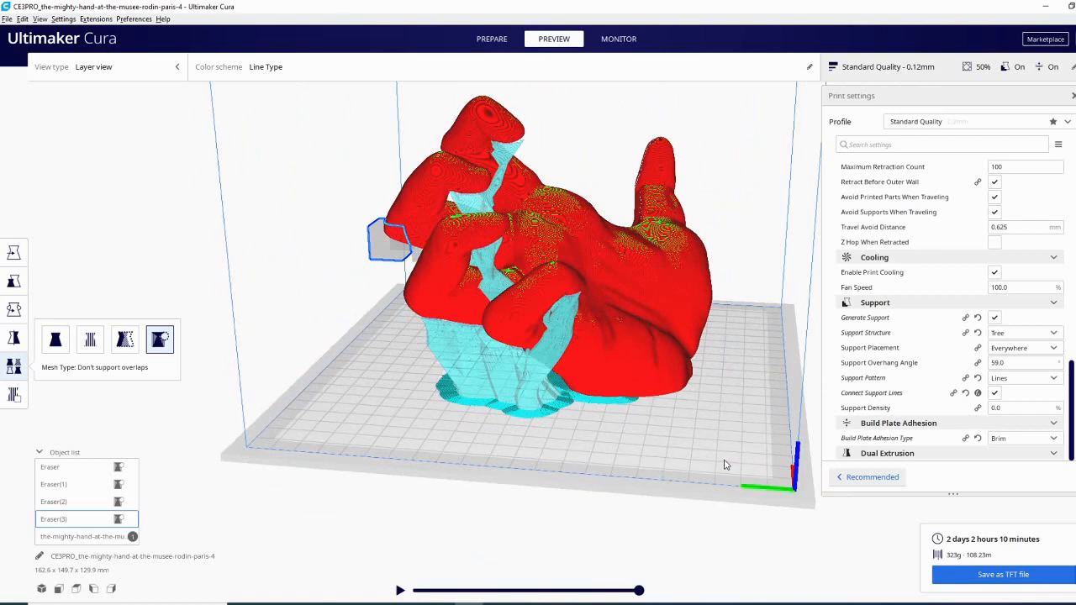
{"action": "mouse_move", "coordinate": [732, 469]}
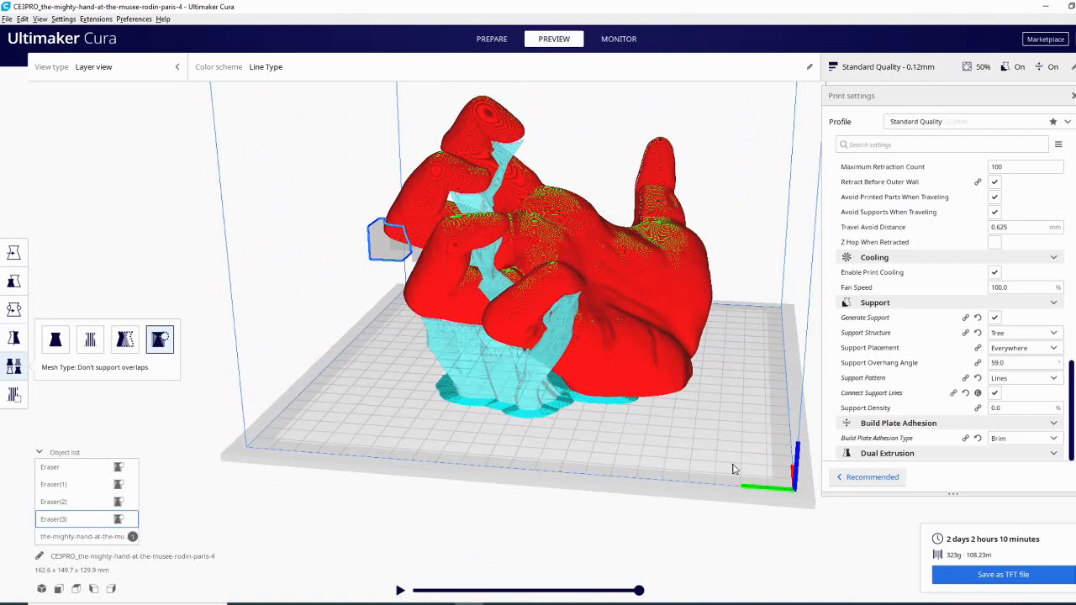